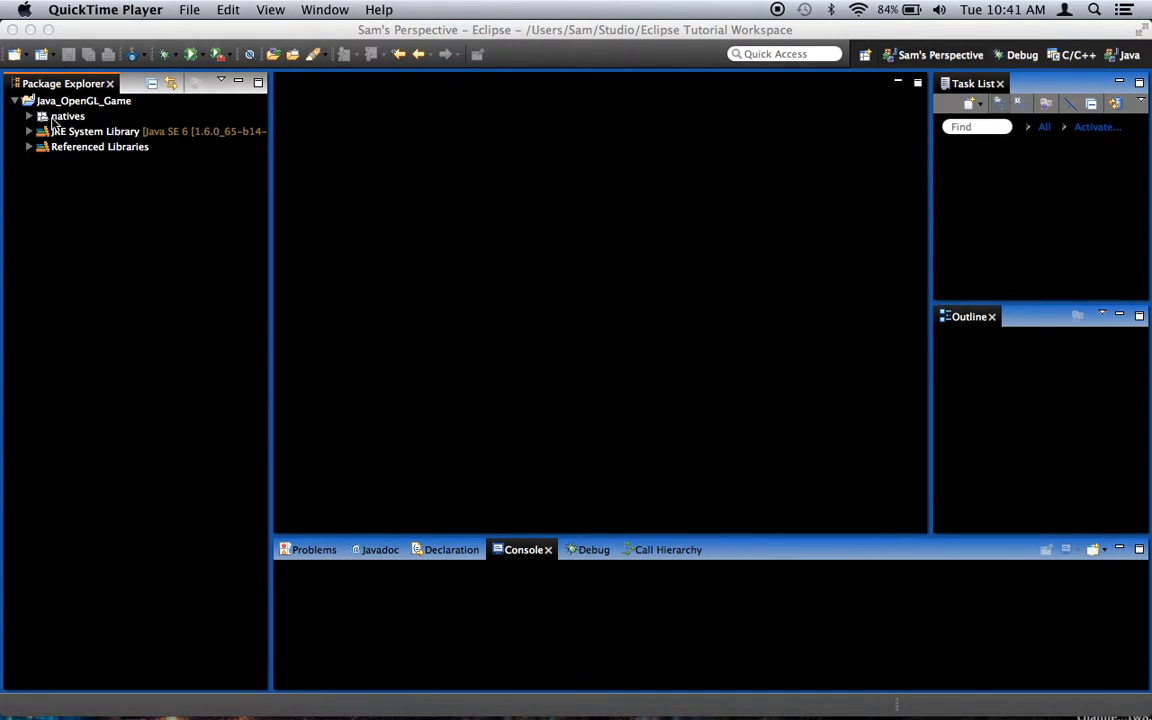
Step: Inspect the natives folder of the Java_OpenGL_Game project and reselect the project
{"action": "left_click", "coordinate": [84, 100]}
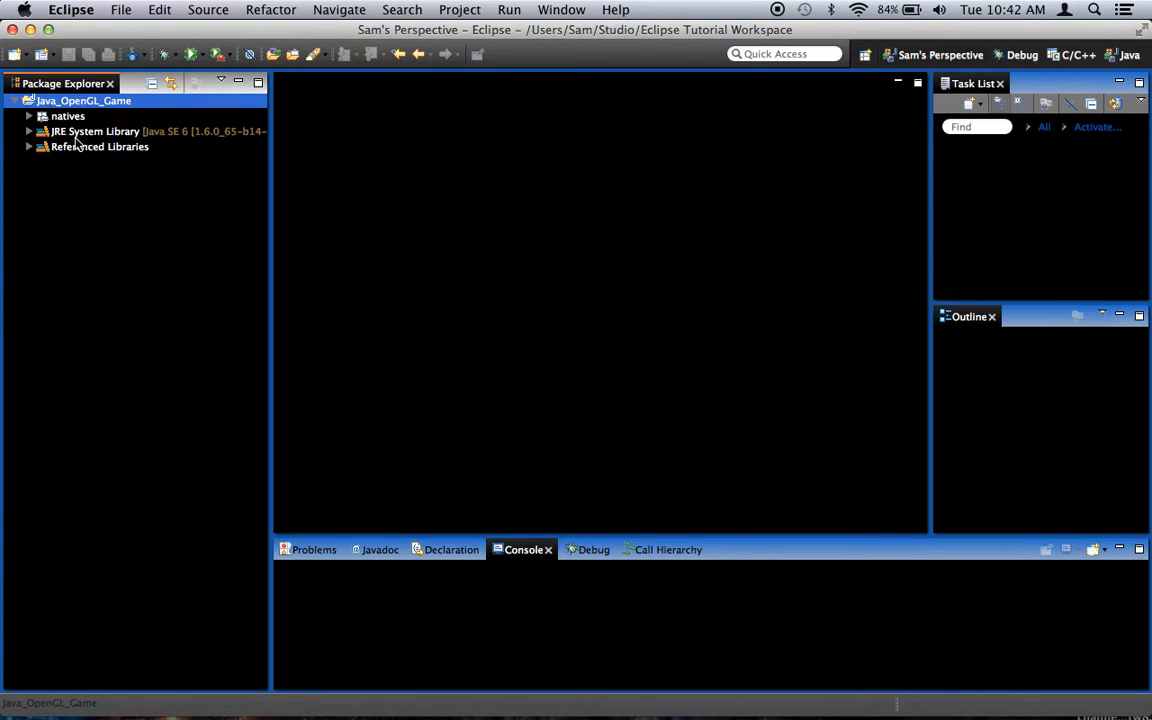
{"action": "left_click", "coordinate": [28, 116]}
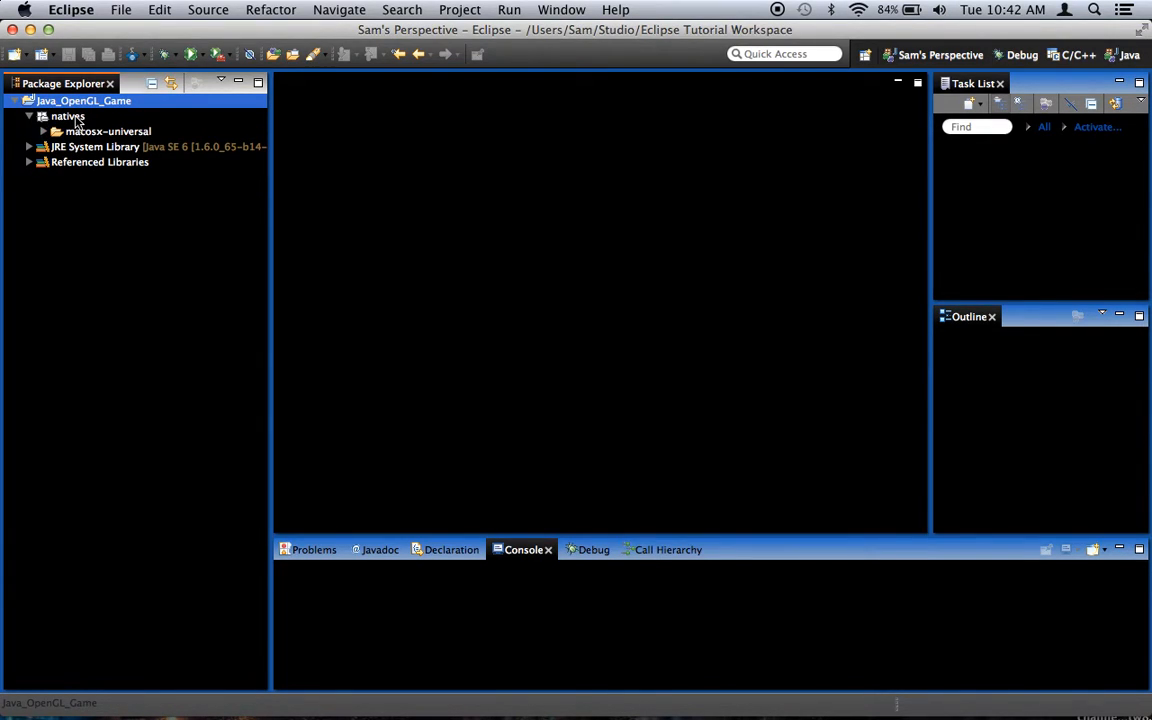
{"action": "mouse_move", "coordinate": [84, 136]}
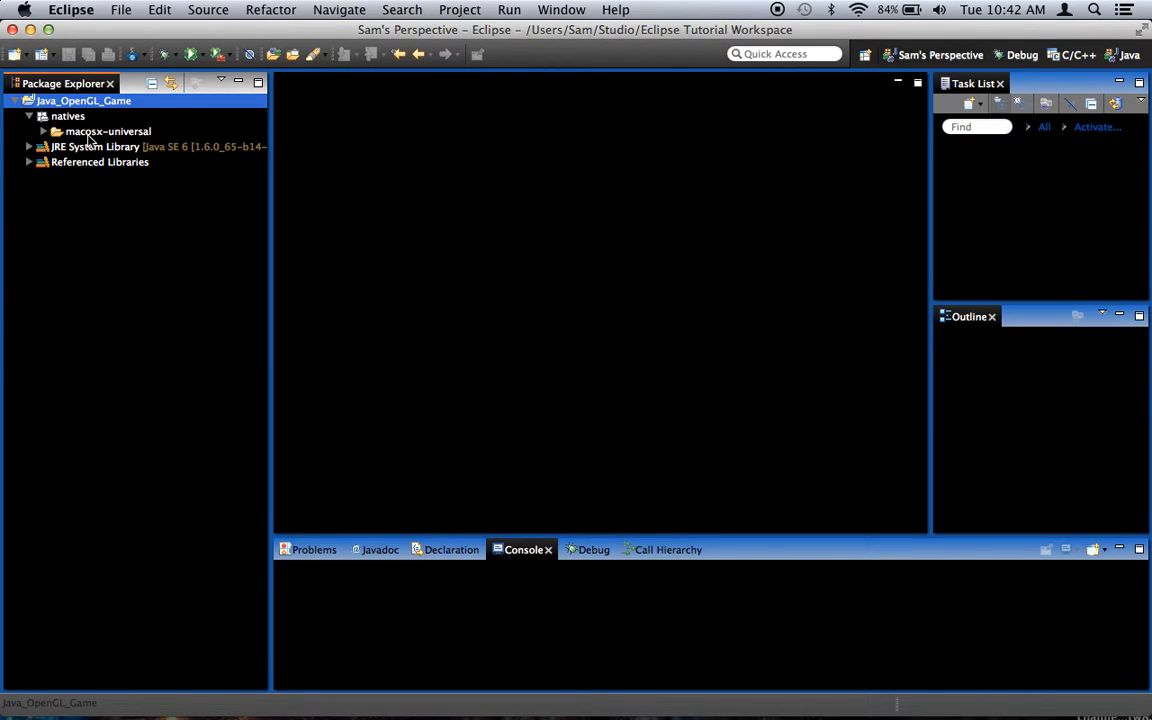
{"action": "mouse_move", "coordinate": [132, 136]}
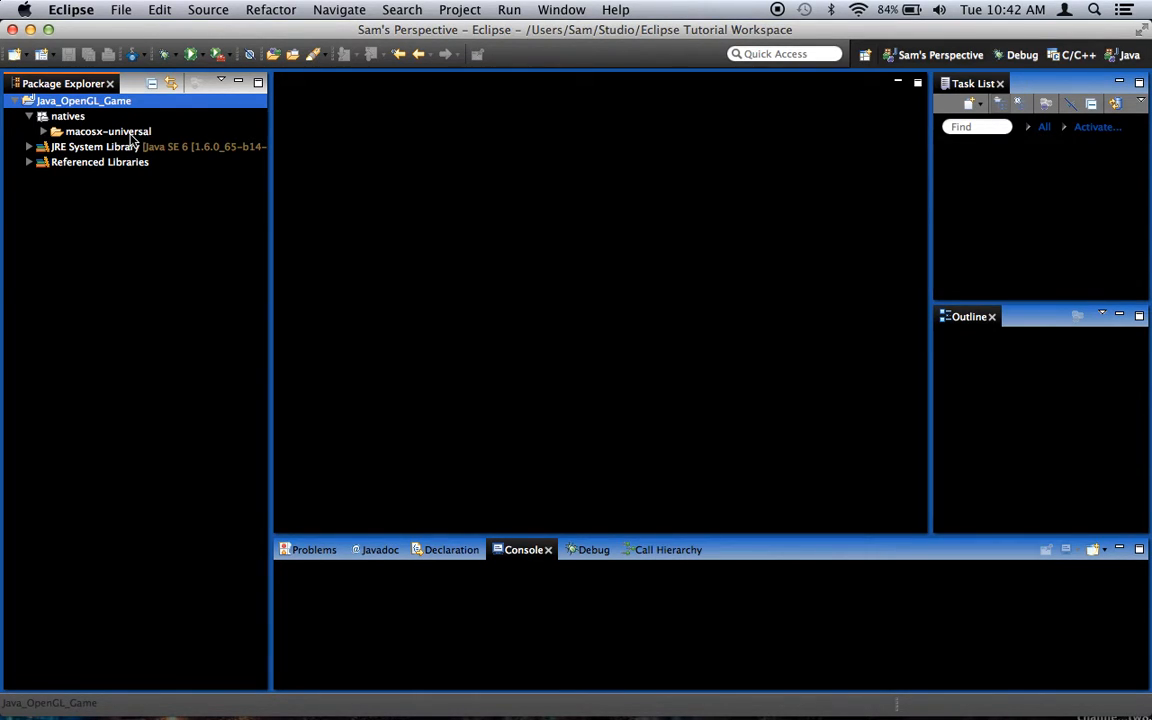
{"action": "mouse_move", "coordinate": [80, 132]}
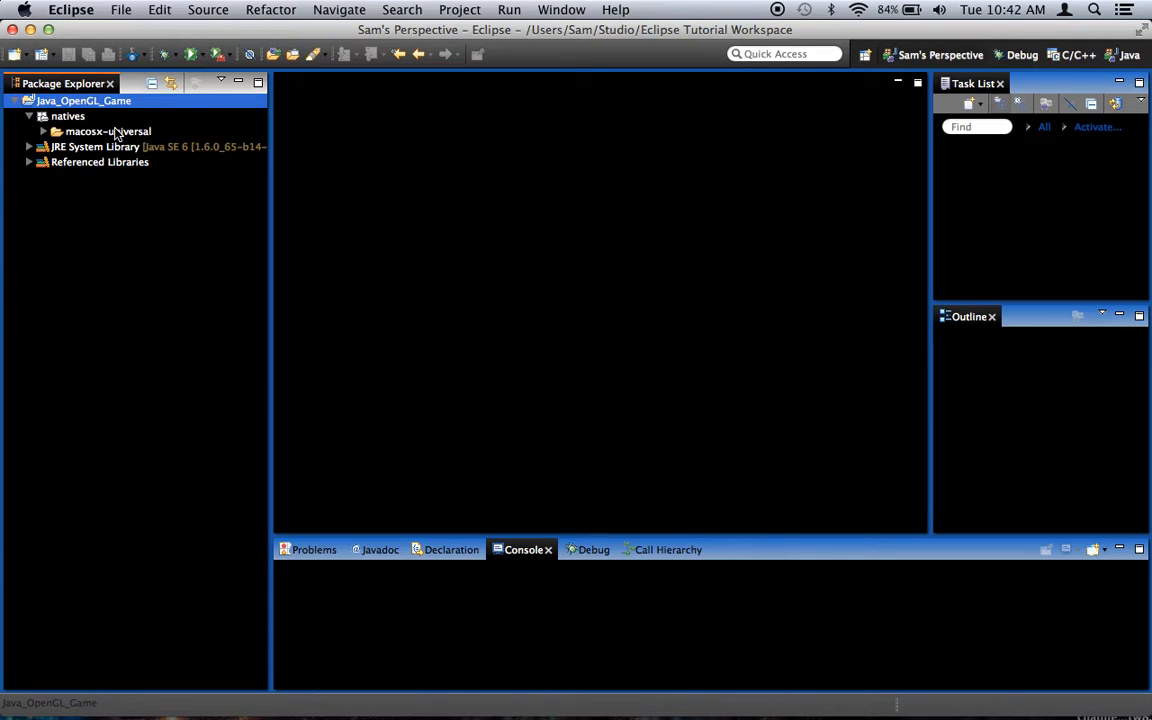
{"action": "mouse_move", "coordinate": [84, 120]}
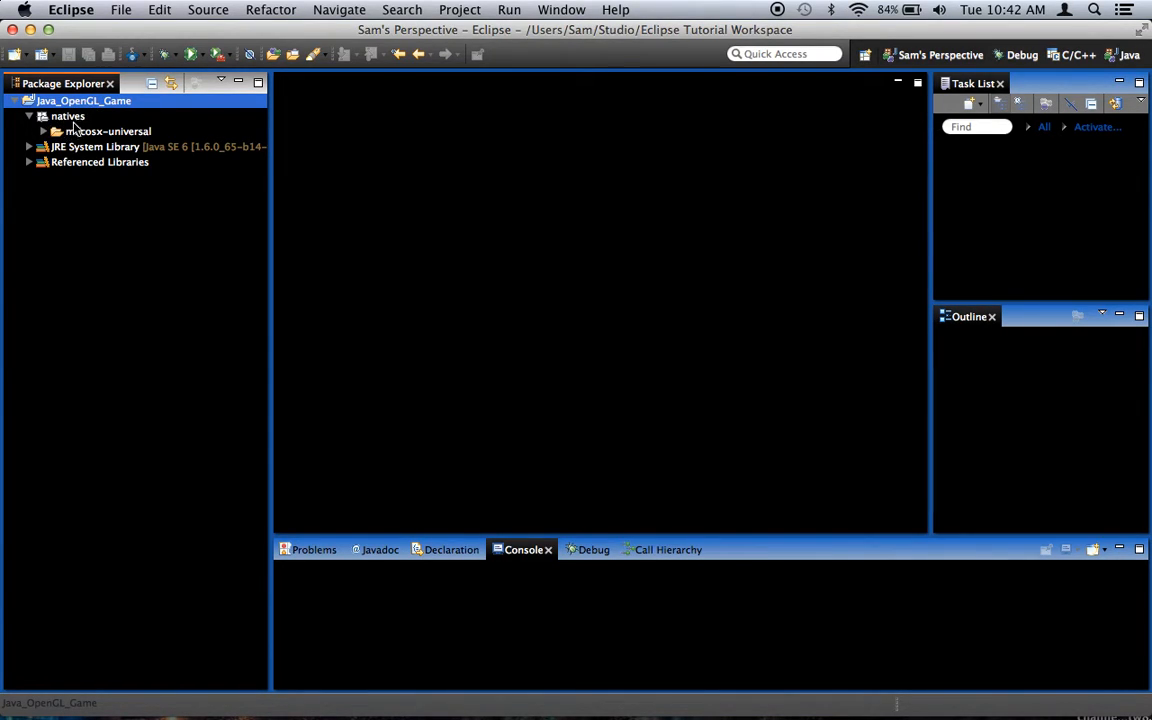
{"action": "left_click", "coordinate": [30, 116]}
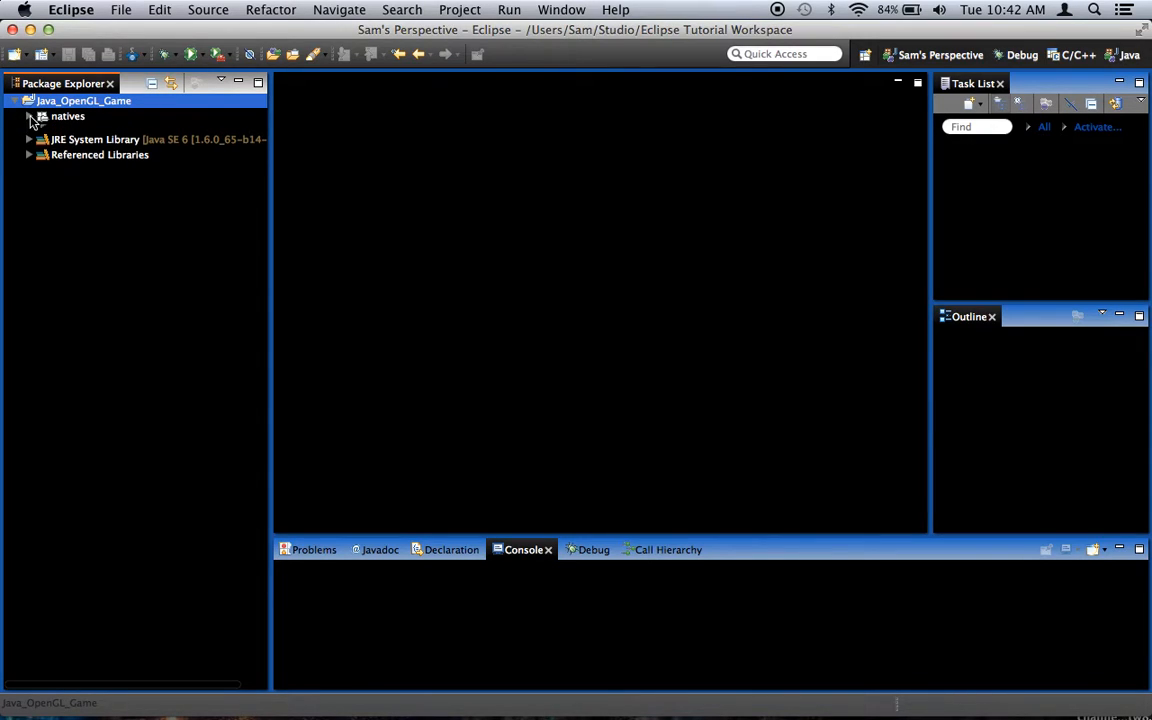
{"action": "left_click", "coordinate": [30, 116]}
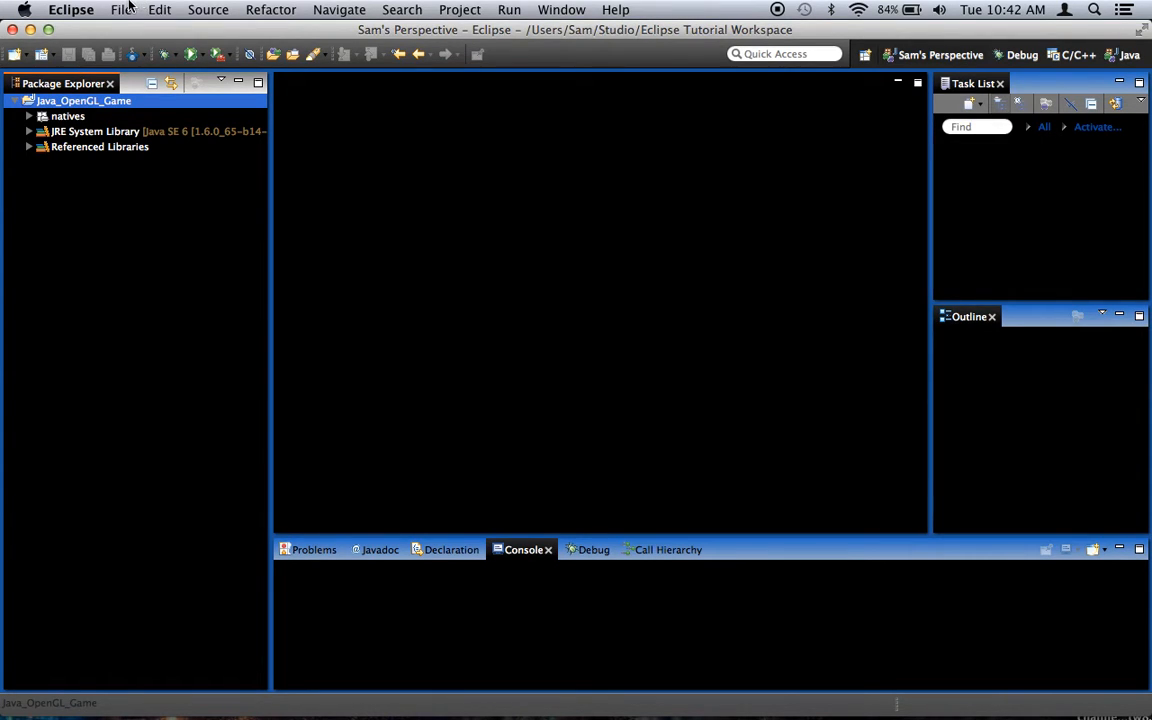
Step: Create a new Java package named org.graphics in the project
{"action": "left_click", "coordinate": [120, 8]}
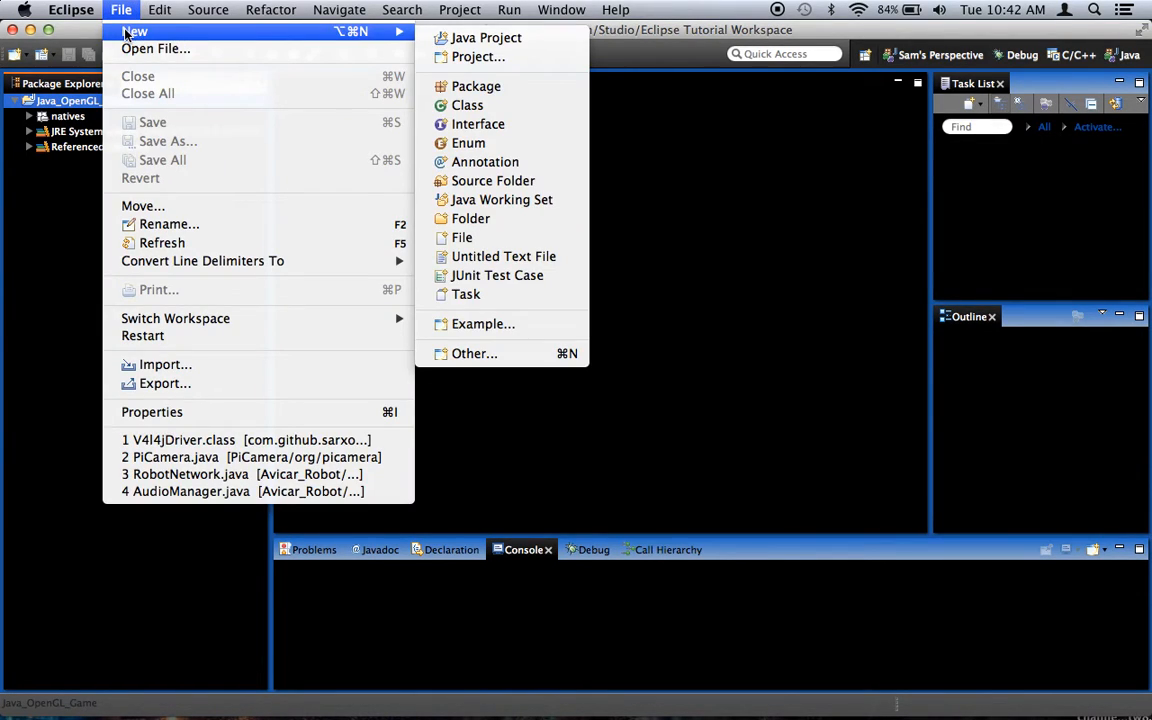
{"action": "mouse_move", "coordinate": [468, 104]}
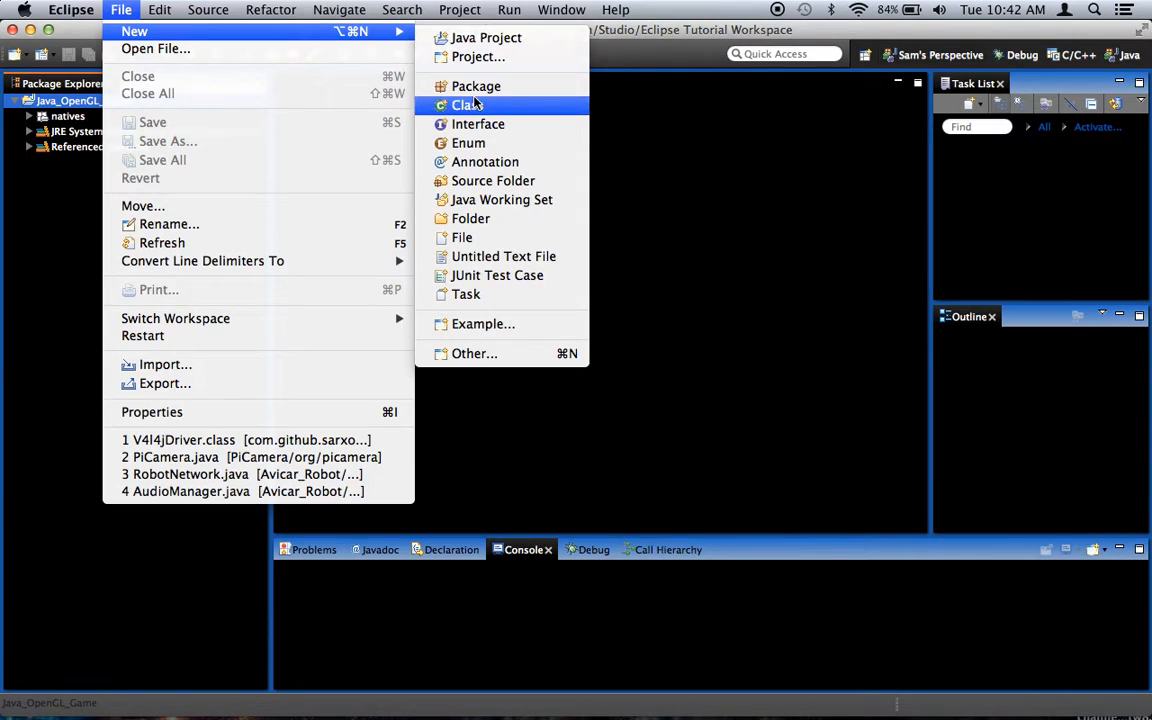
{"action": "left_click", "coordinate": [476, 86]}
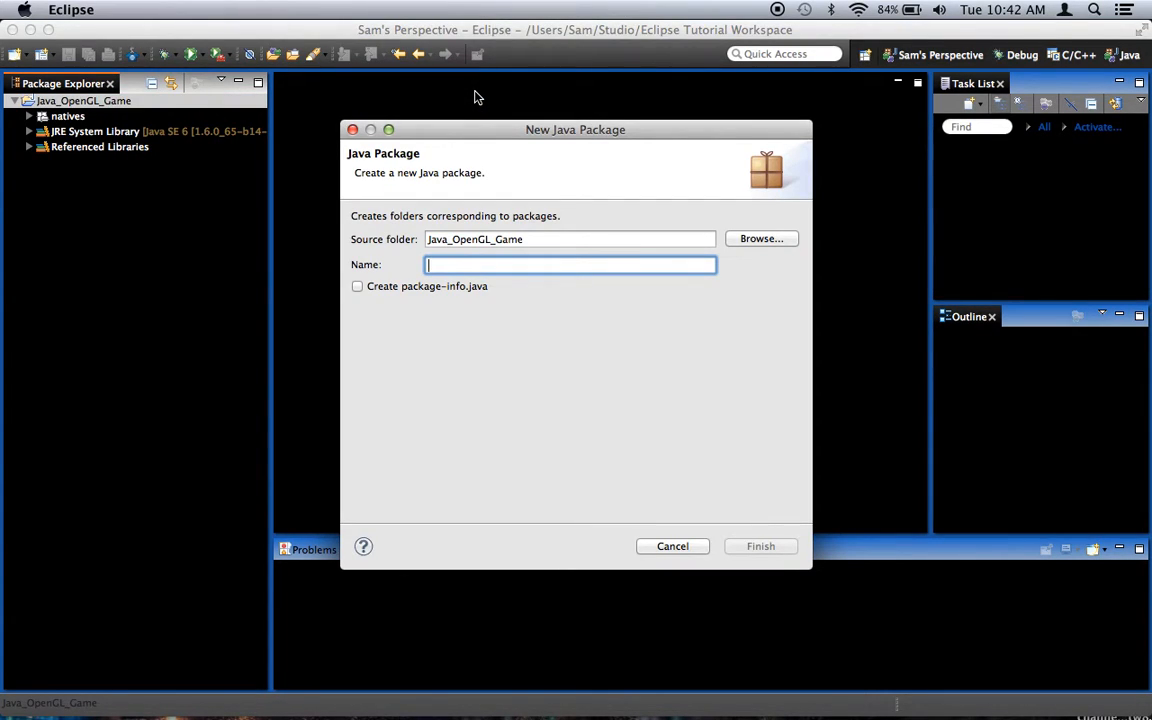
{"action": "type", "text": "org."}
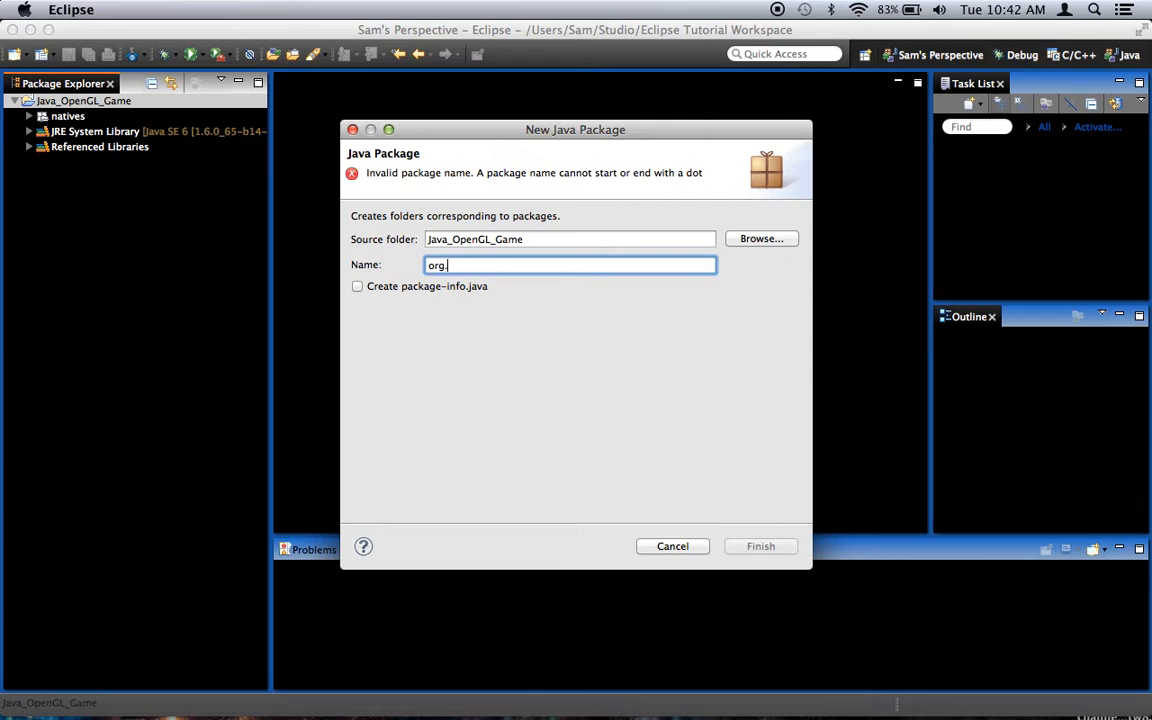
{"action": "left_click", "coordinate": [760, 546]}
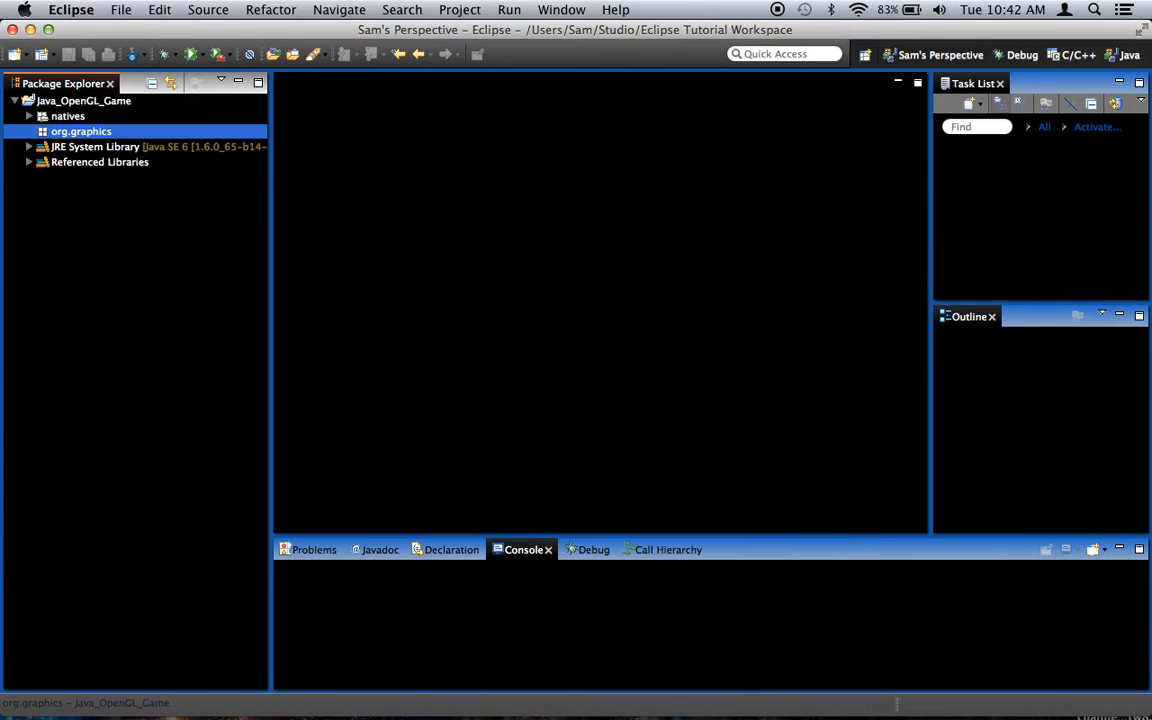
Step: Create a new class named Renderer in the org.graphics package
{"action": "left_click", "coordinate": [120, 8]}
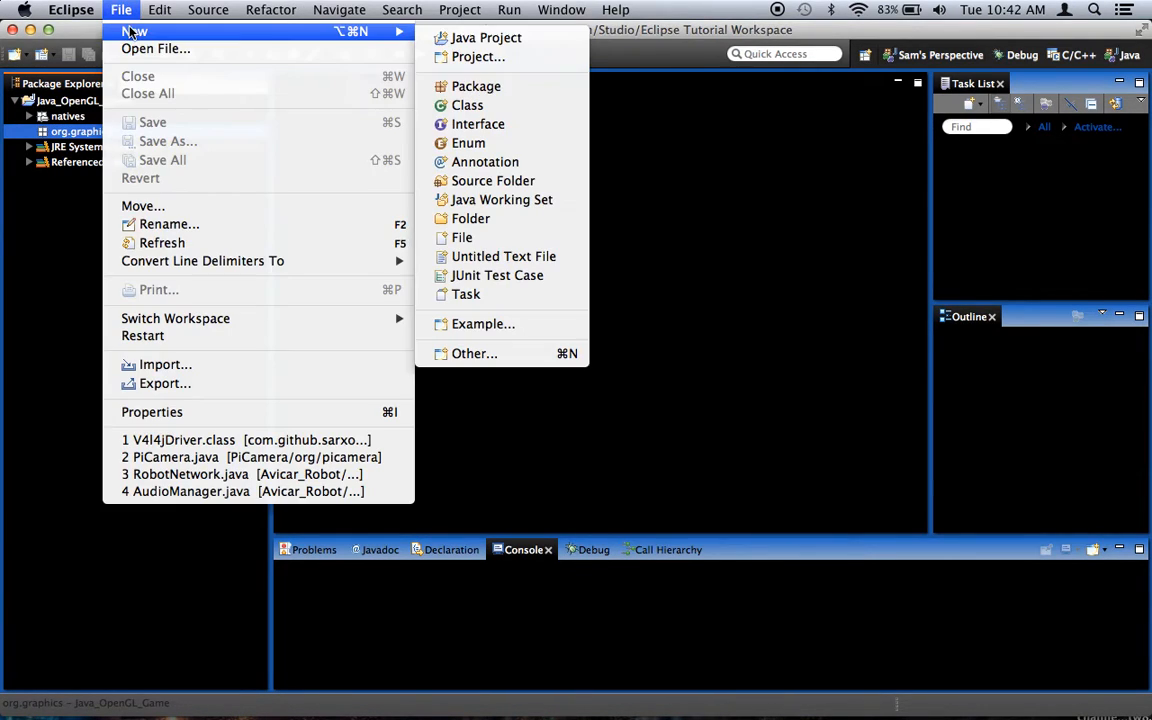
{"action": "left_click", "coordinate": [468, 104]}
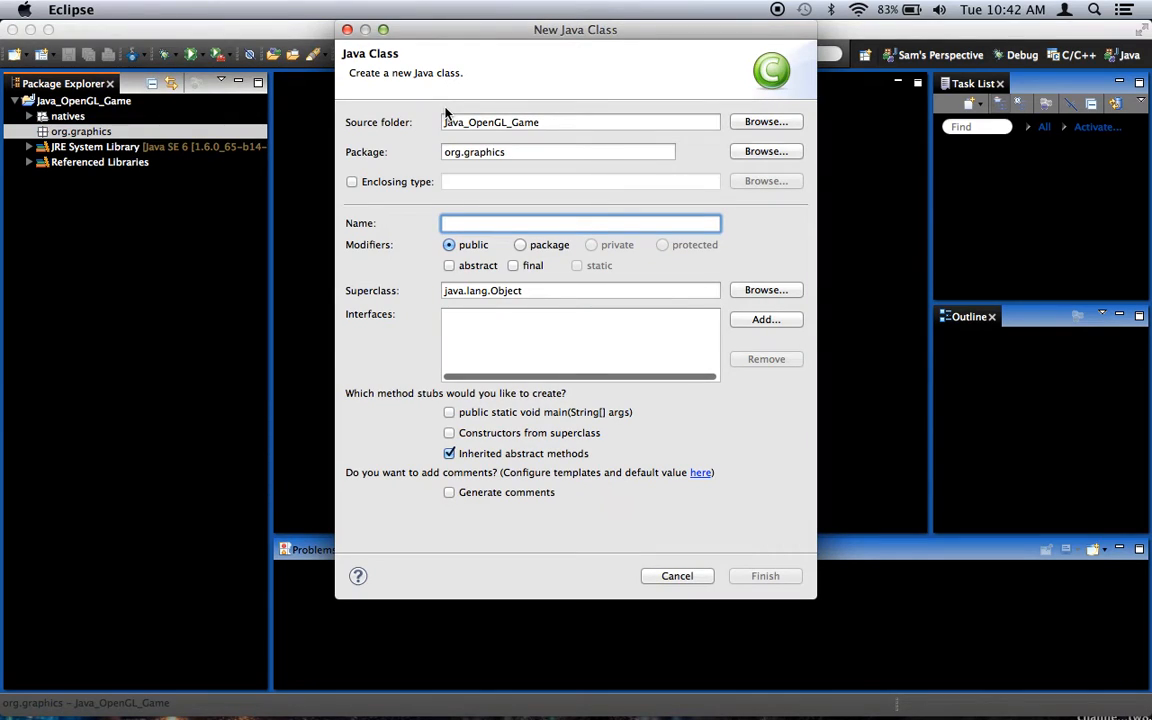
{"action": "type", "text": "Renderer"}
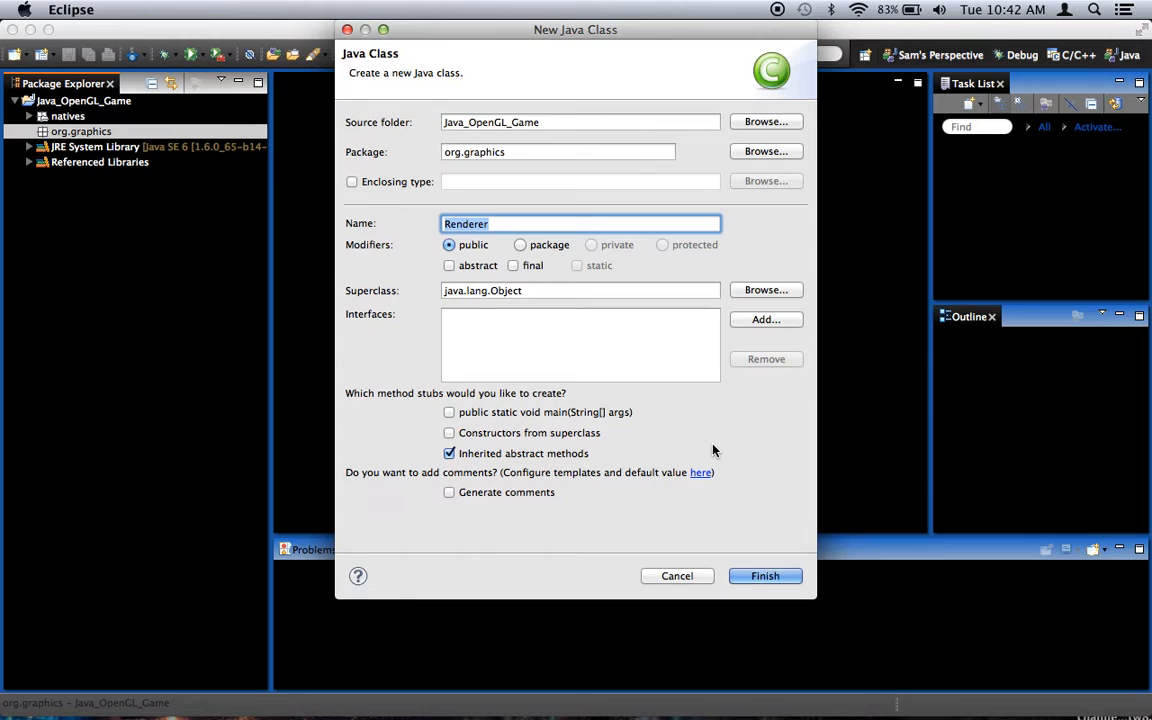
{"action": "left_click", "coordinate": [764, 576]}
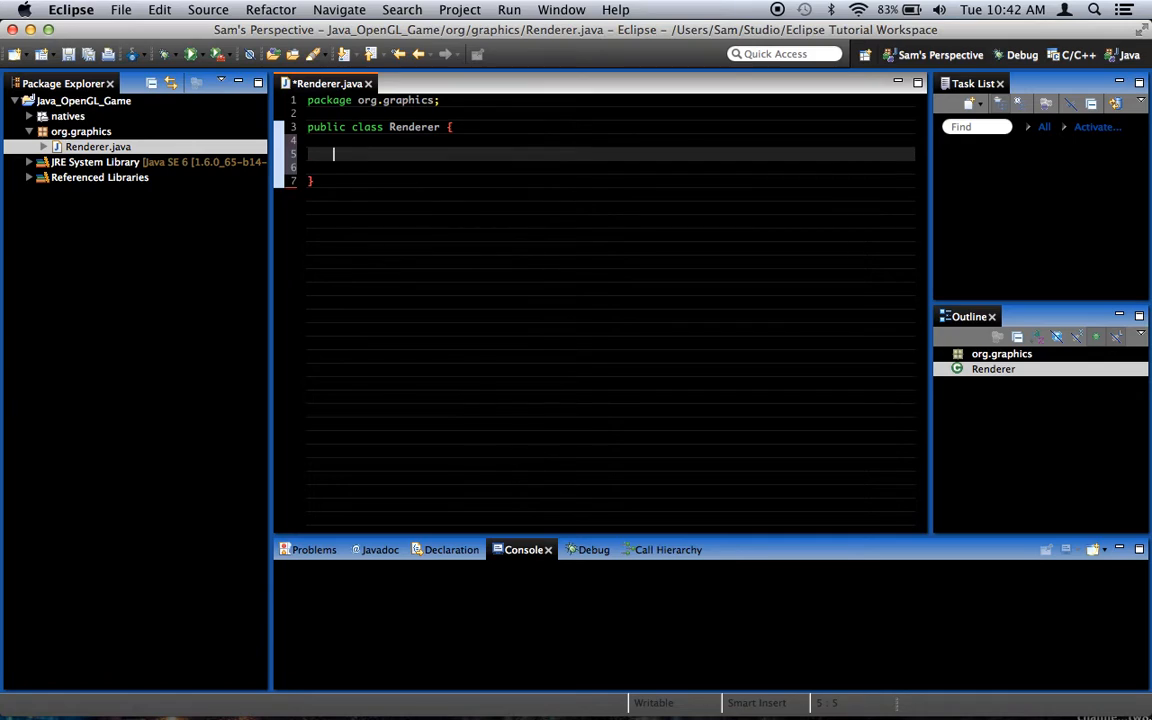
Step: Declare 'private static GLWindow window = null;' with the JOGL GLWindow import added
{"action": "type", "text": "private static GL"}
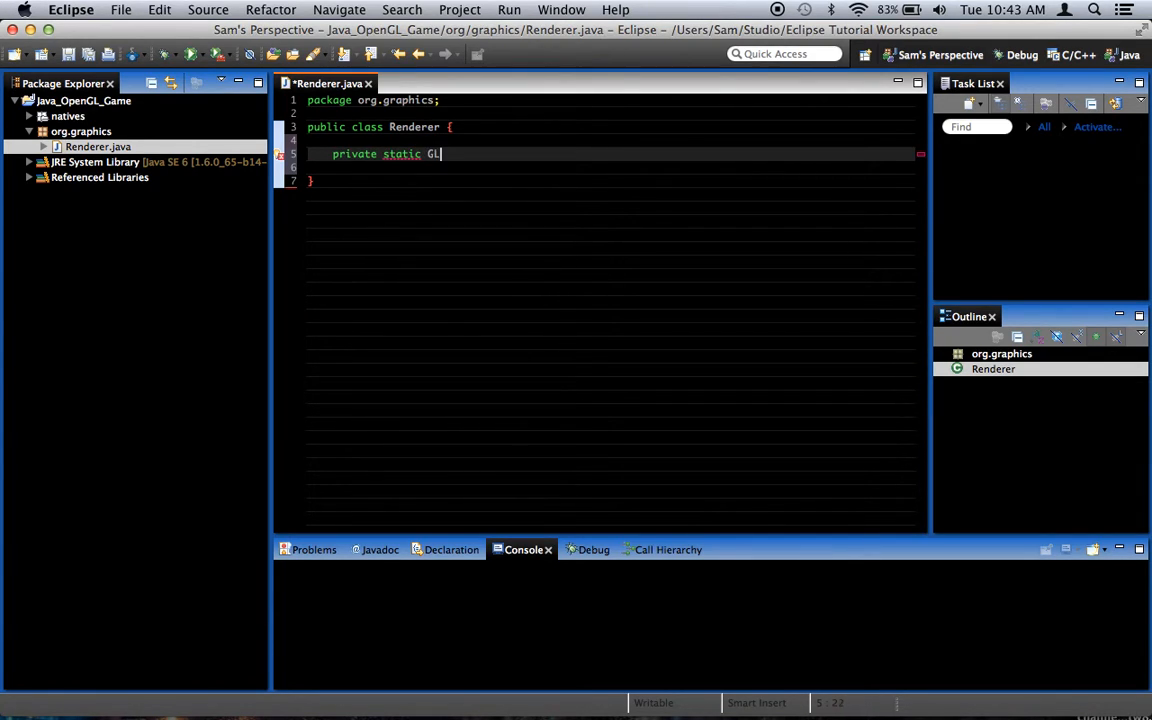
{"action": "type", "text": "Window"}
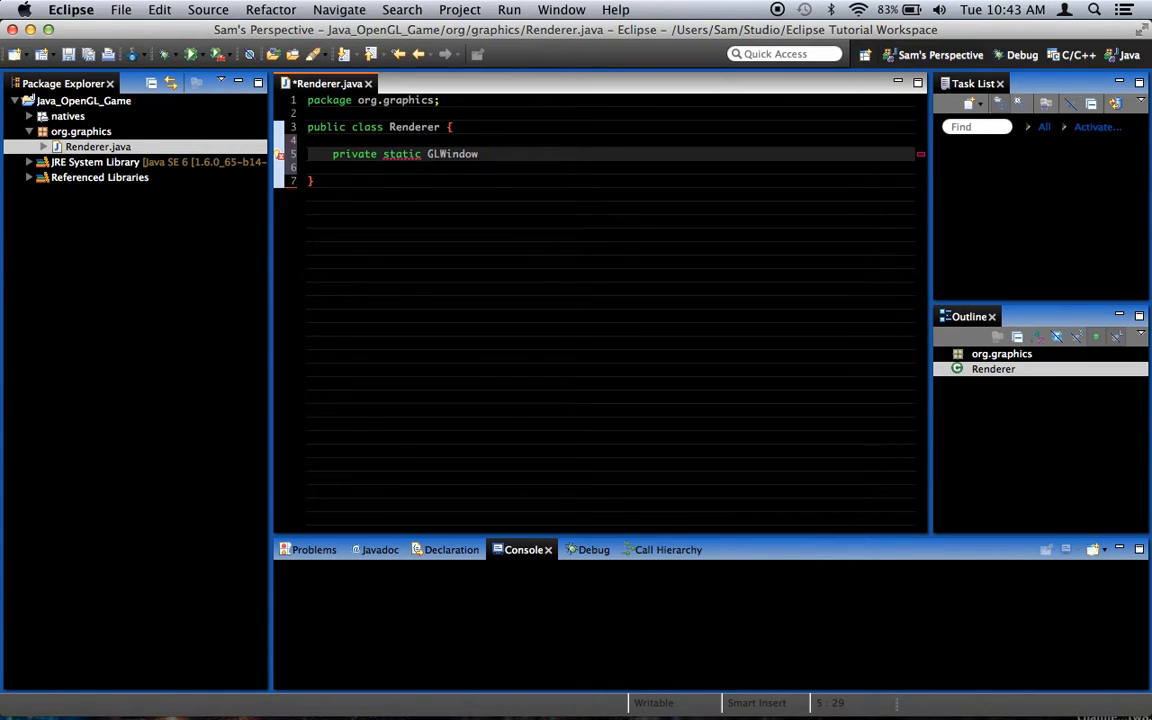
{"action": "type", "text": "window = null;"}
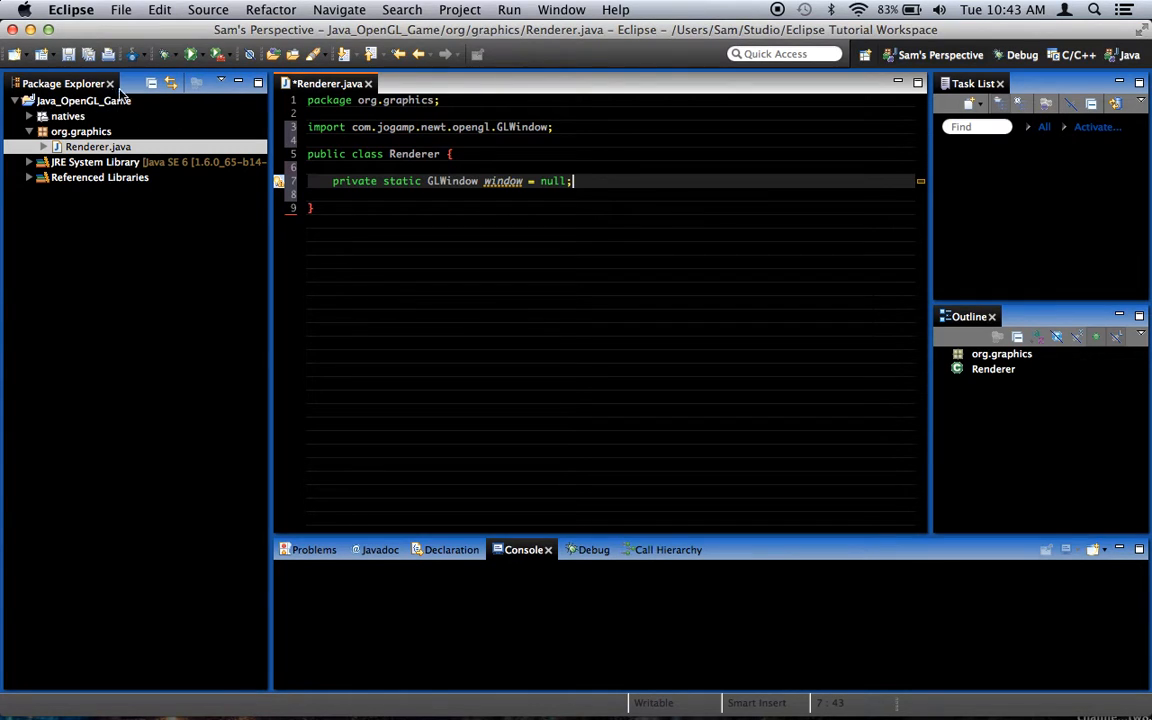
{"action": "mouse_move", "coordinate": [500, 246]}
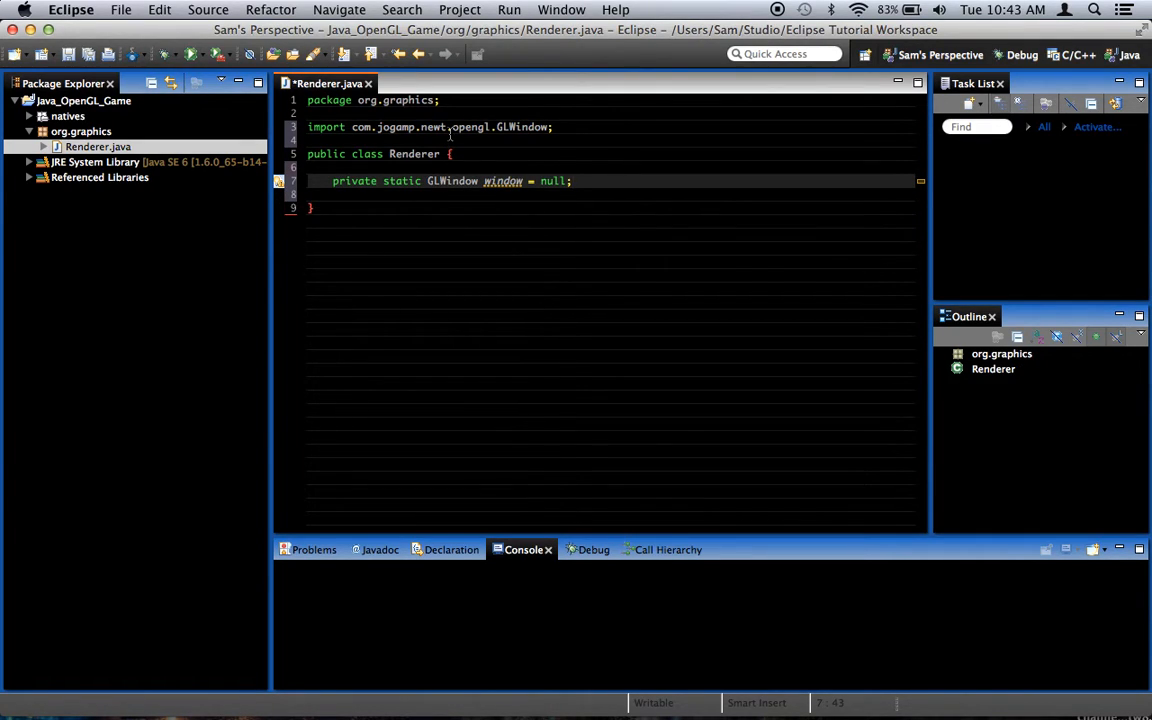
{"action": "left_click", "coordinate": [424, 128]}
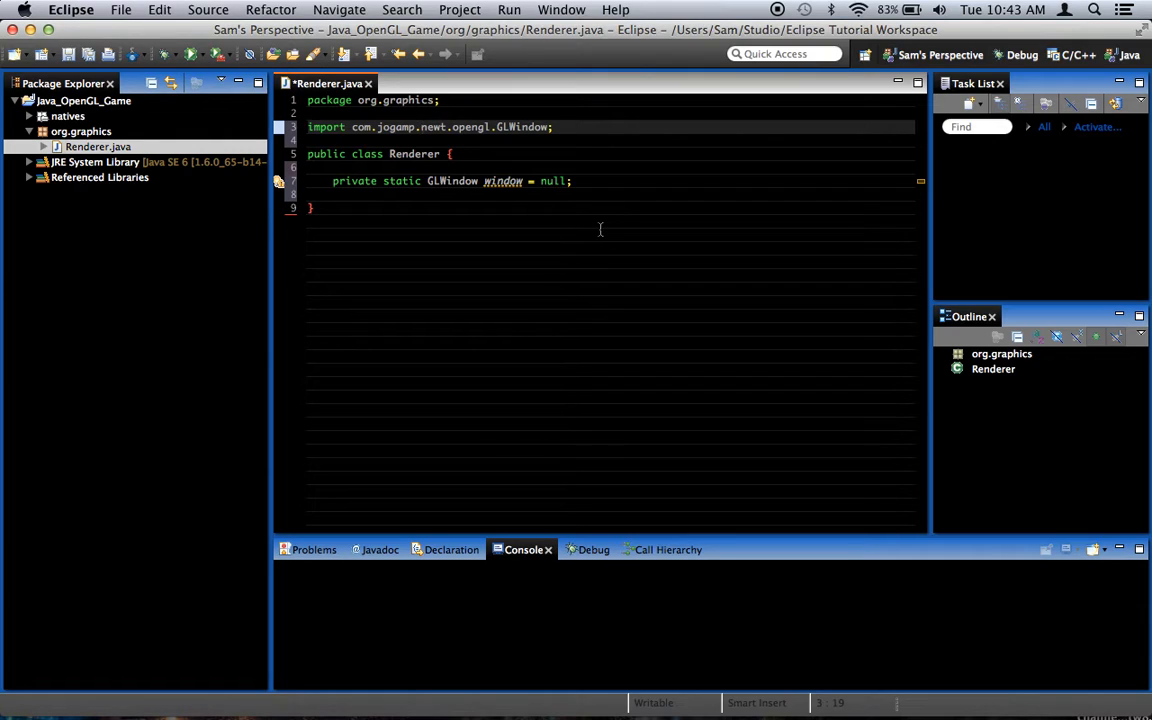
{"action": "left_click", "coordinate": [572, 180]}
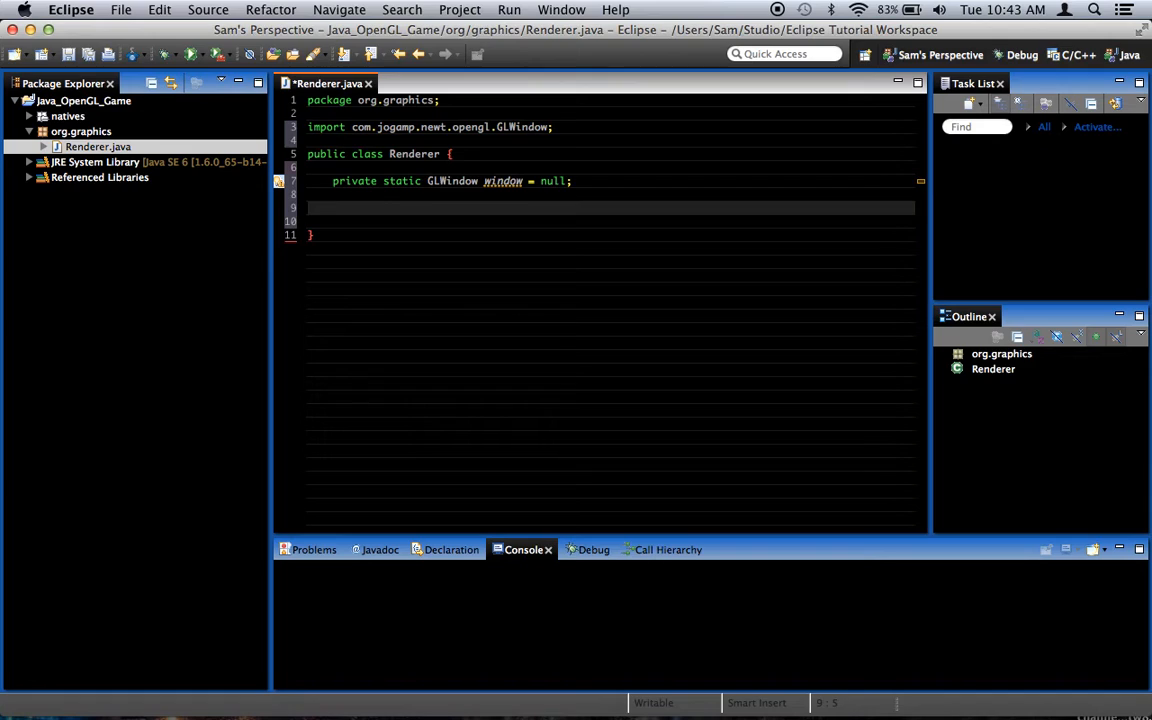
Step: Write public static void init() whose first statement is GLProfile.initSingleton();
{"action": "type", "text": "pub"}
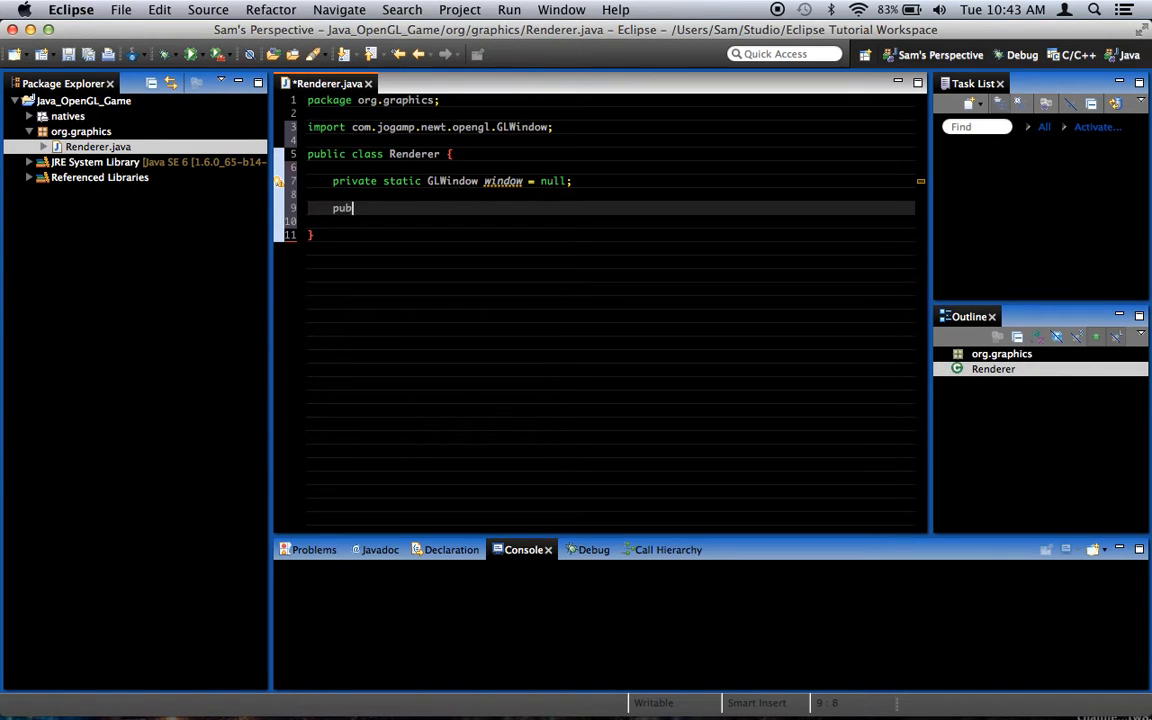
{"action": "type", "text": "lic static void"}
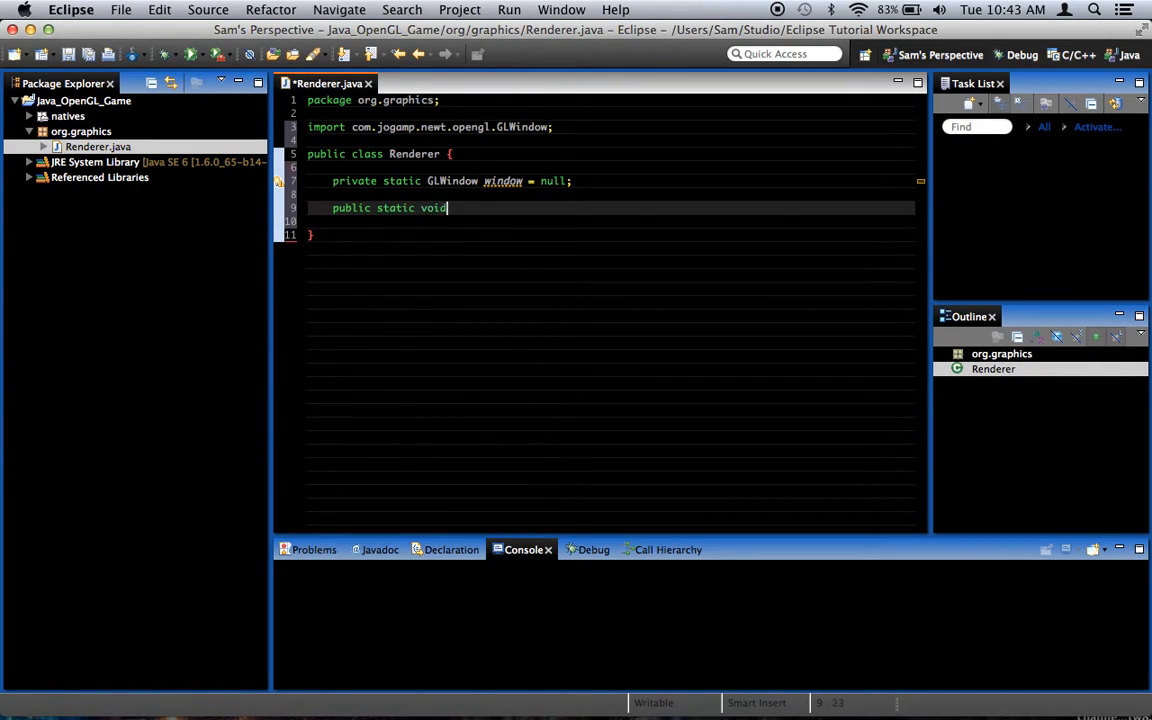
{"action": "type", "text": "in"}
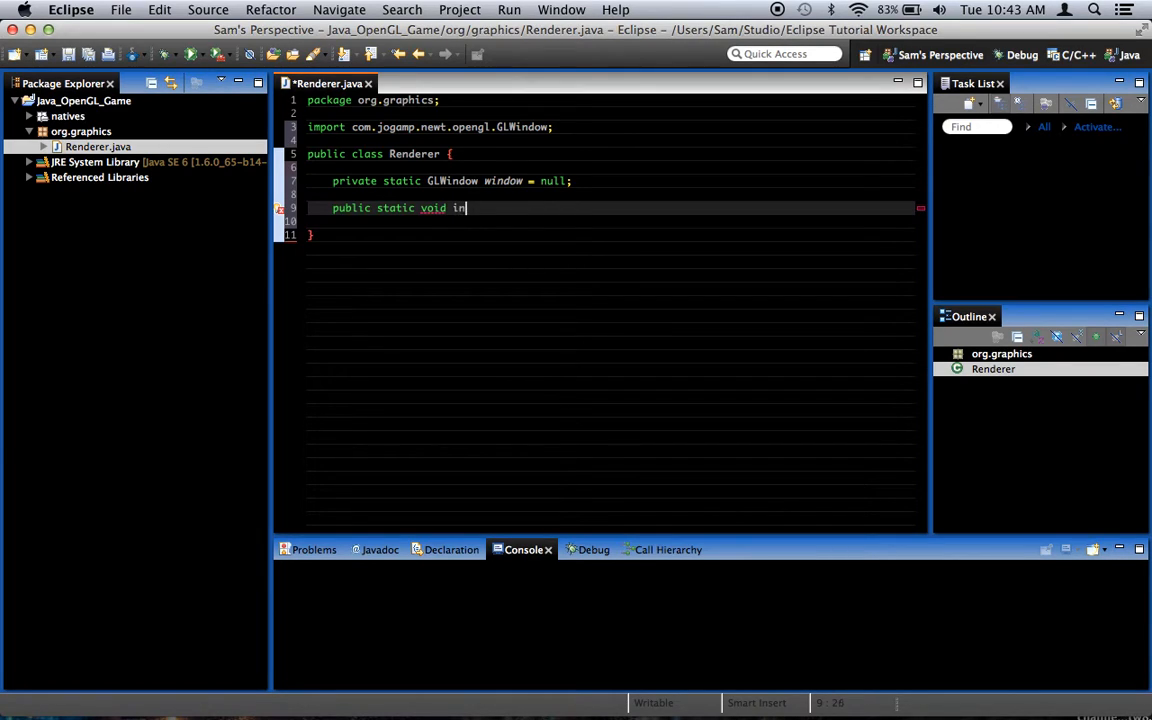
{"action": "type", "text": "it () {"}
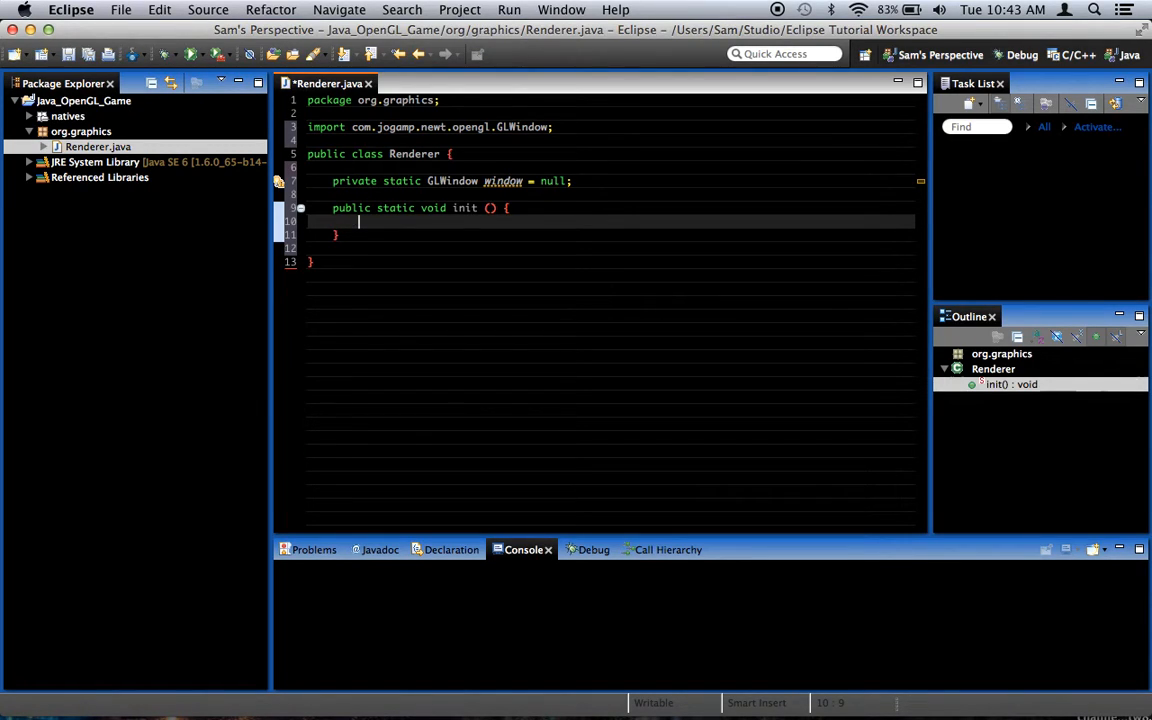
{"action": "type", "text": "GLProfile."}
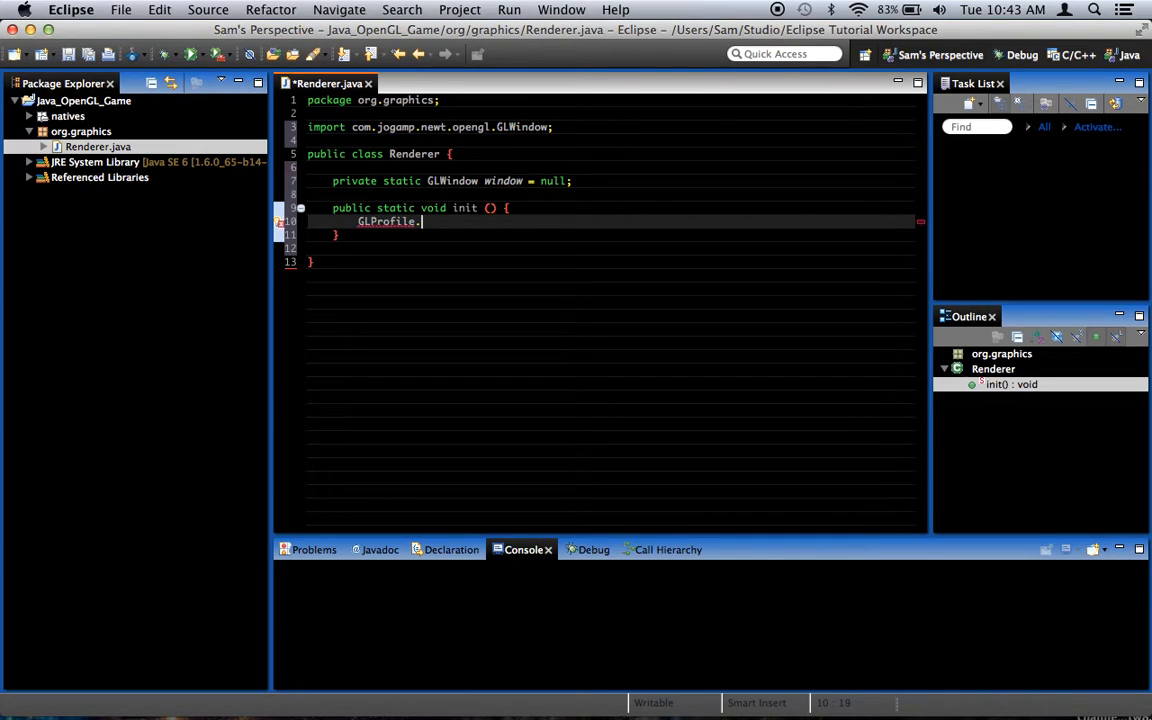
{"action": "type", "text": "initSingleton();"}
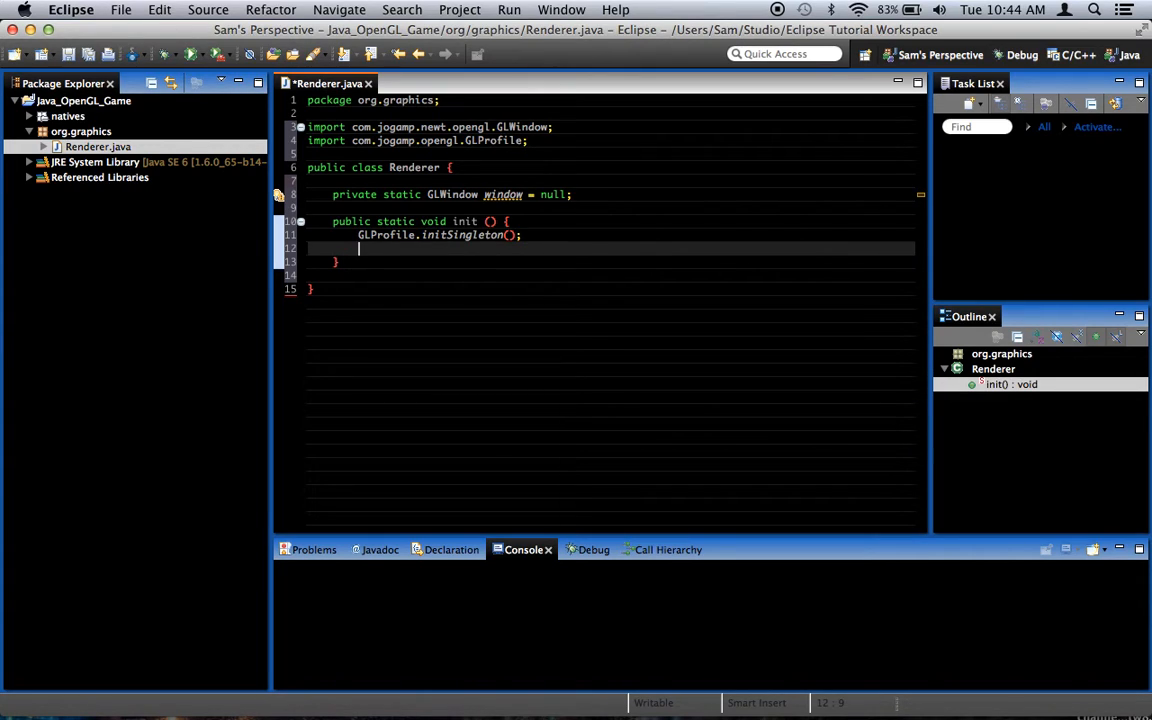
Step: Add GLProfile profile = GLProfile.get(GLProfile.GL2); inside init()
{"action": "type", "text": "GLProfile"}
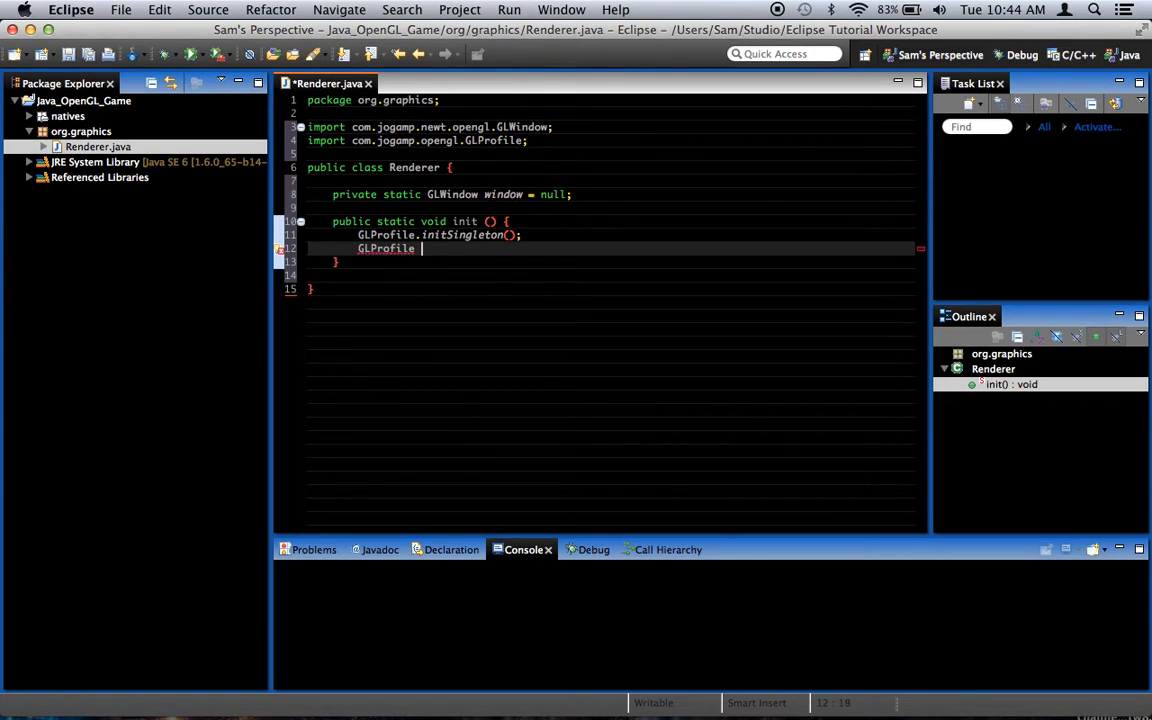
{"action": "type", "text": "profile ="}
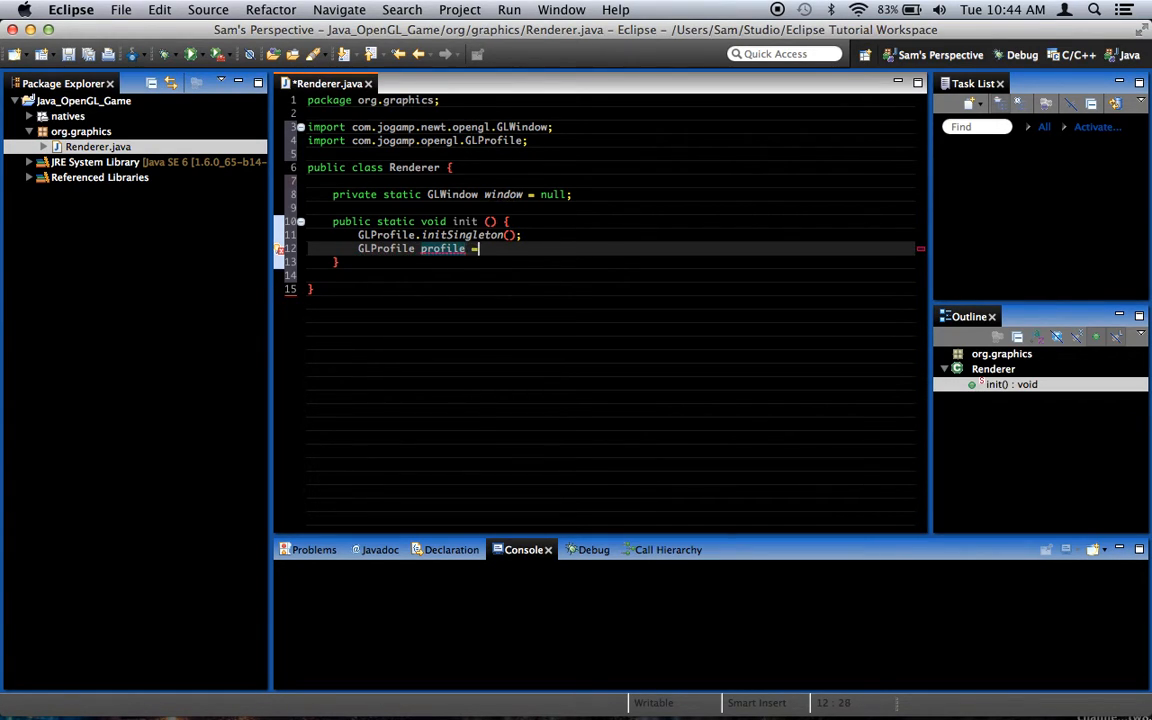
{"action": "type", "text": "GLProfile.get(GLProfile.GL2);"}
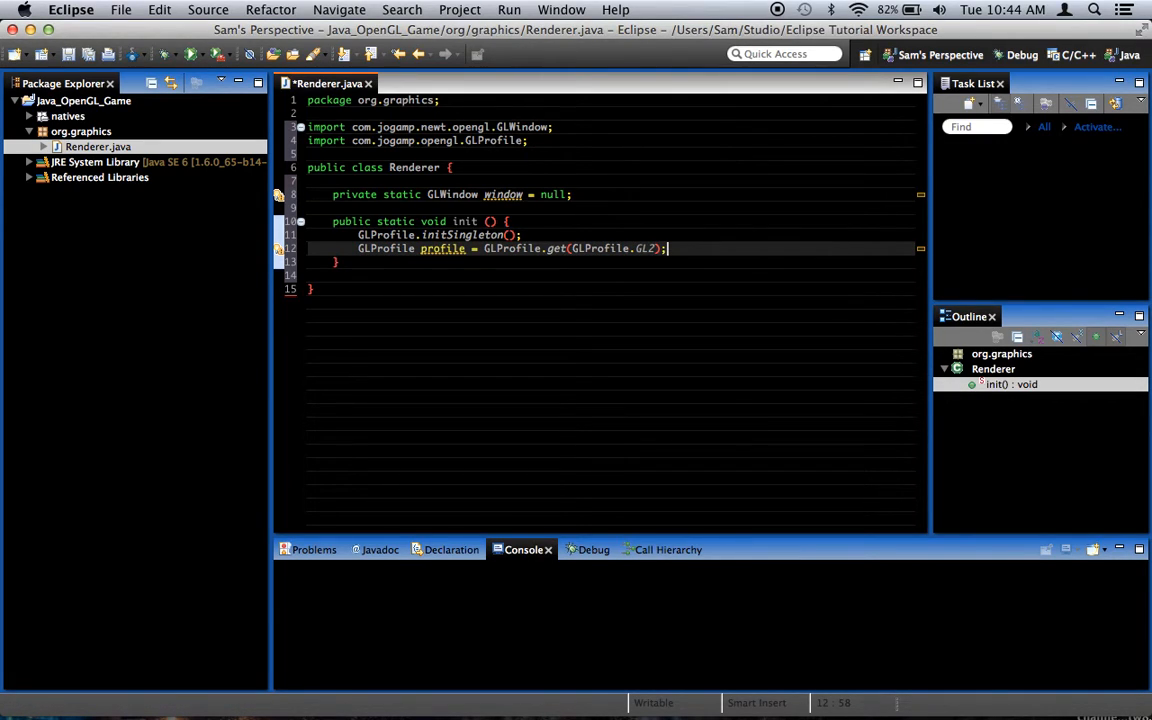
{"action": "mouse_move", "coordinate": [808, 224]}
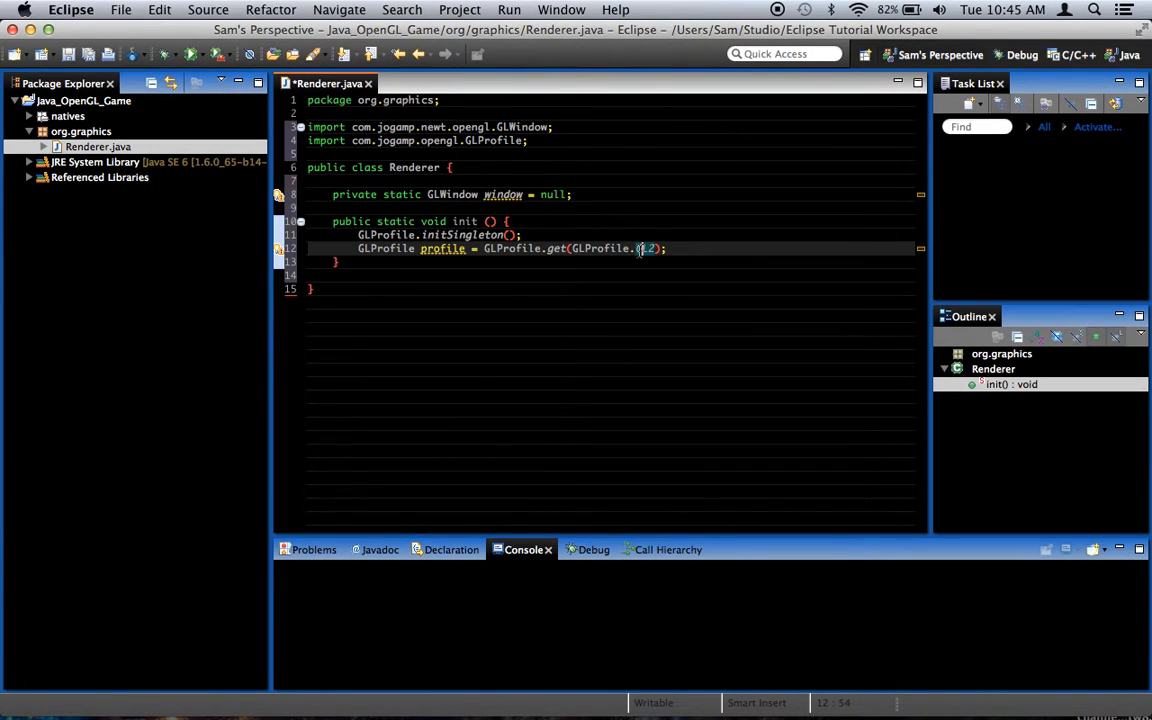
{"action": "type", "text": "GL2"}
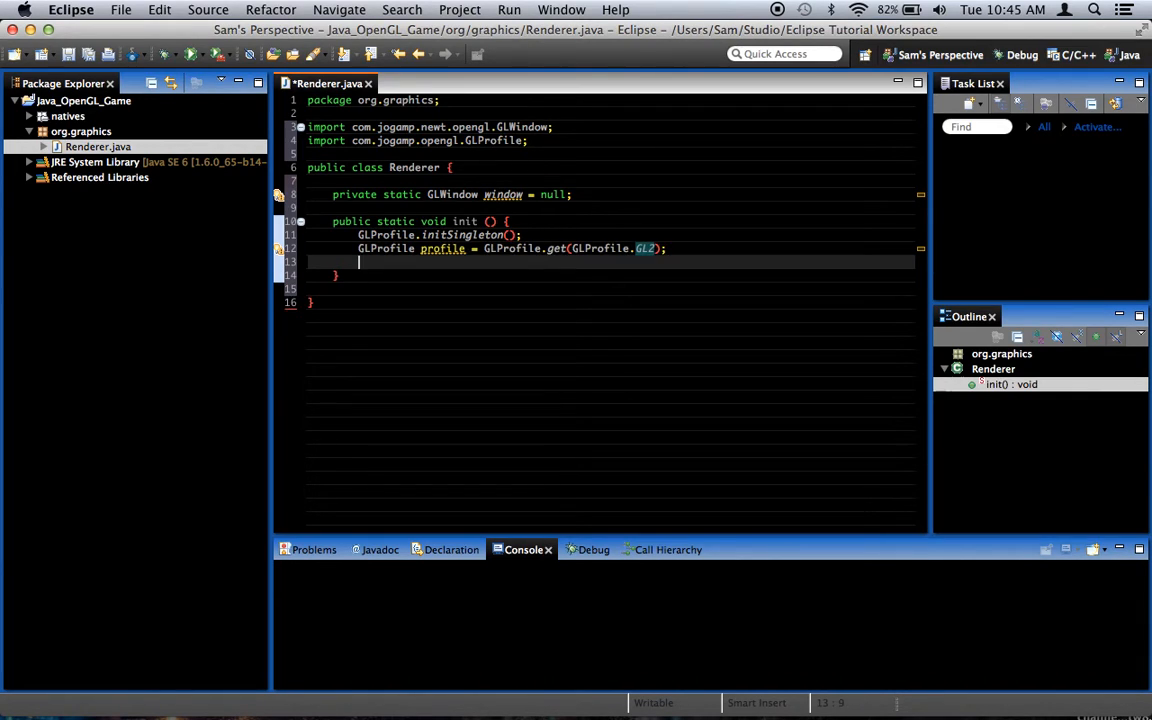
Step: Add GLCapabilities caps = new GLCapabilities(profile); with the GLCapabilities import via Quick Fix
{"action": "type", "text": "GL"}
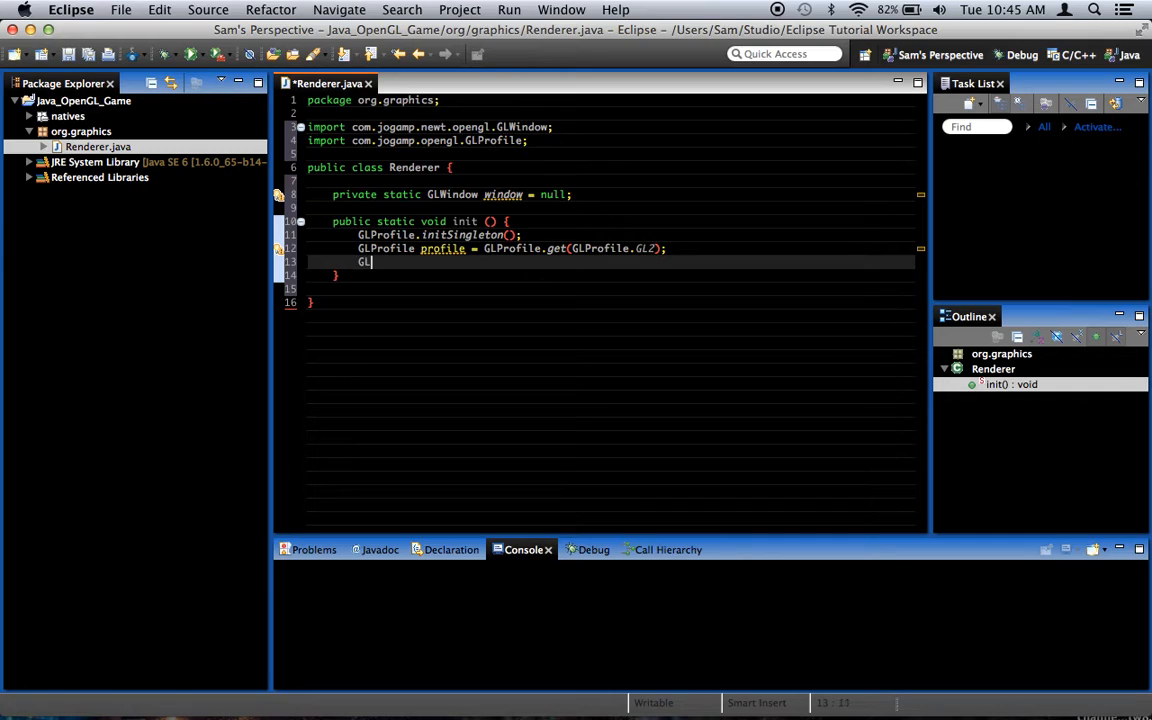
{"action": "type", "text": "Capabilities"}
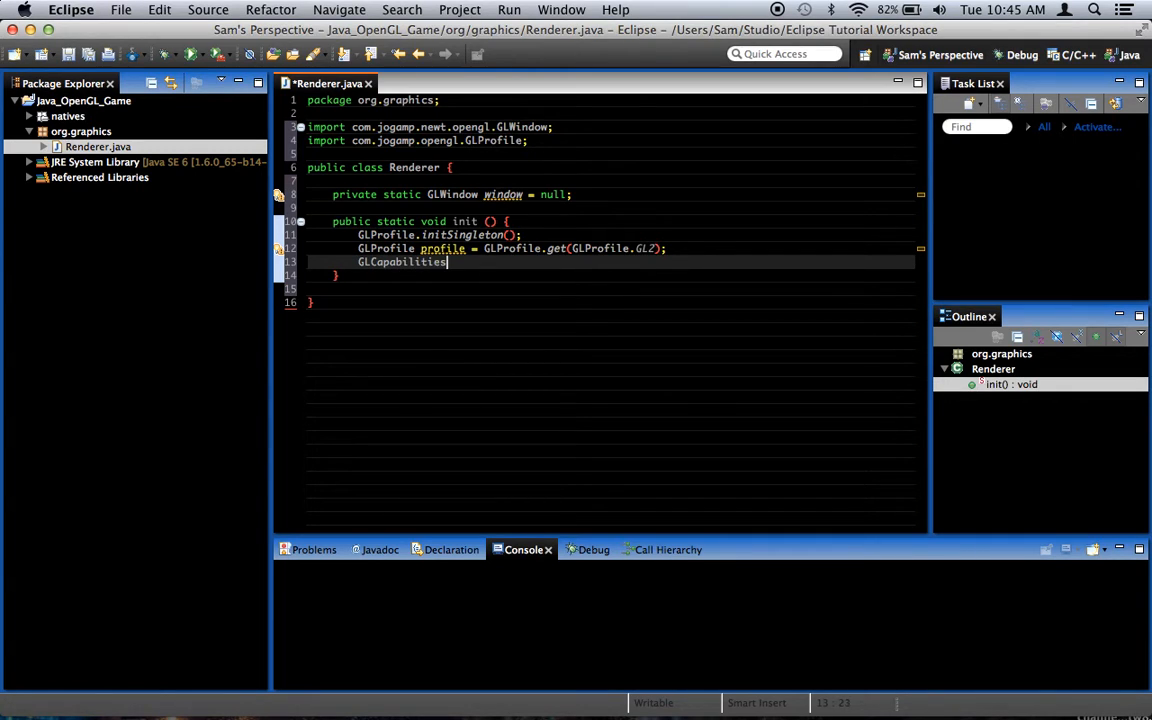
{"action": "type", "text": "caps"}
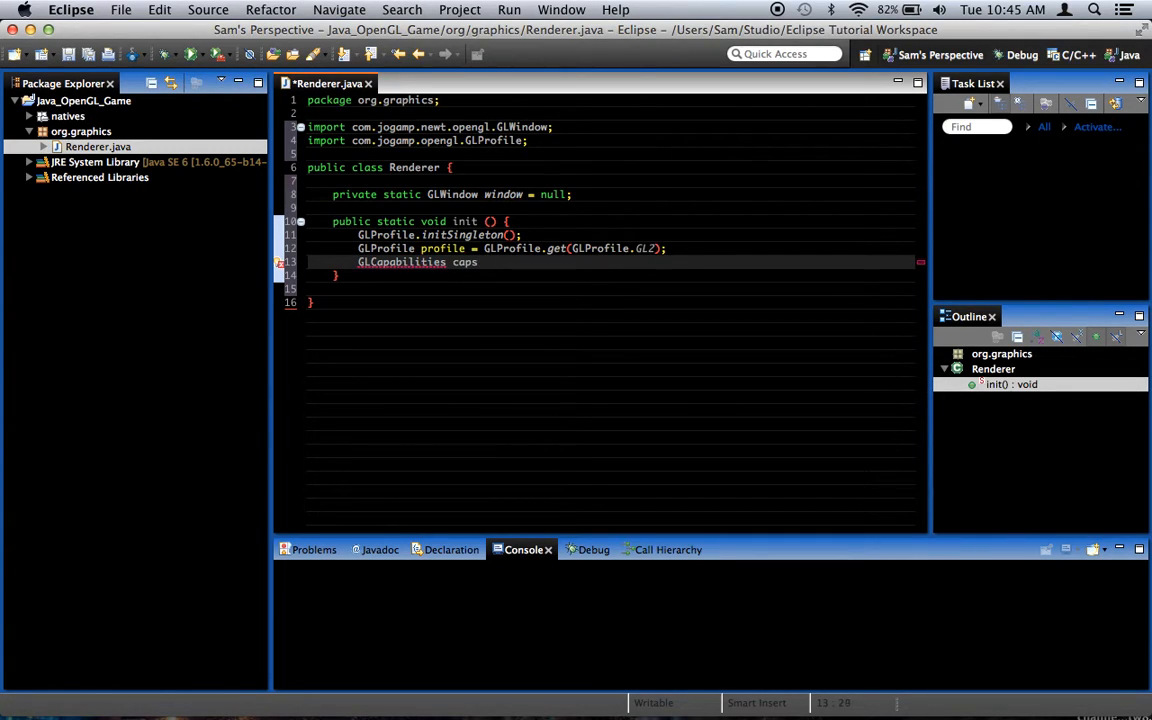
{"action": "type", "text": "= new GL"}
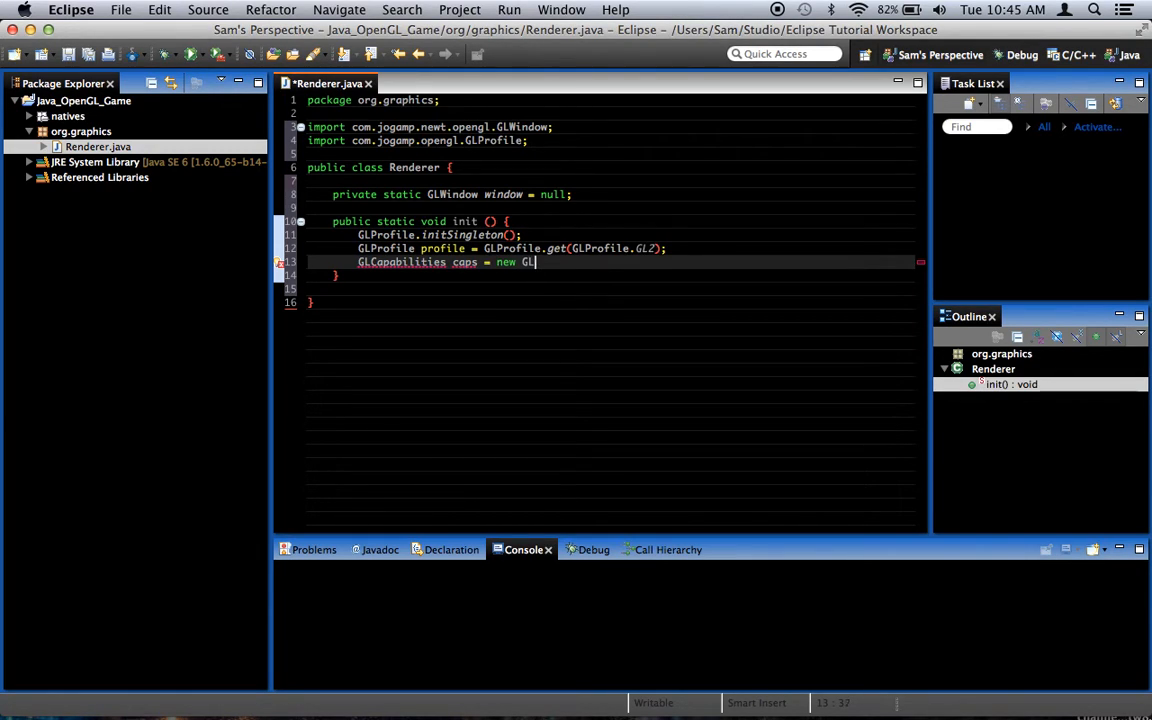
{"action": "type", "text": "Capabilities();"}
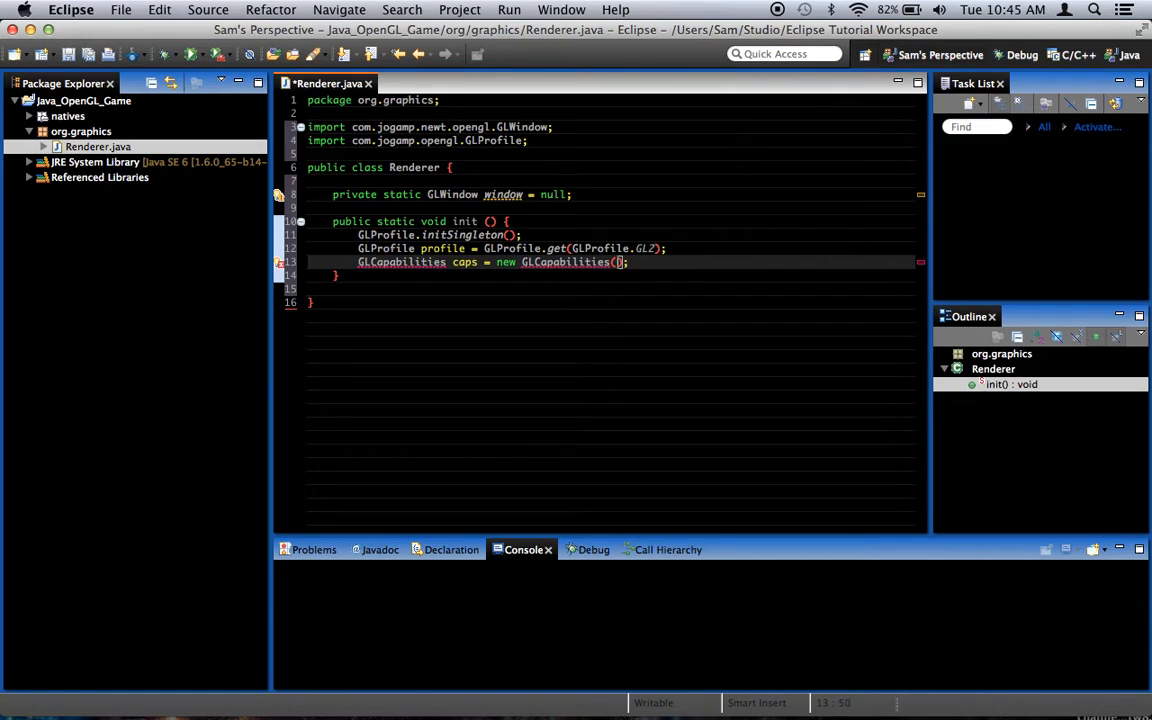
{"action": "type", "text": "profile"}
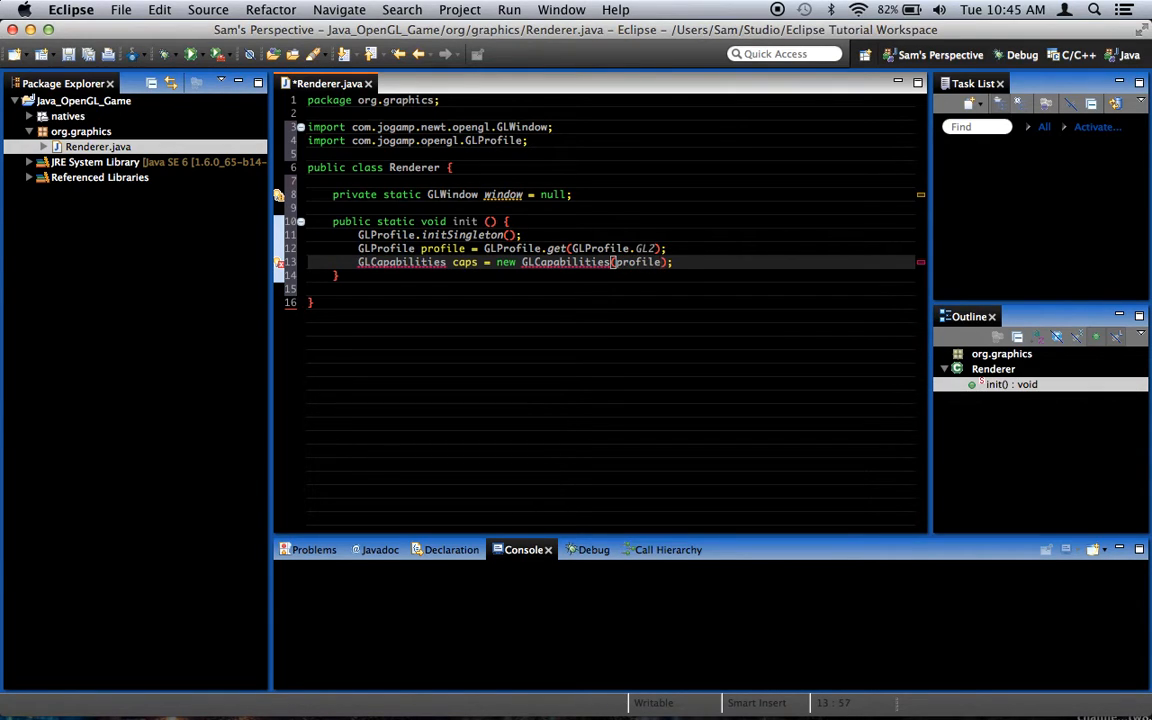
{"action": "double_click", "coordinate": [636, 260]}
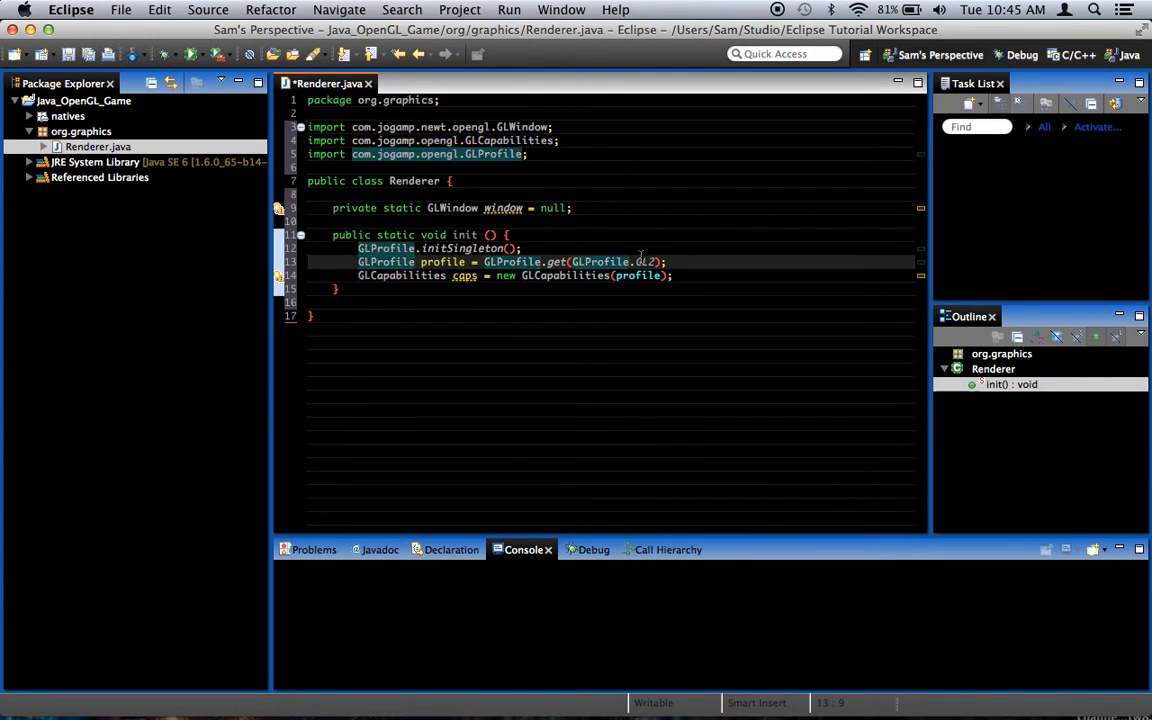
{"action": "left_click", "coordinate": [672, 276]}
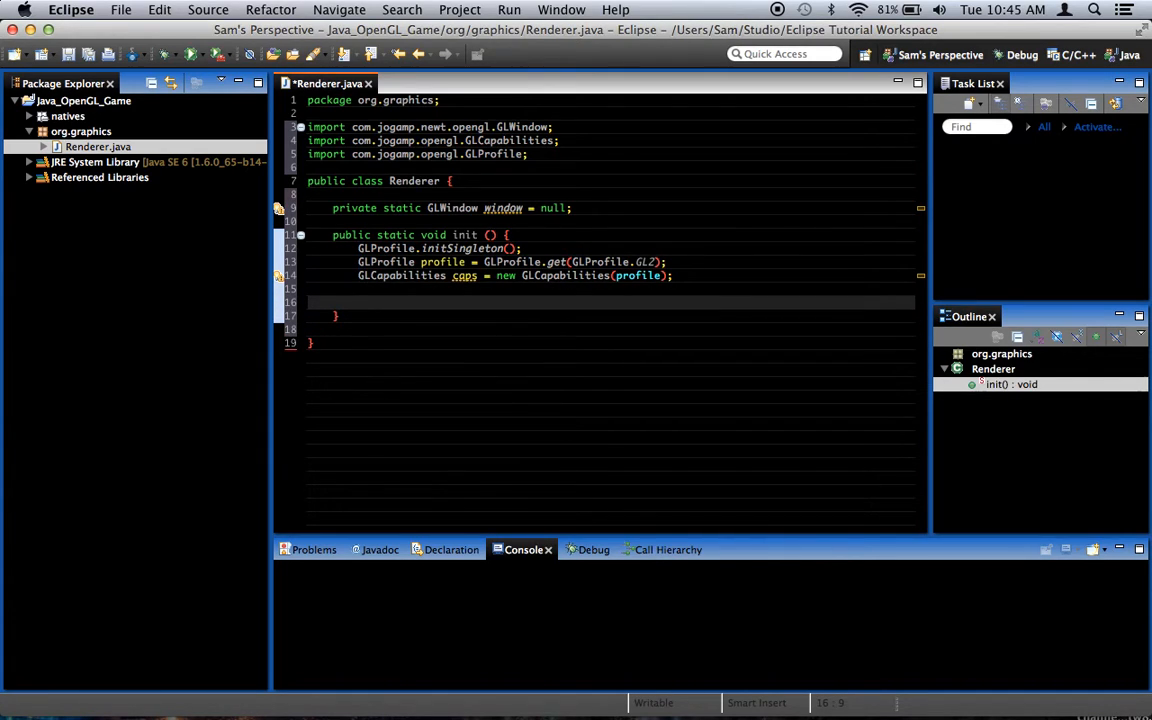
{"action": "type", "text": "window"}
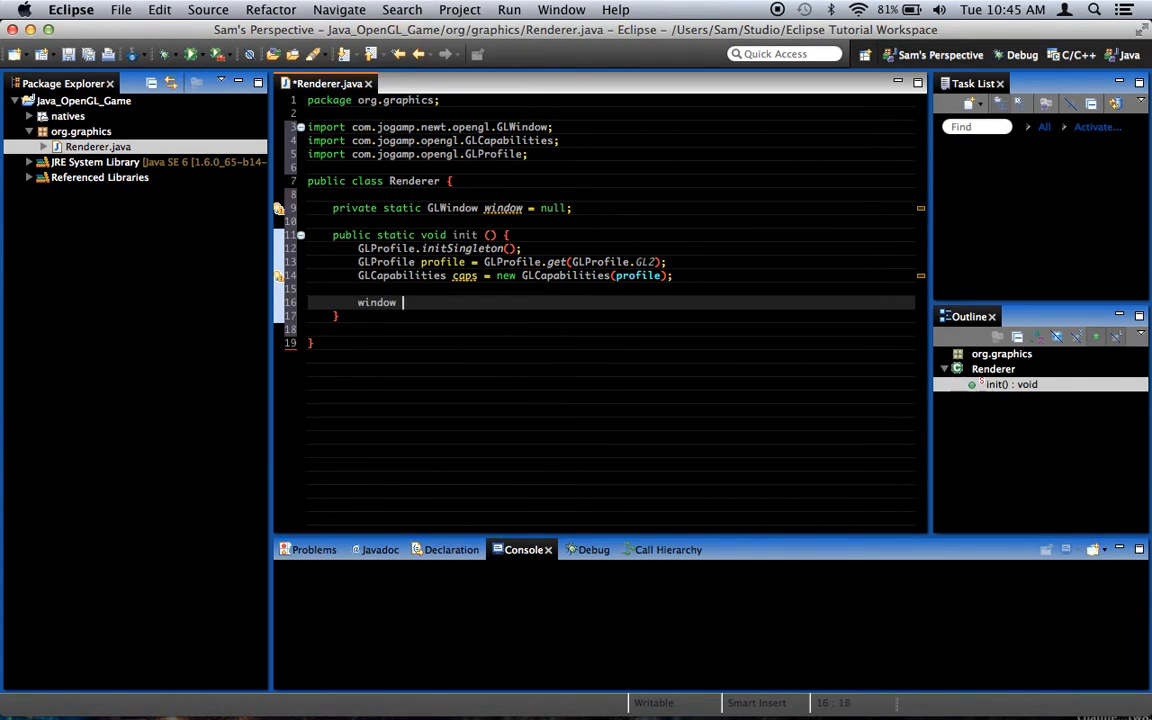
Step: Assign window = GLWindow.create(caps); and call window.setSize(640, 360);
{"action": "type", "text": "= GLWindow"}
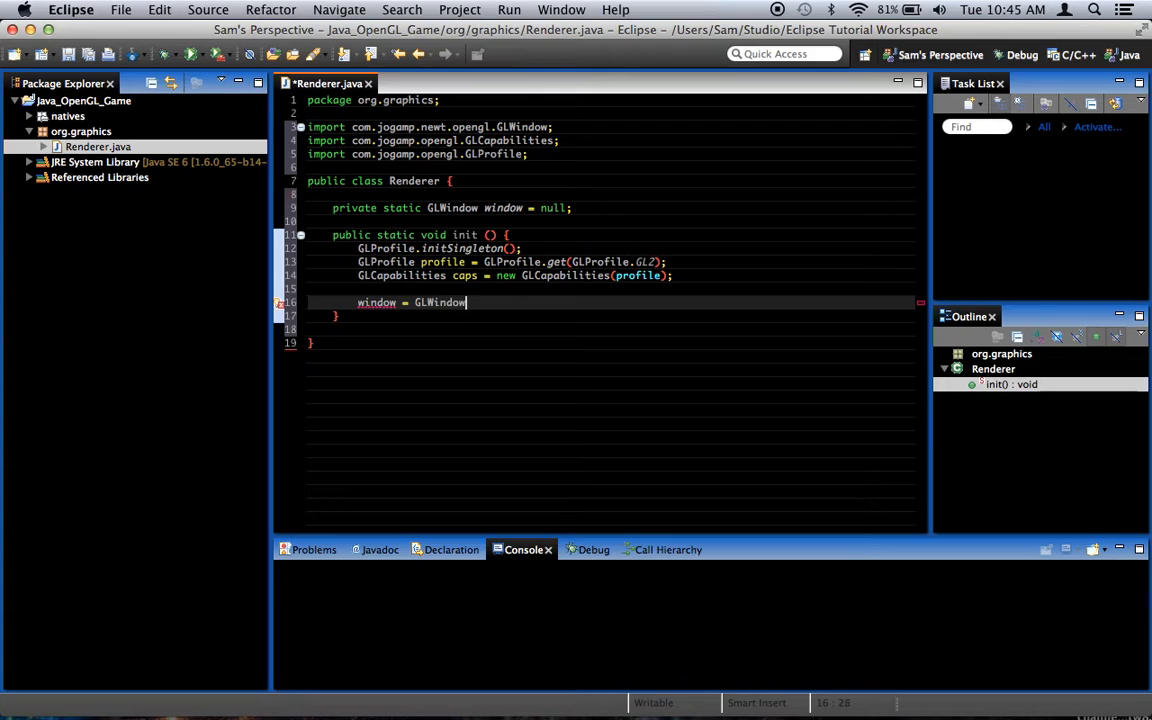
{"action": "type", "text": ".create(caps);"}
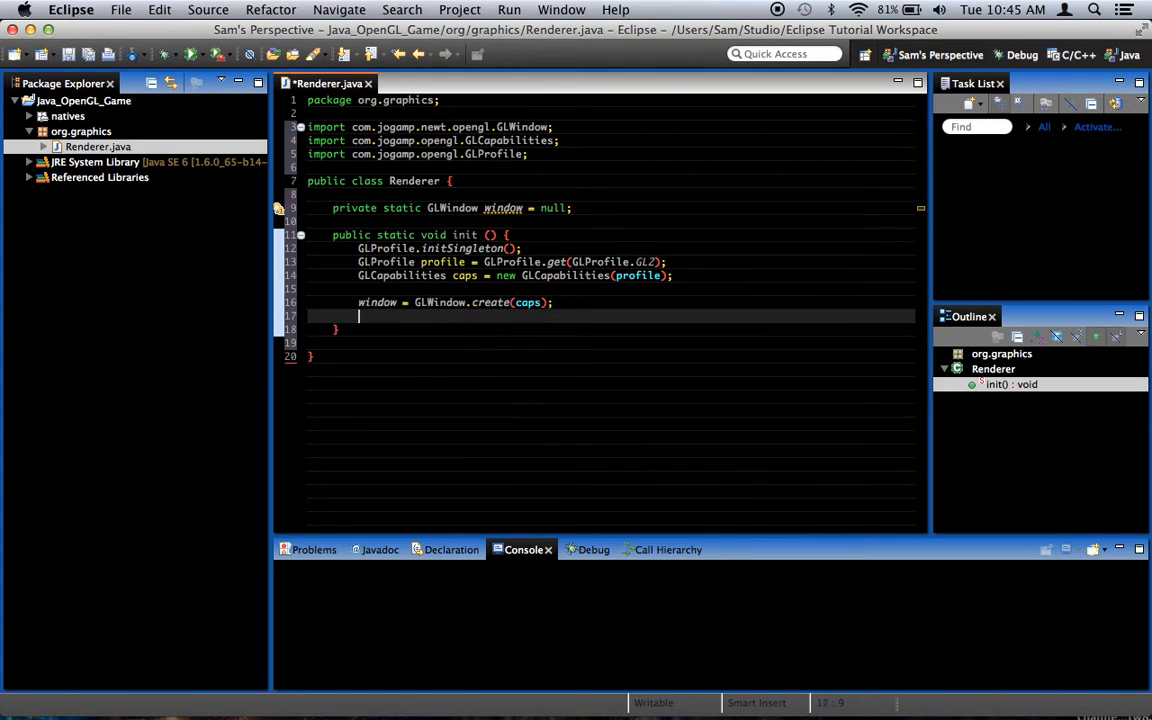
{"action": "type", "text": "window"}
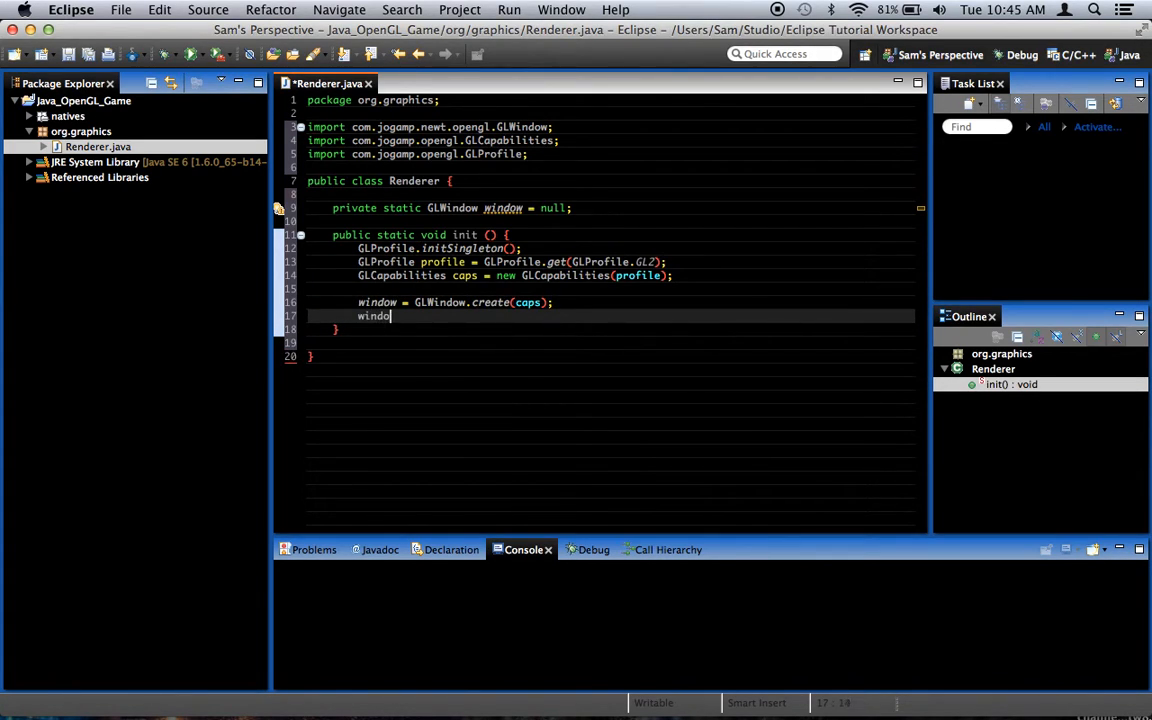
{"action": "type", "text": ".setSize(arg0, arg1);"}
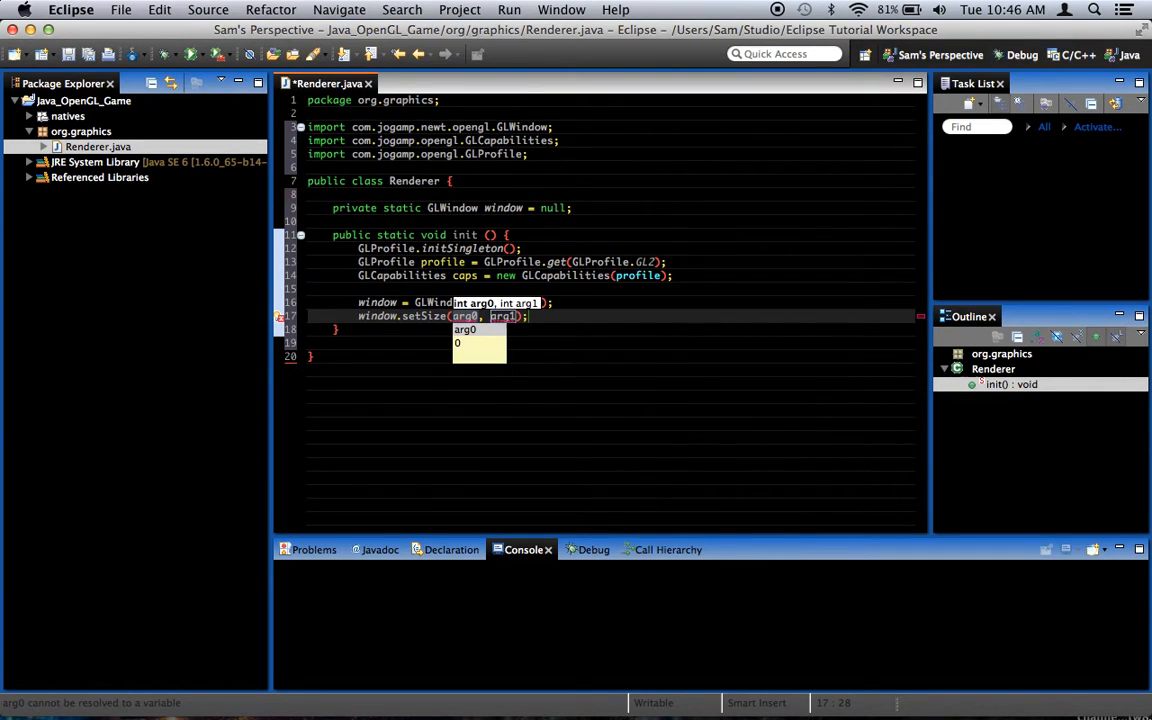
{"action": "type", "text": "640"}
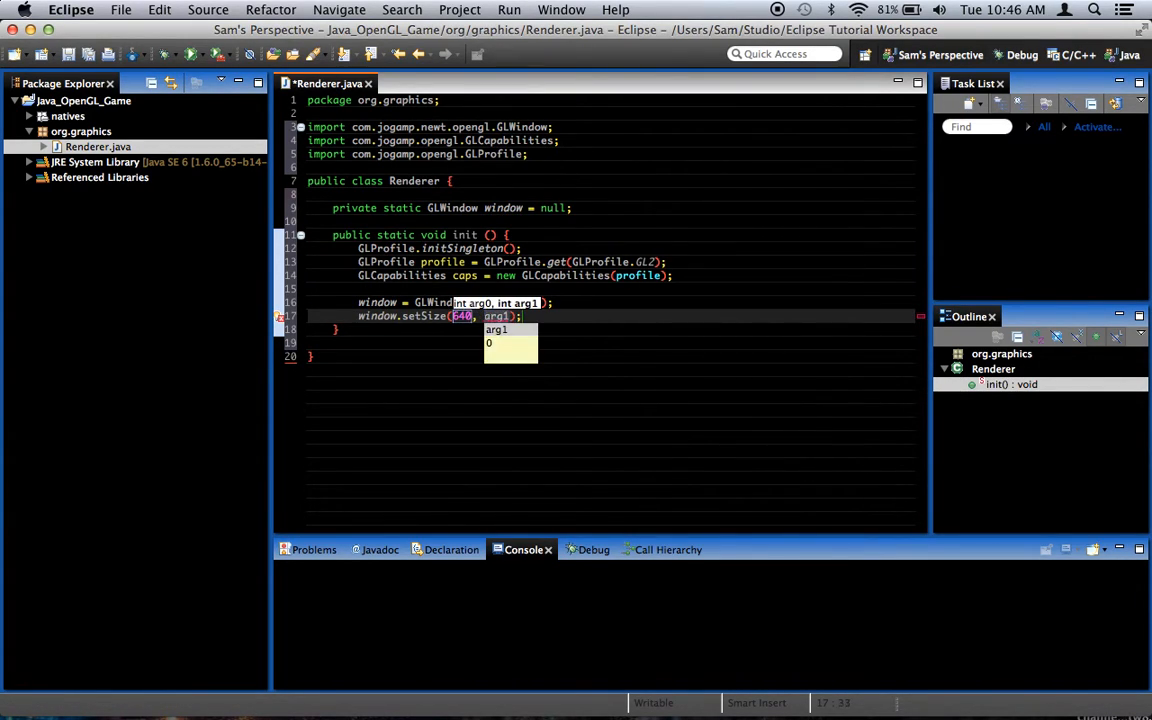
{"action": "type", "text": "360"}
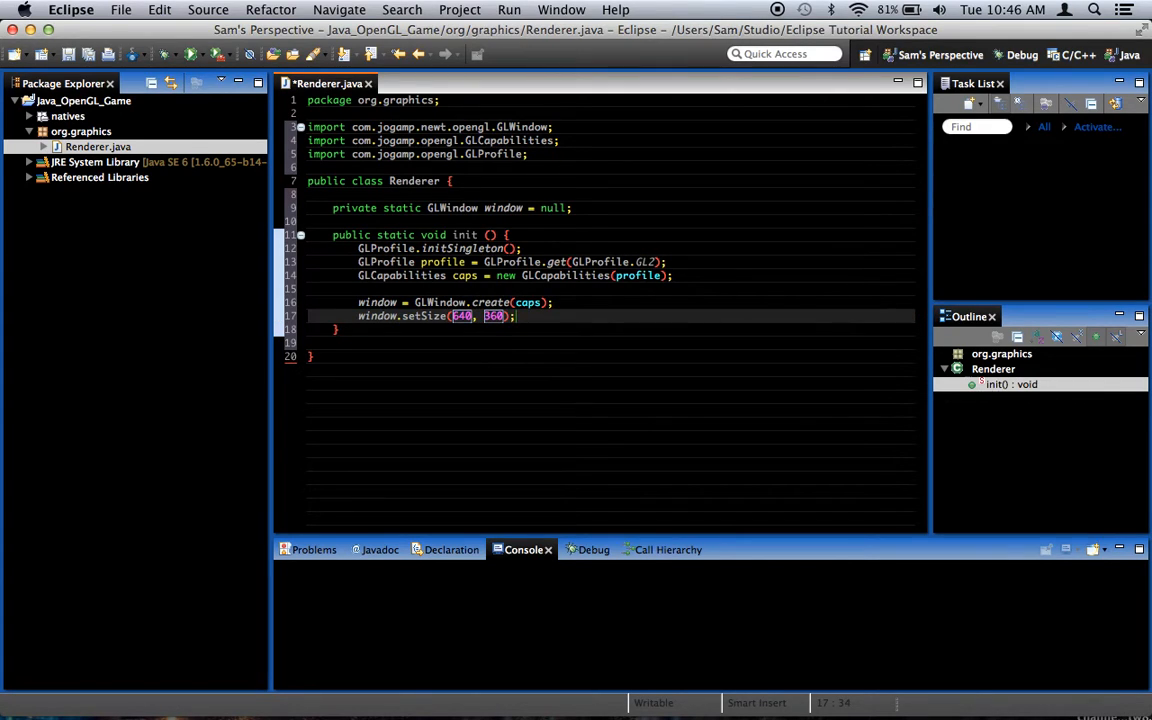
{"action": "type", "text": "window."}
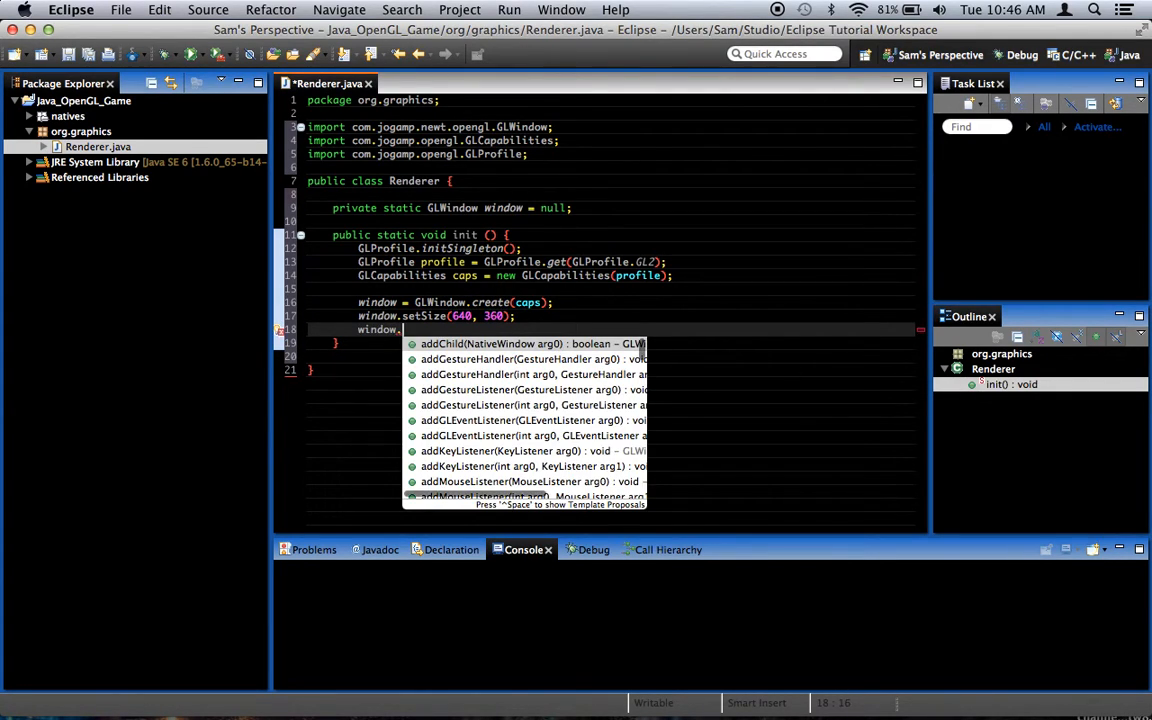
Step: Start a window.setDefaultCloseOperation statement with a JFrame.EX argument after fixing a mistyped method
{"action": "type", "text": "setLo"}
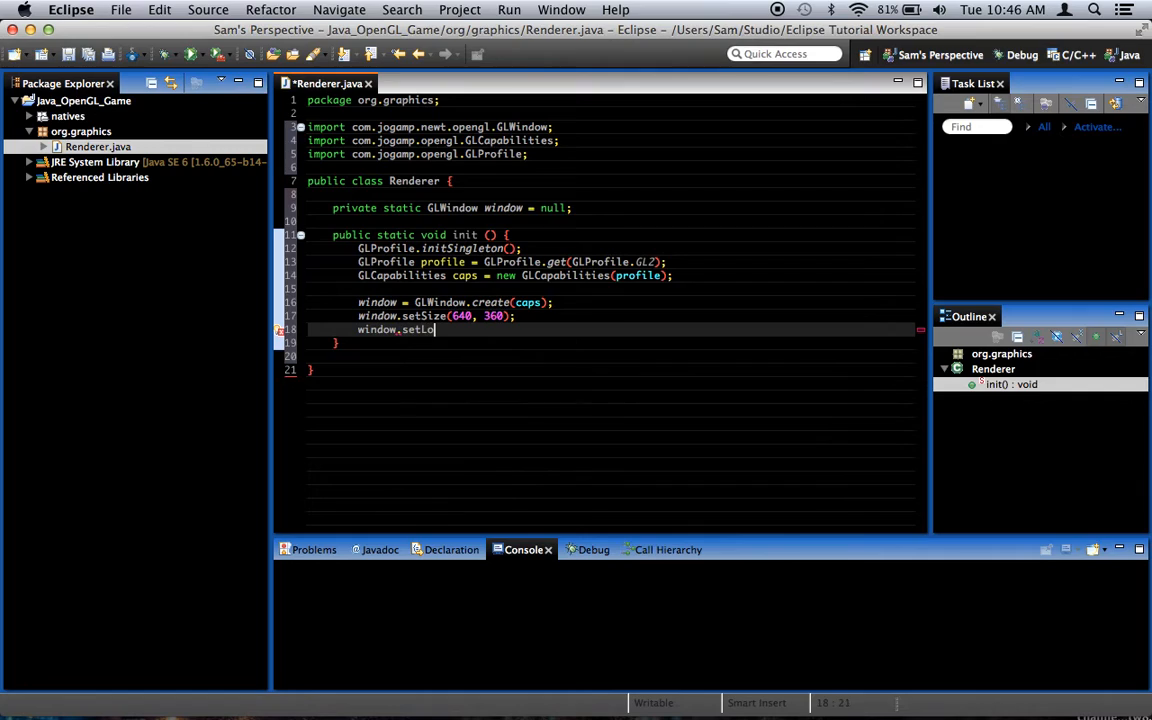
{"action": "key", "text": "BackSpace"}
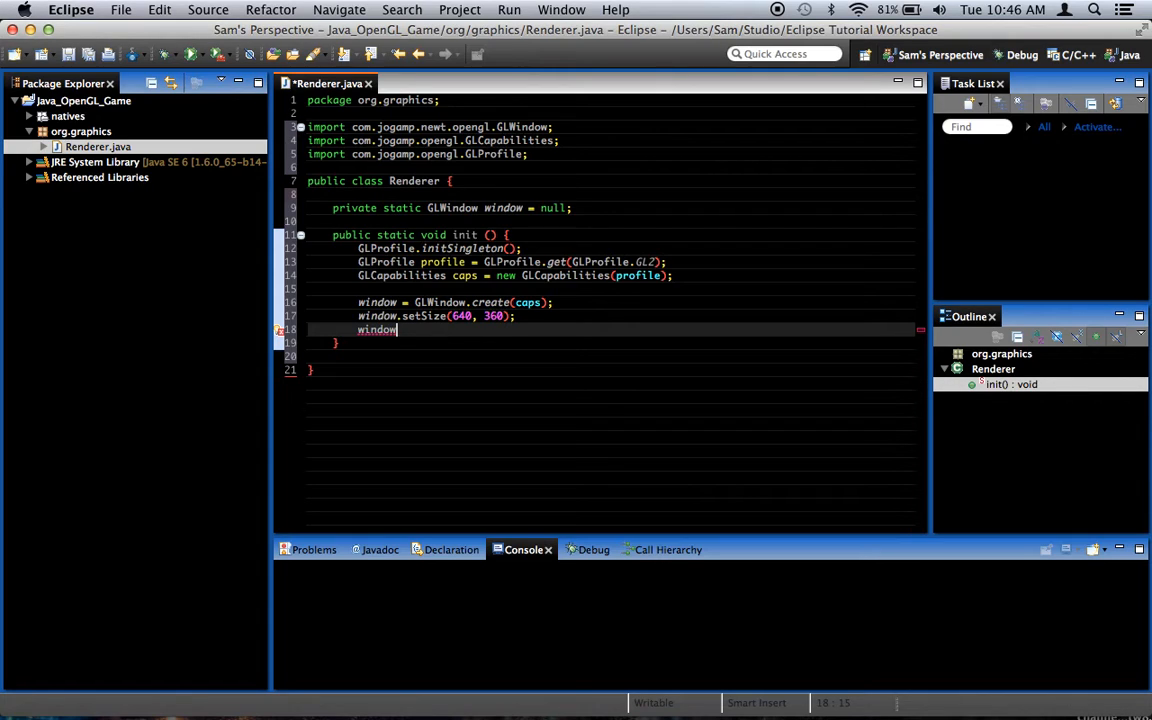
{"action": "type", "text": "."}
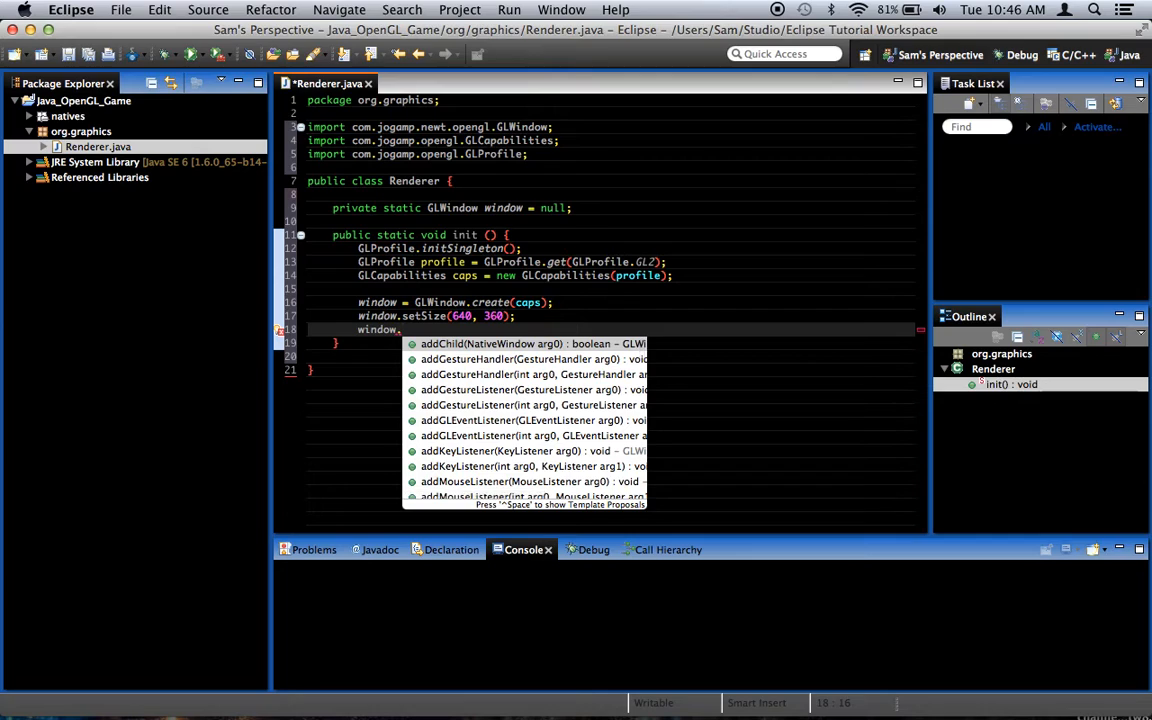
{"action": "type", "text": "setDefaultCloseOperation(arg0"}
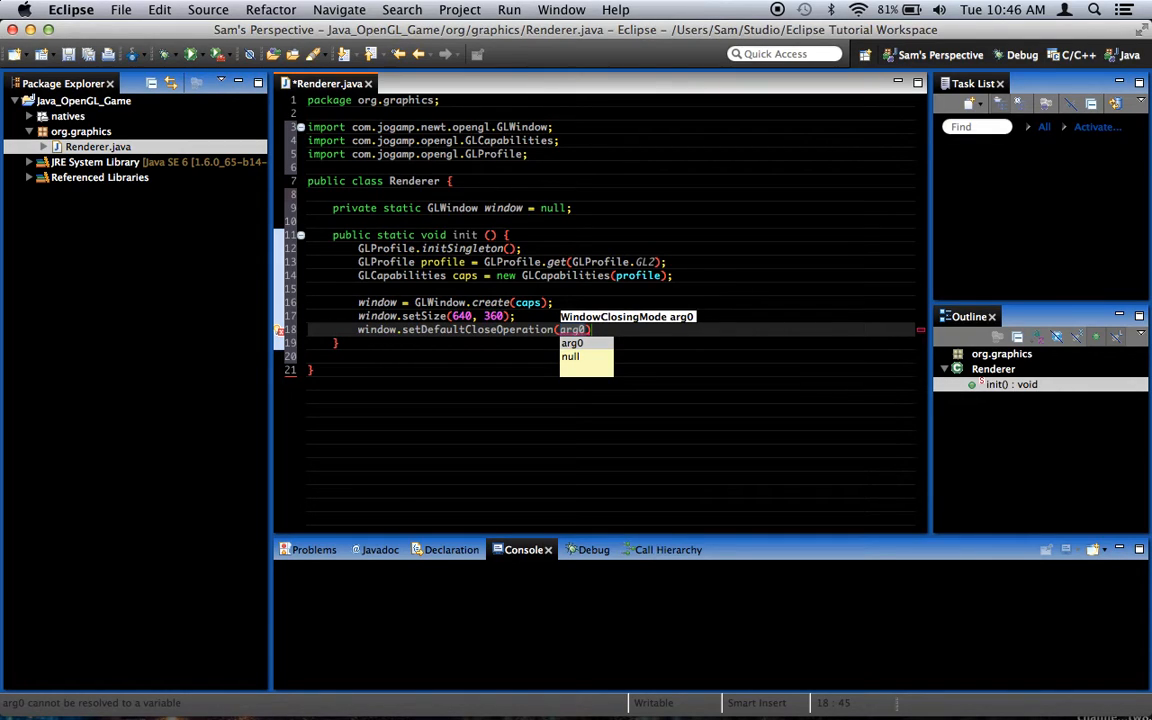
{"action": "type", "text": "JFr"}
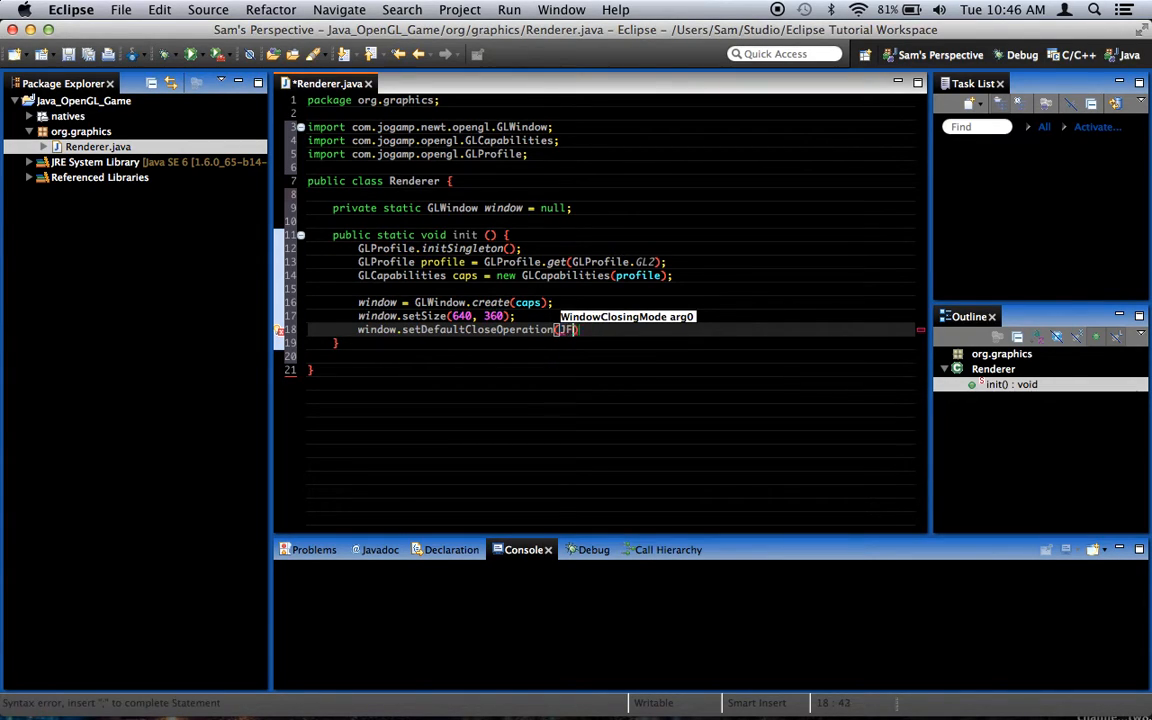
{"action": "type", "text": "rame."}
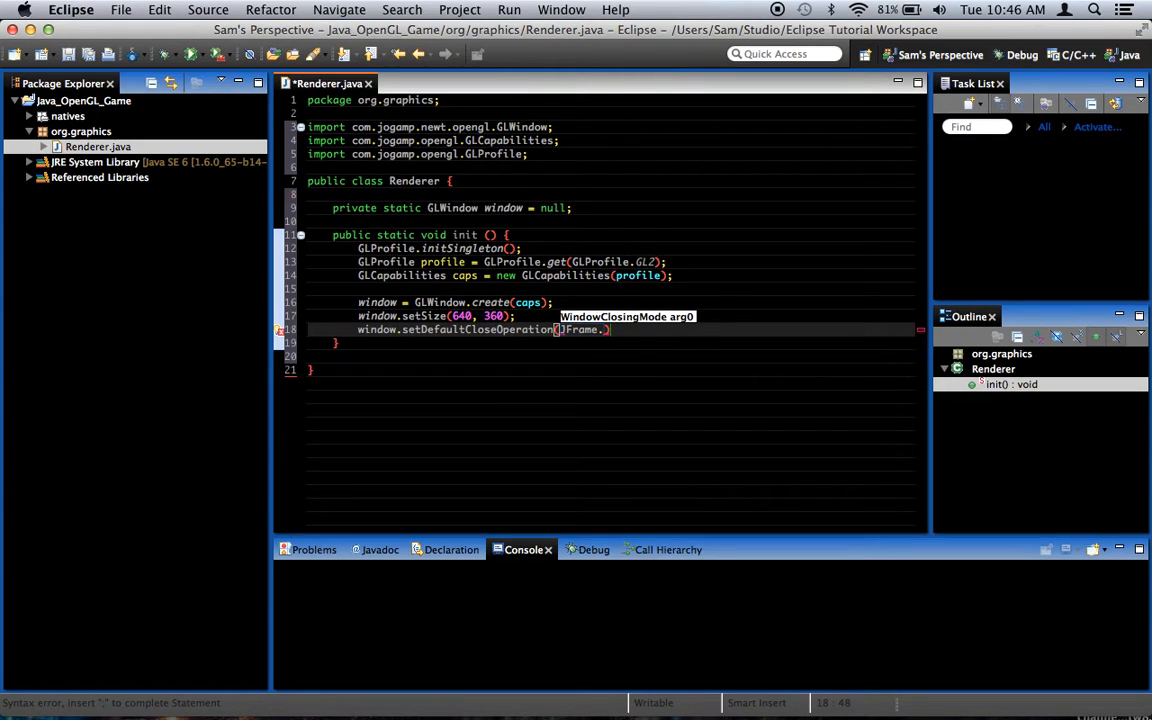
{"action": "type", "text": "EX"}
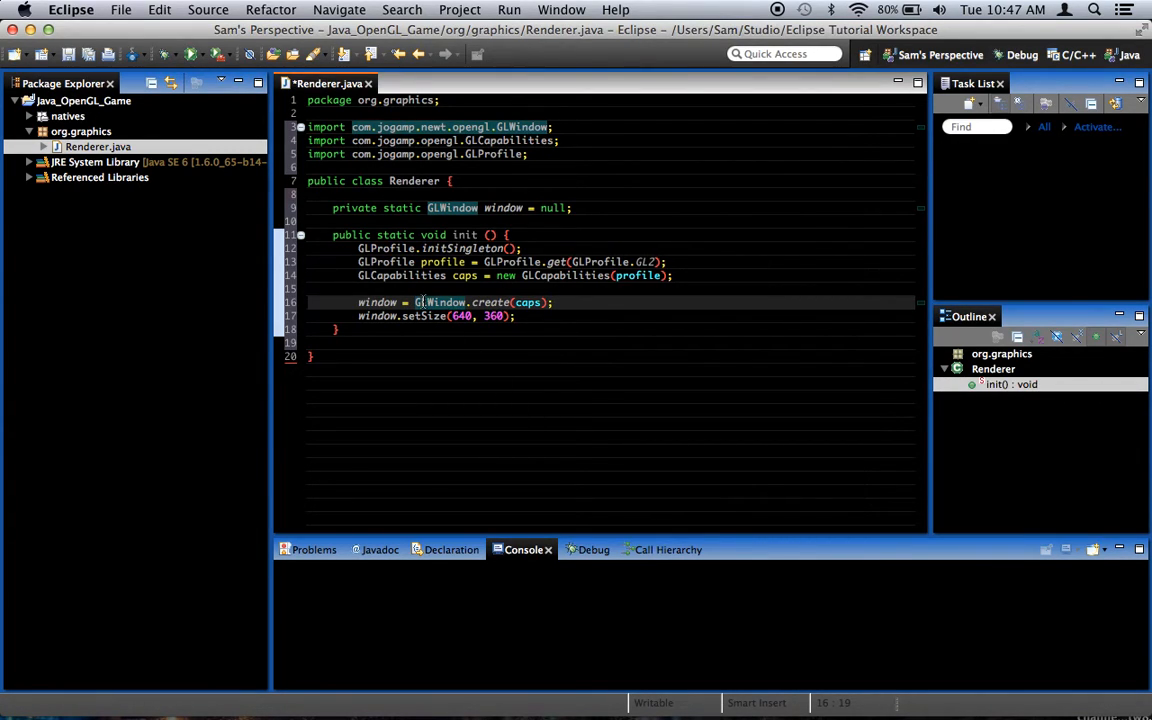
{"action": "mouse_move", "coordinate": [680, 360]}
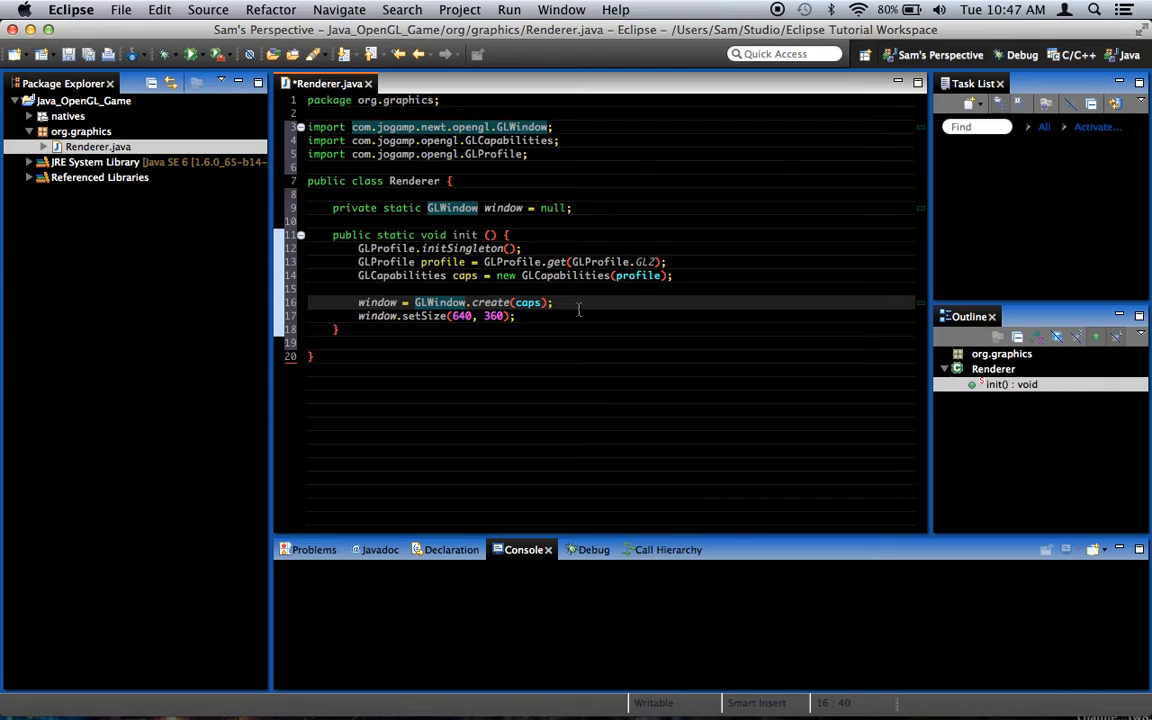
Step: Delete the GLWindow.create and setSize lines from init()
{"action": "left_click", "coordinate": [510, 316]}
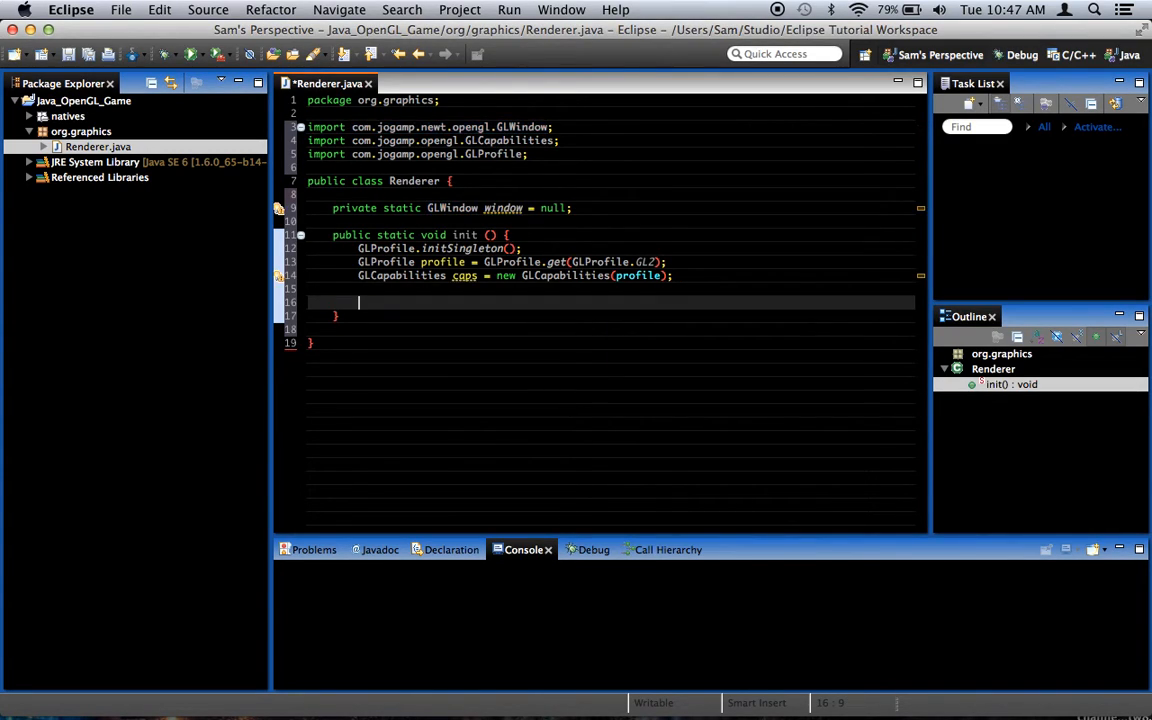
Step: Try a GLCanvas built from caps, importing the AWT GLCanvas class
{"action": "type", "text": "GLCanvas canvo"}
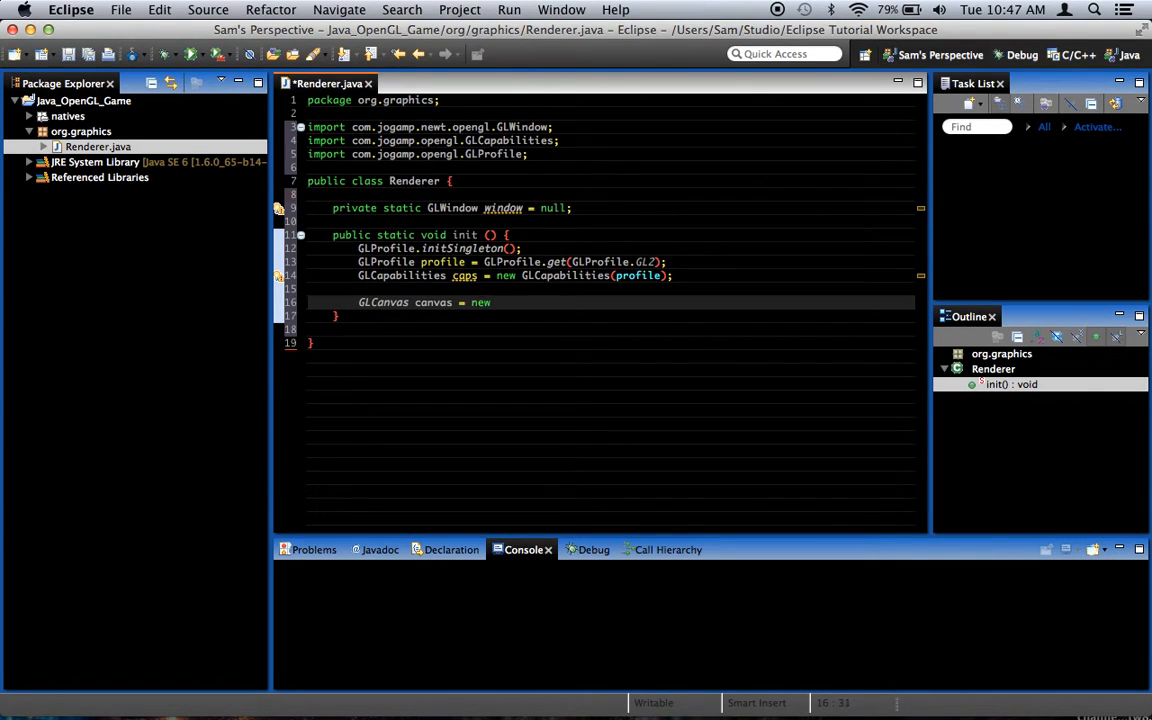
{"action": "type", "text": "GLCanvas();"}
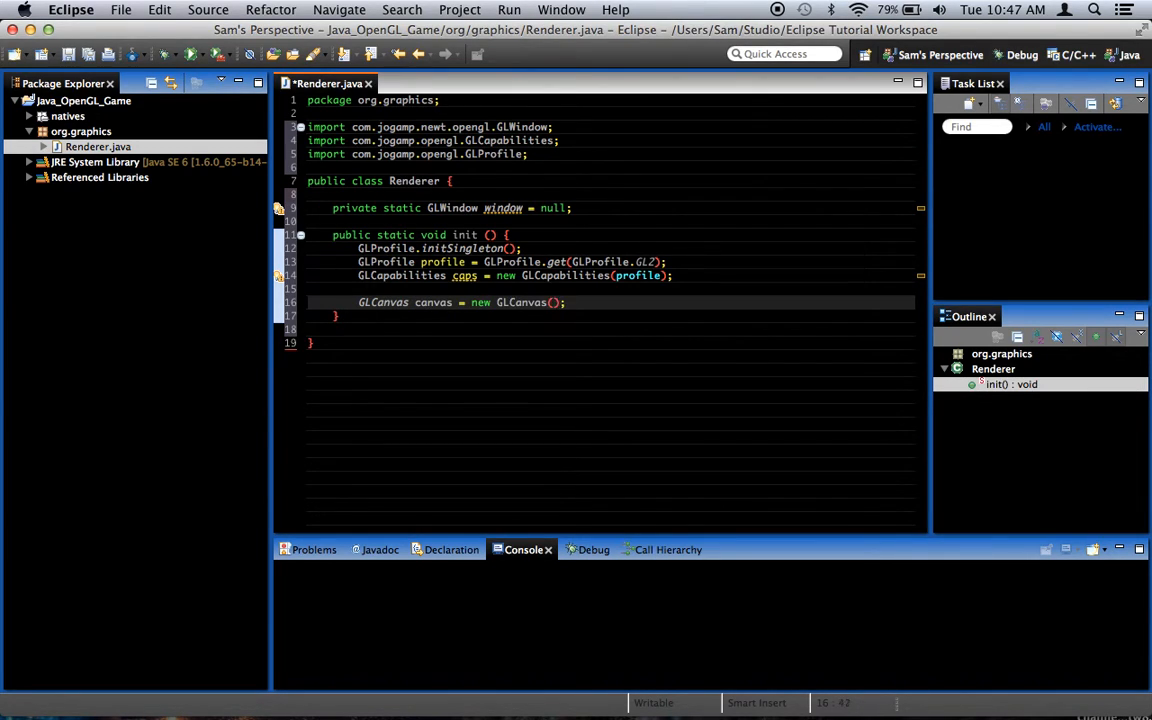
{"action": "type", "text": "caps"}
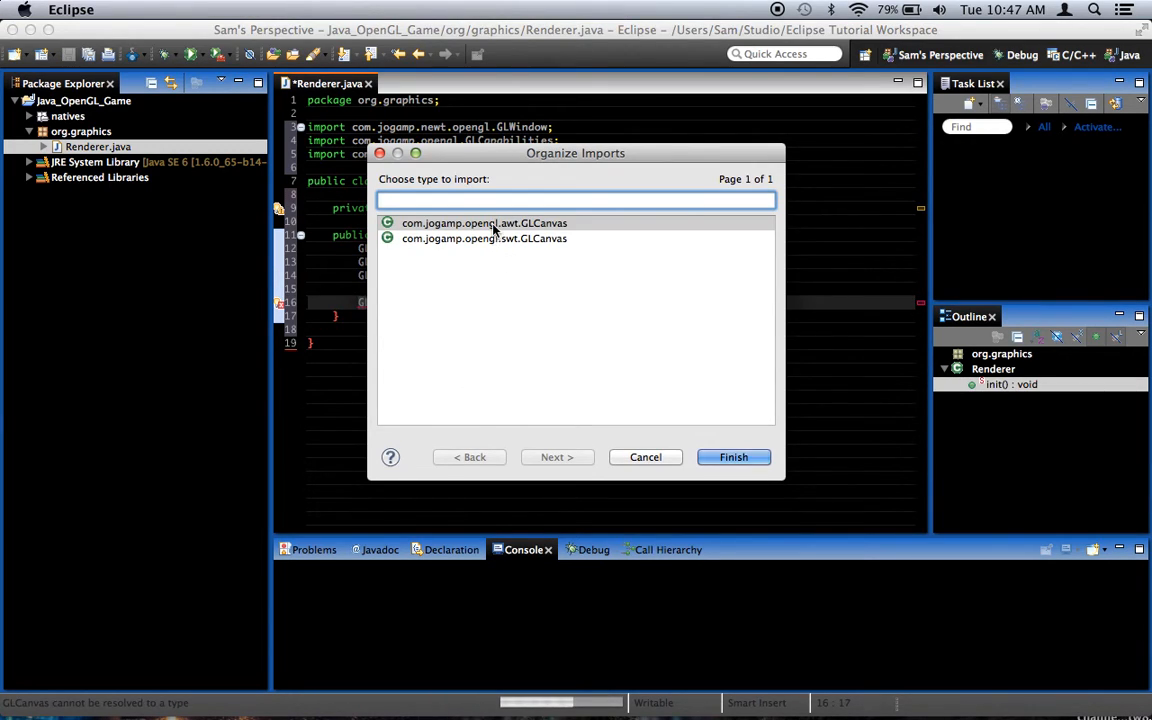
{"action": "left_click", "coordinate": [484, 224]}
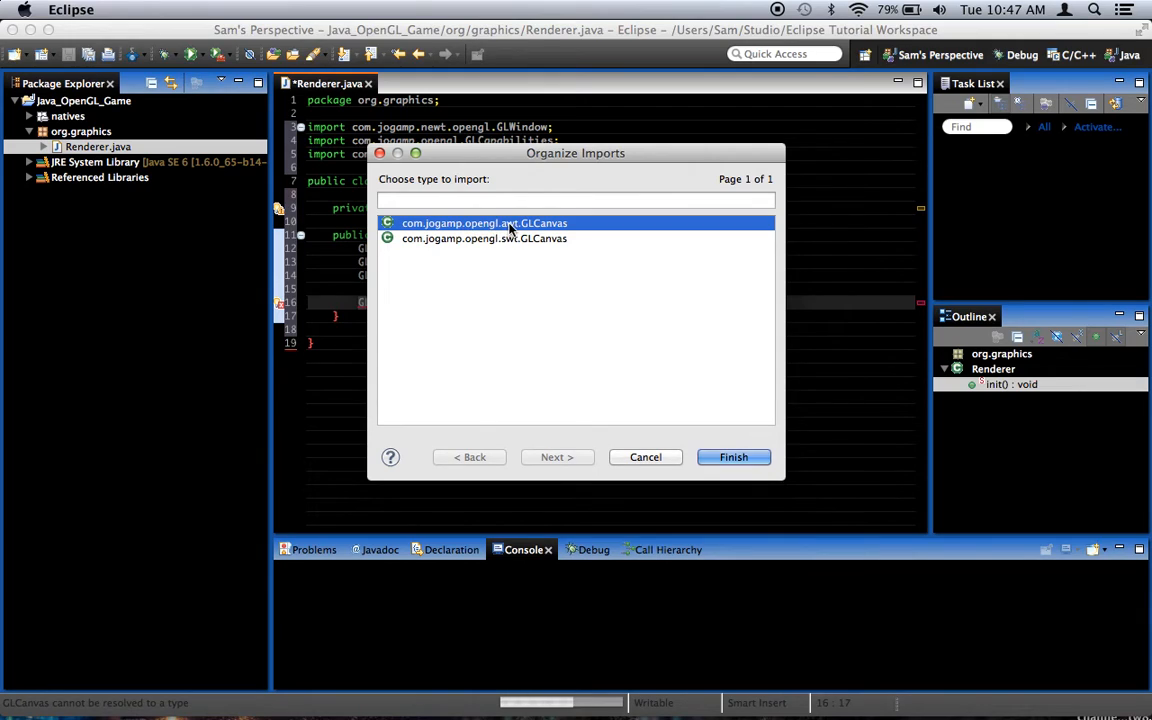
{"action": "left_click", "coordinate": [732, 456]}
{"action": "type", "text": " canvas = new GLCanvas(caps);"}
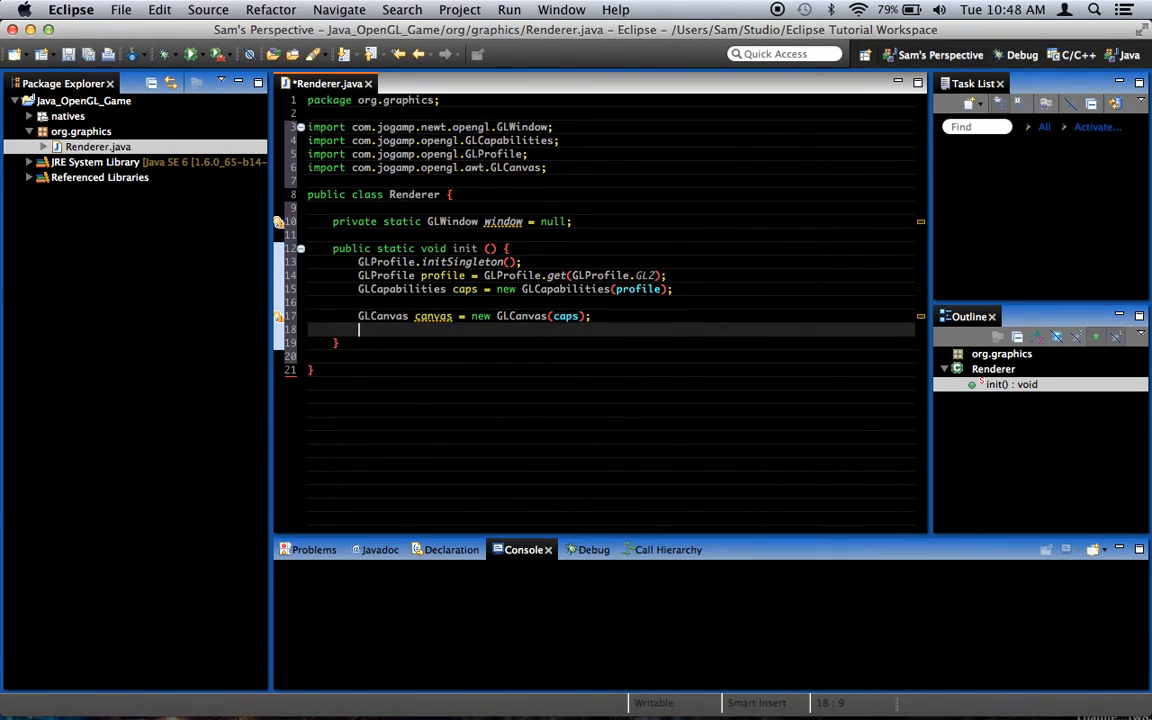
Step: Begin a Frame declaration, then abandon it back to the GLWindow.create and setSize lines
{"action": "type", "text": "Frame fra"}
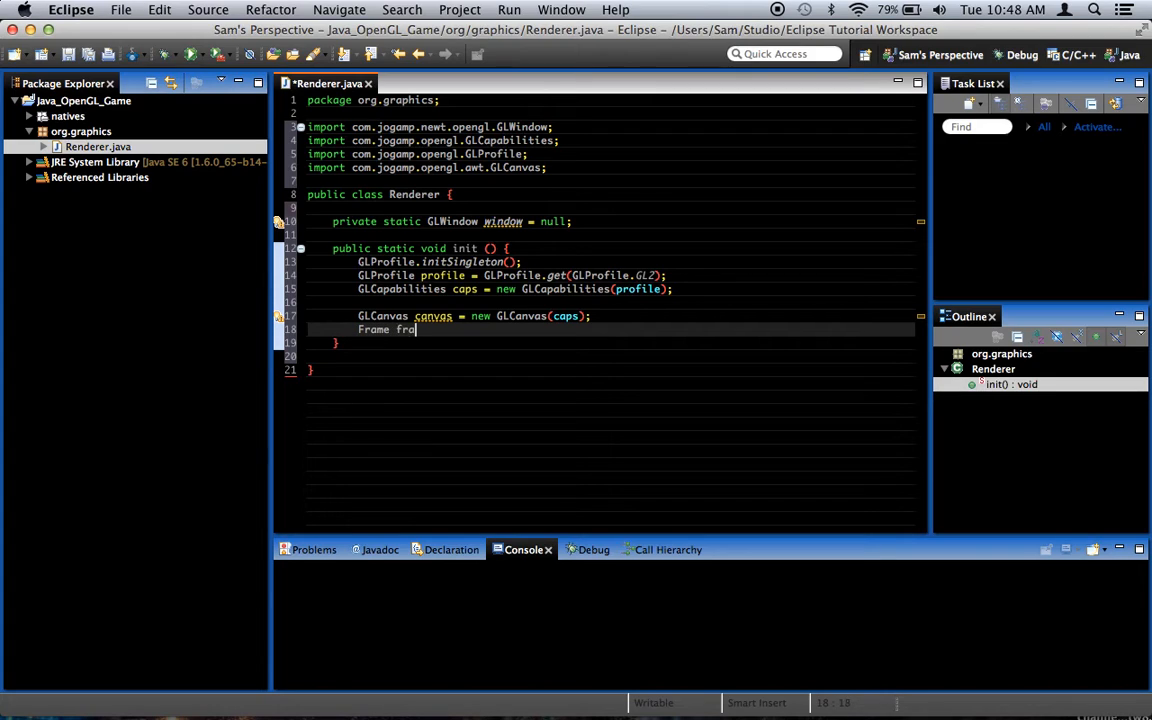
{"action": "type", "text": "= new Frame();"}
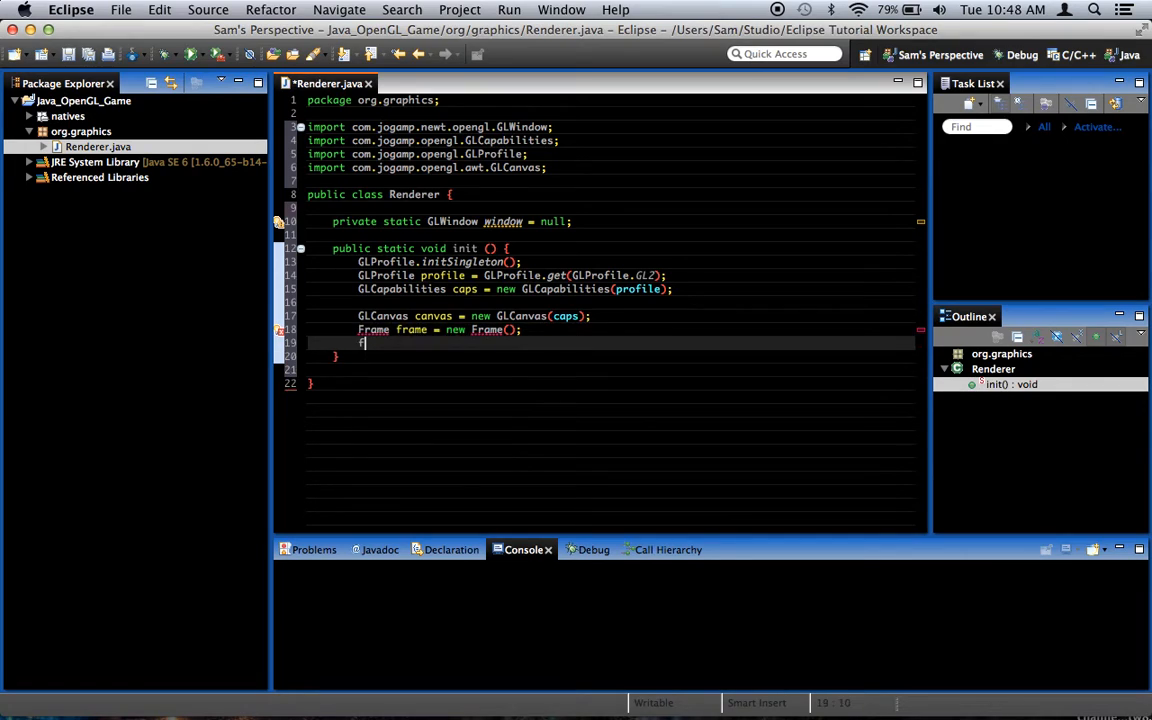
{"action": "type", "text": "rame.a"}
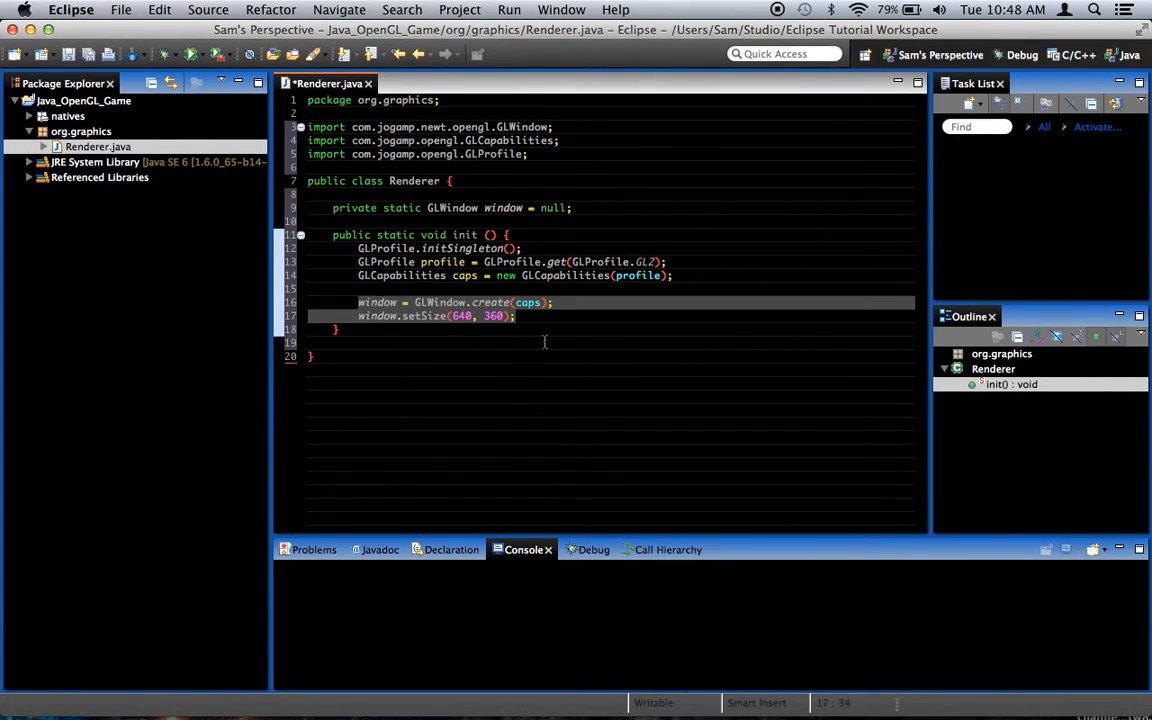
Step: Add window.setResizable(false) and window.setVisible(true) to init()
{"action": "type", "text": "window"}
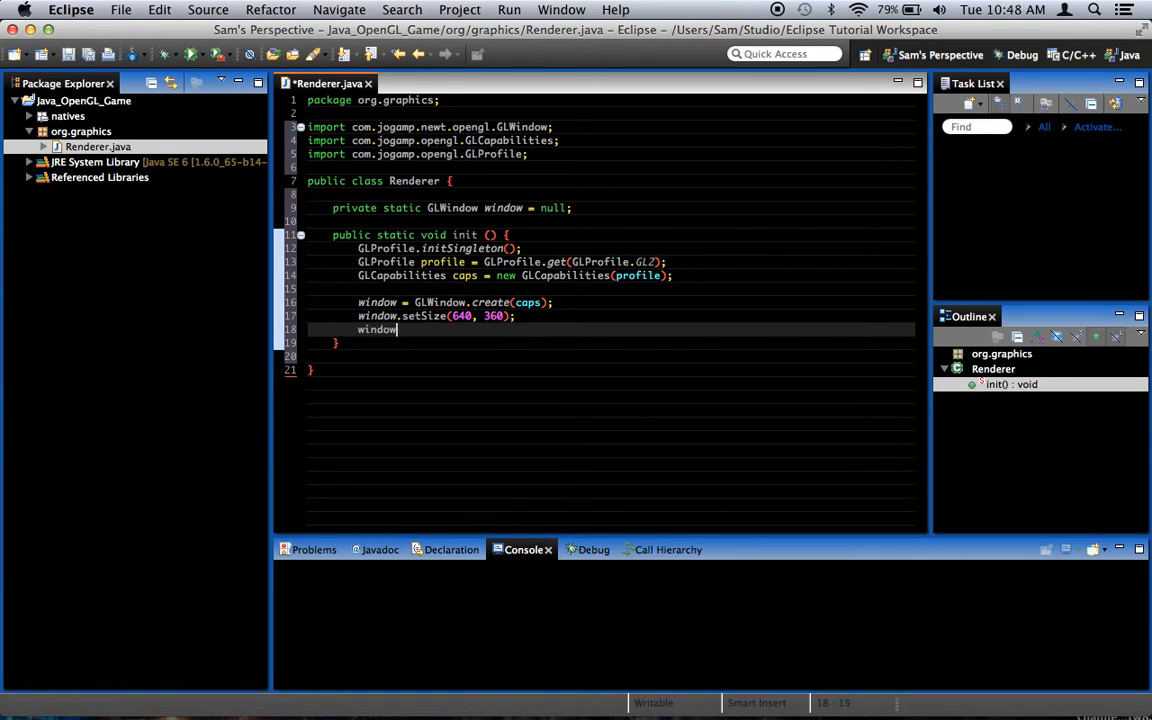
{"action": "type", "text": ".setResizable(false);"}
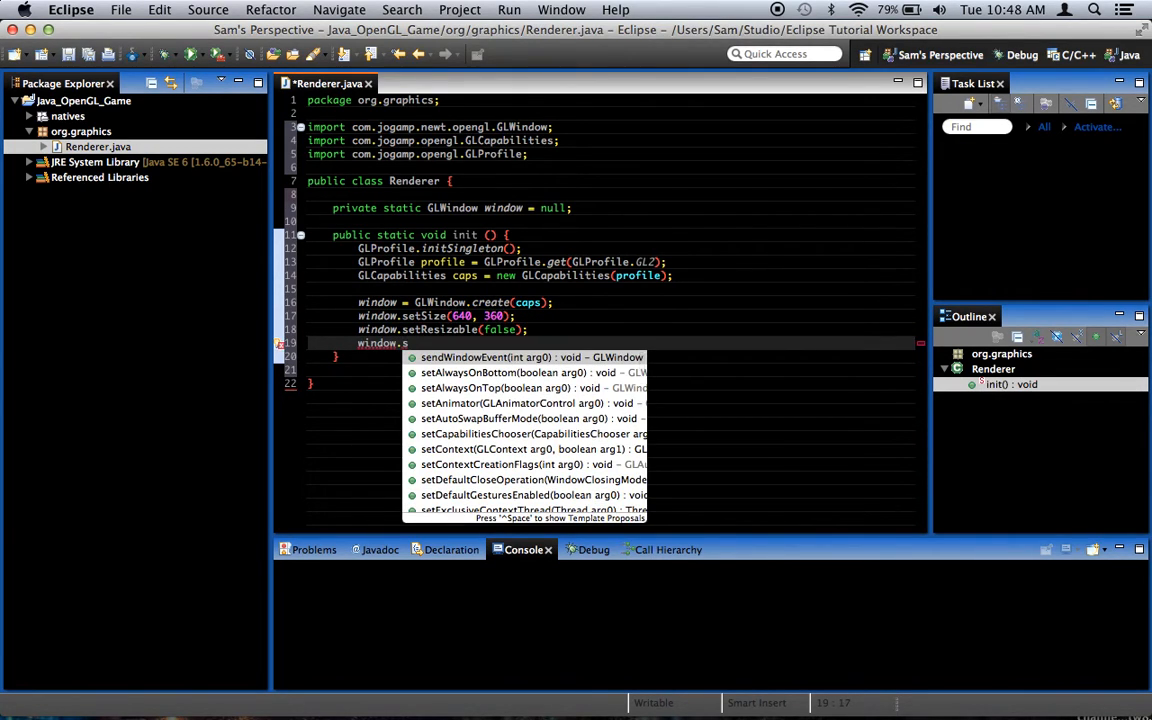
{"action": "type", "text": "etVisible(true);"}
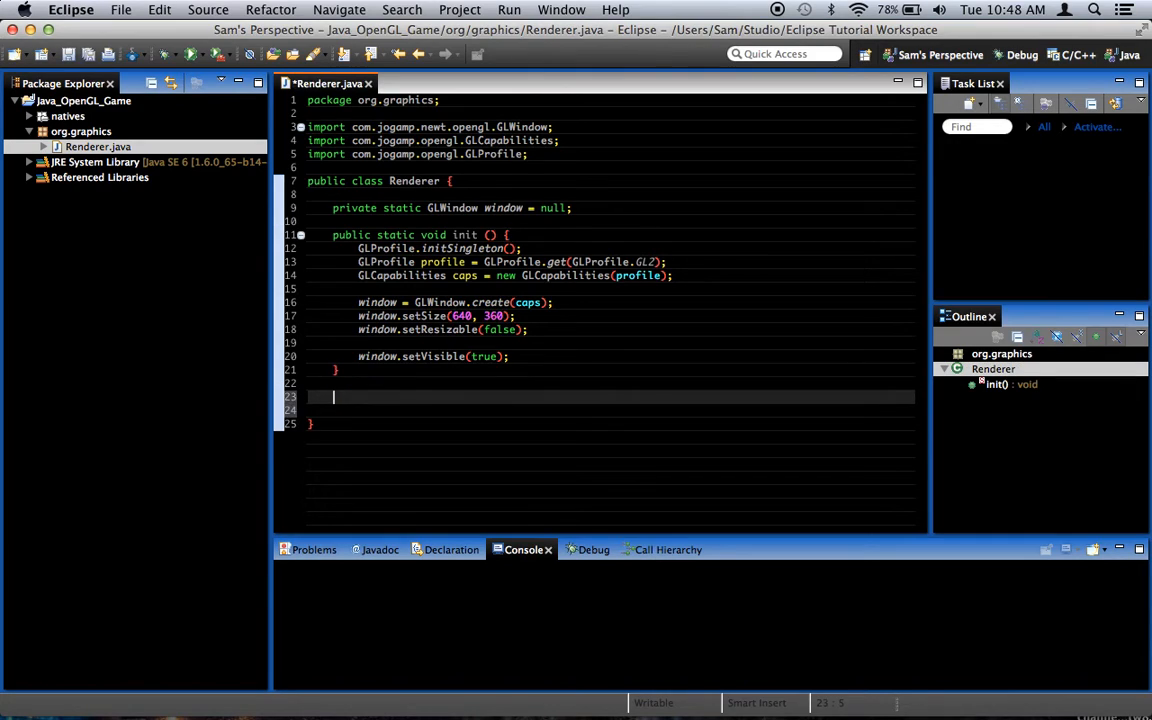
Step: Write public static void main(String[] args) that calls init()
{"action": "type", "text": "public sta"}
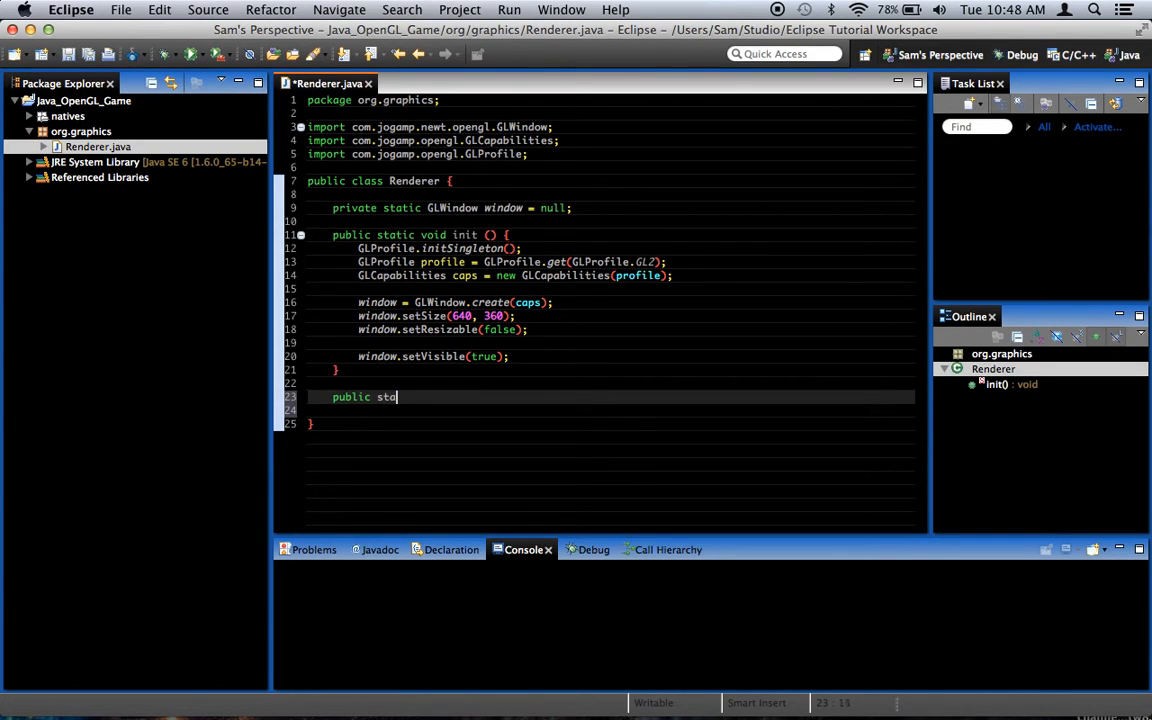
{"action": "type", "text": "atic void main"}
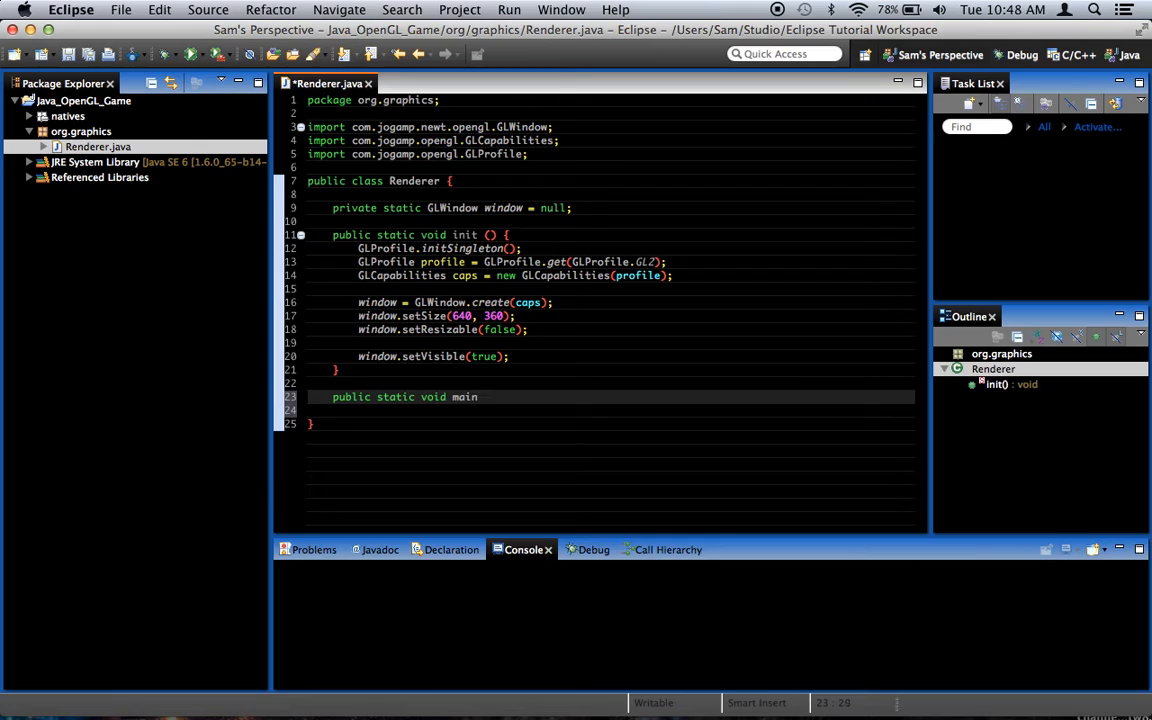
{"action": "type", "text": "(String[])"}
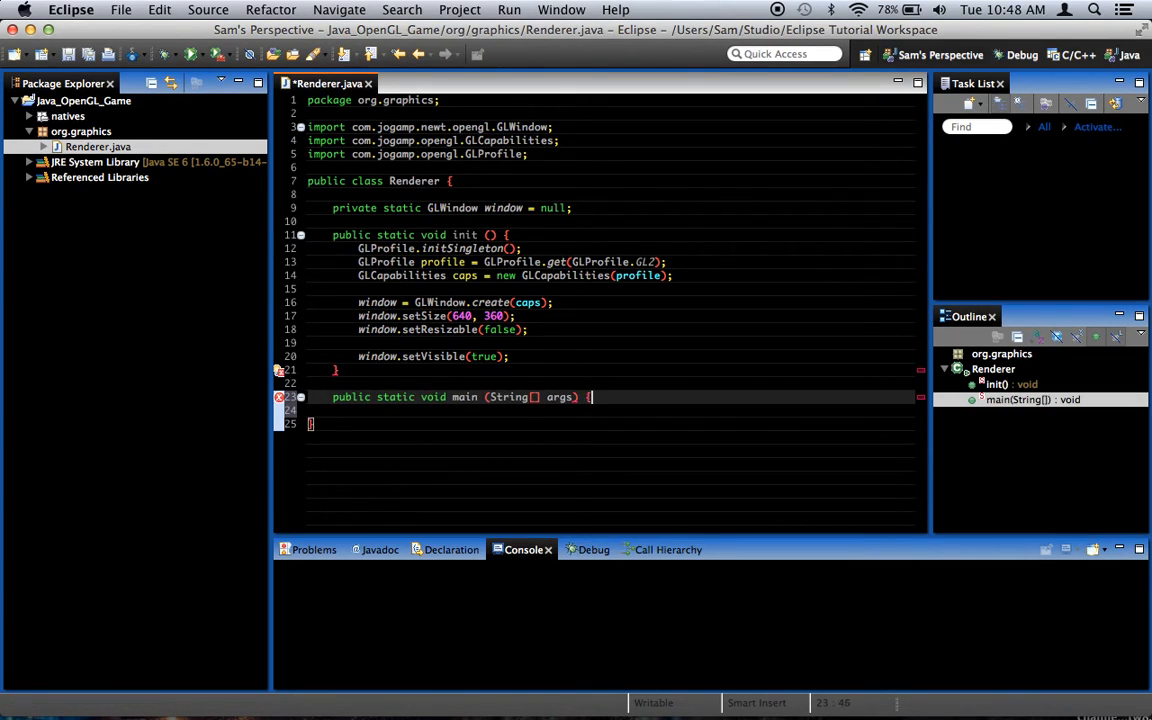
{"action": "type", "text": "ini"}
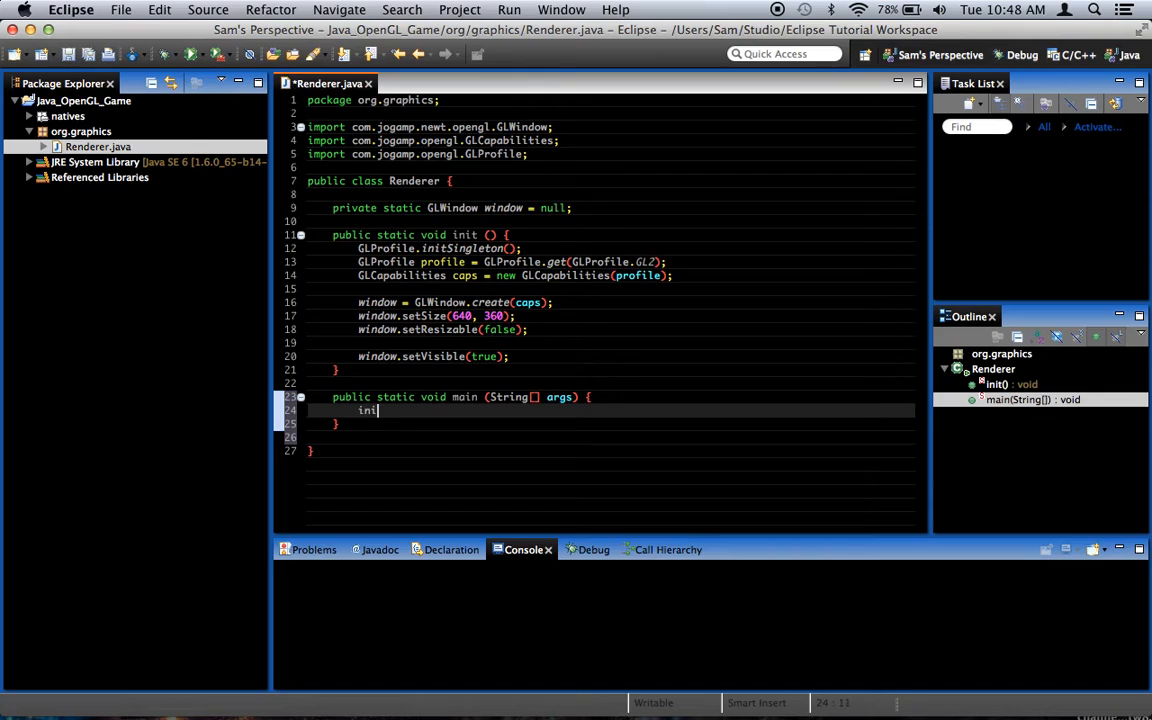
{"action": "type", "text": "t();"}
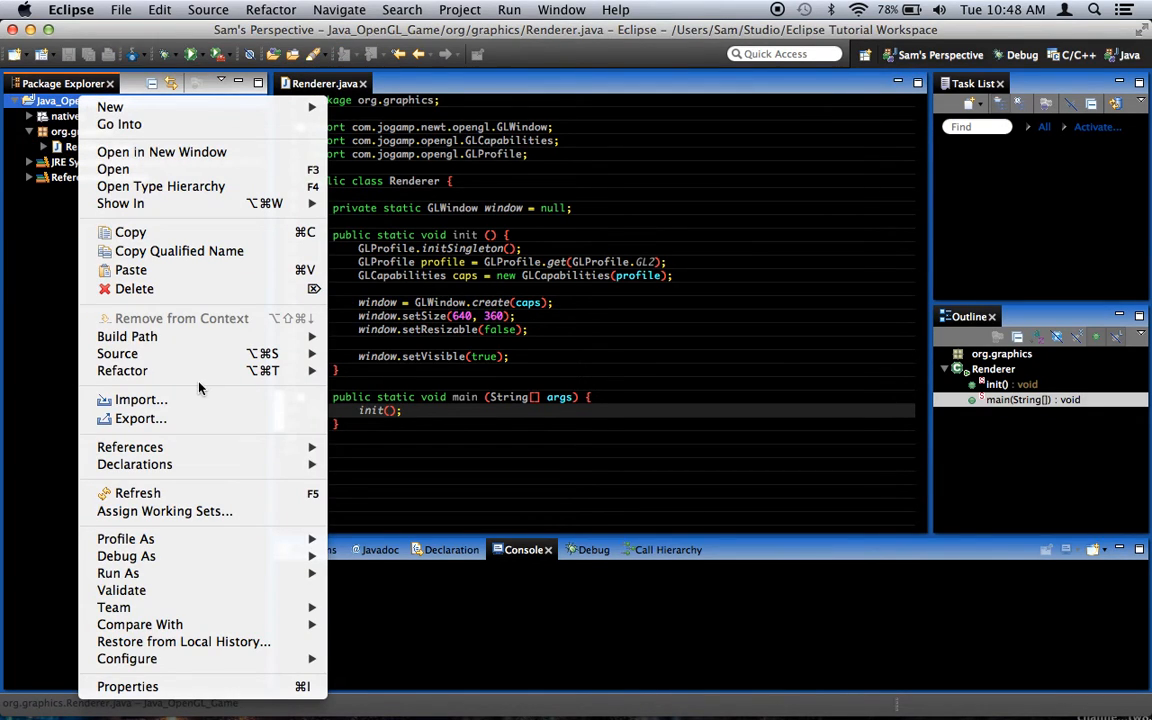
{"action": "mouse_move", "coordinate": [168, 572]}
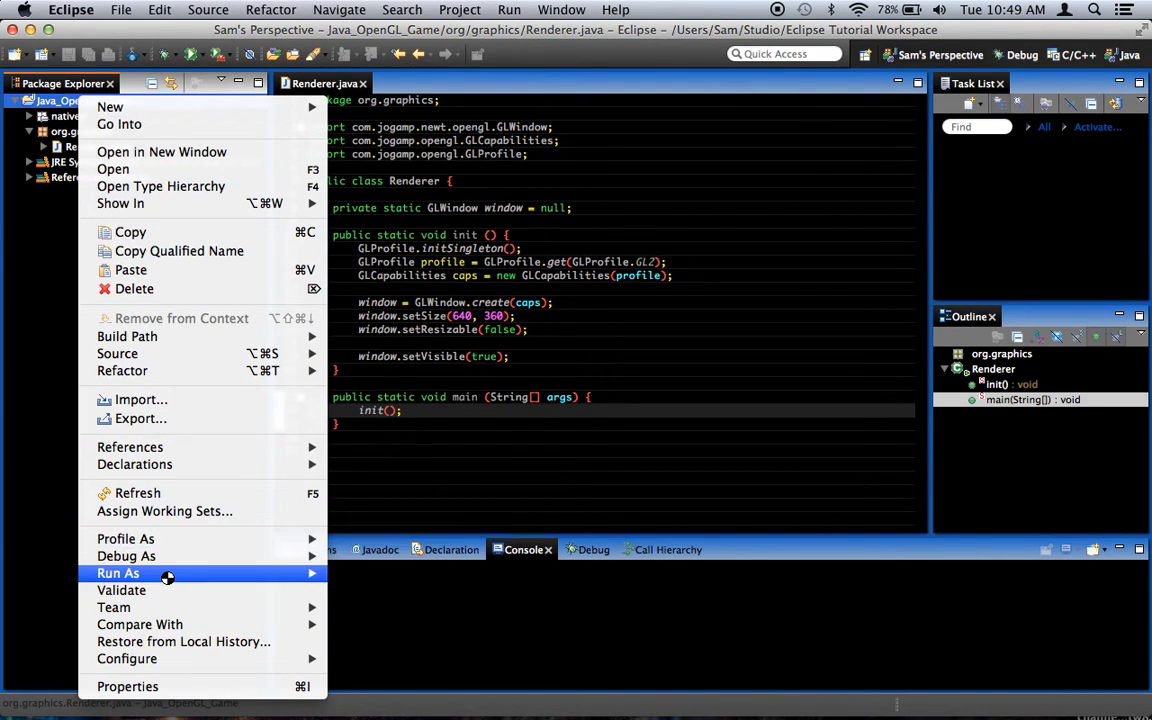
{"action": "mouse_move", "coordinate": [118, 572]}
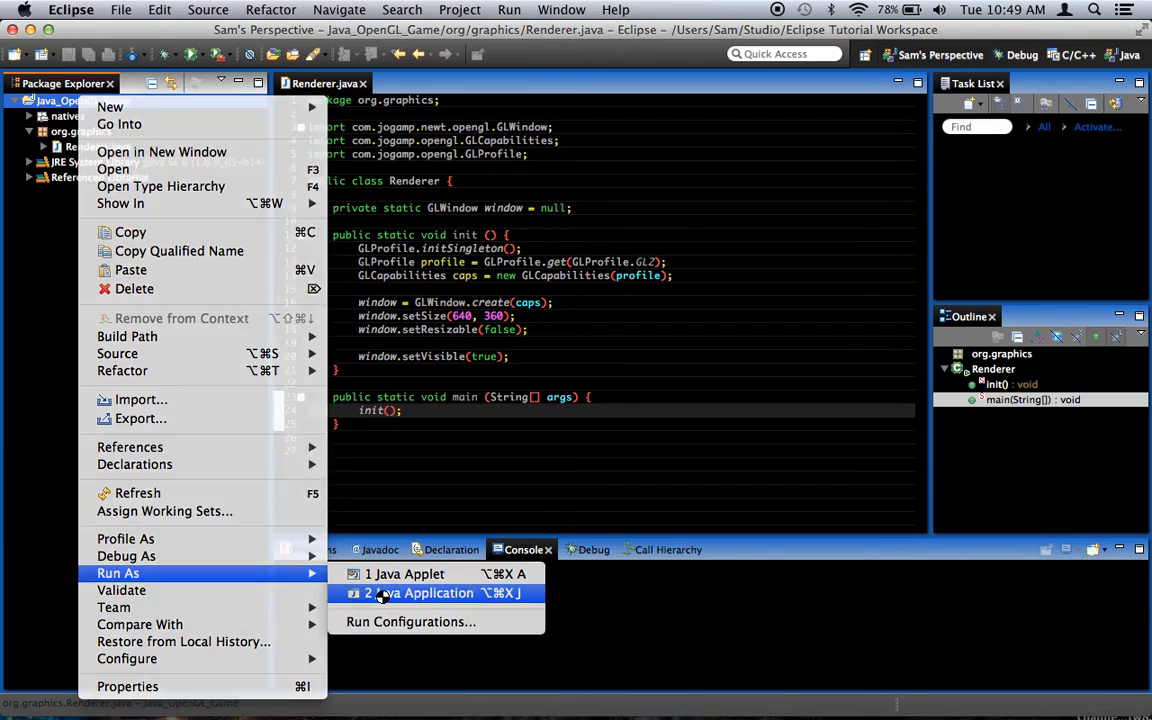
Step: Run the project as a Java Application and select Renderer – org.graphics as the class
{"action": "left_click", "coordinate": [424, 592]}
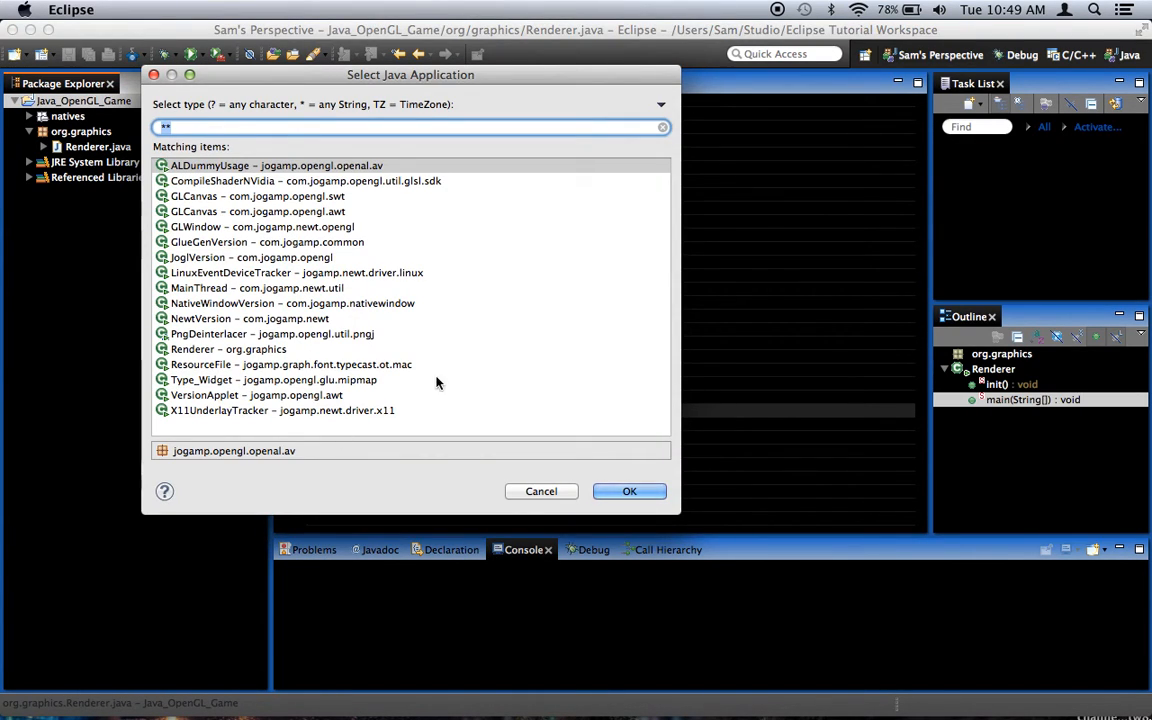
{"action": "mouse_move", "coordinate": [424, 260]}
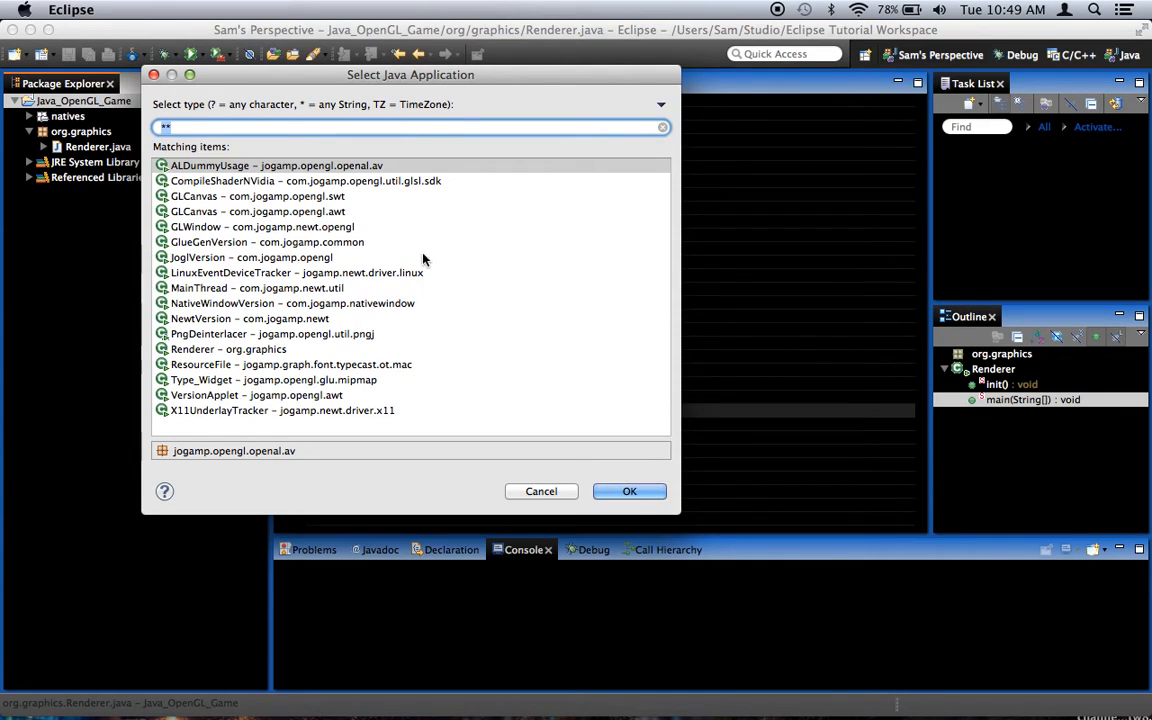
{"action": "mouse_move", "coordinate": [440, 376]}
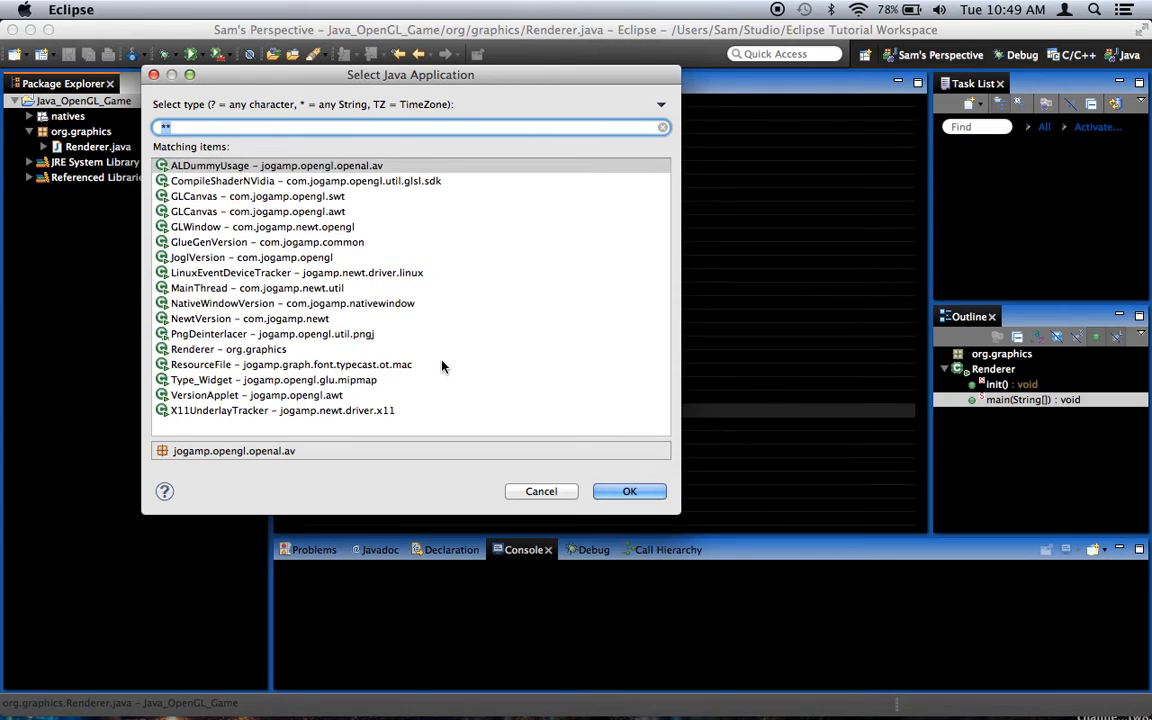
{"action": "mouse_move", "coordinate": [430, 330]}
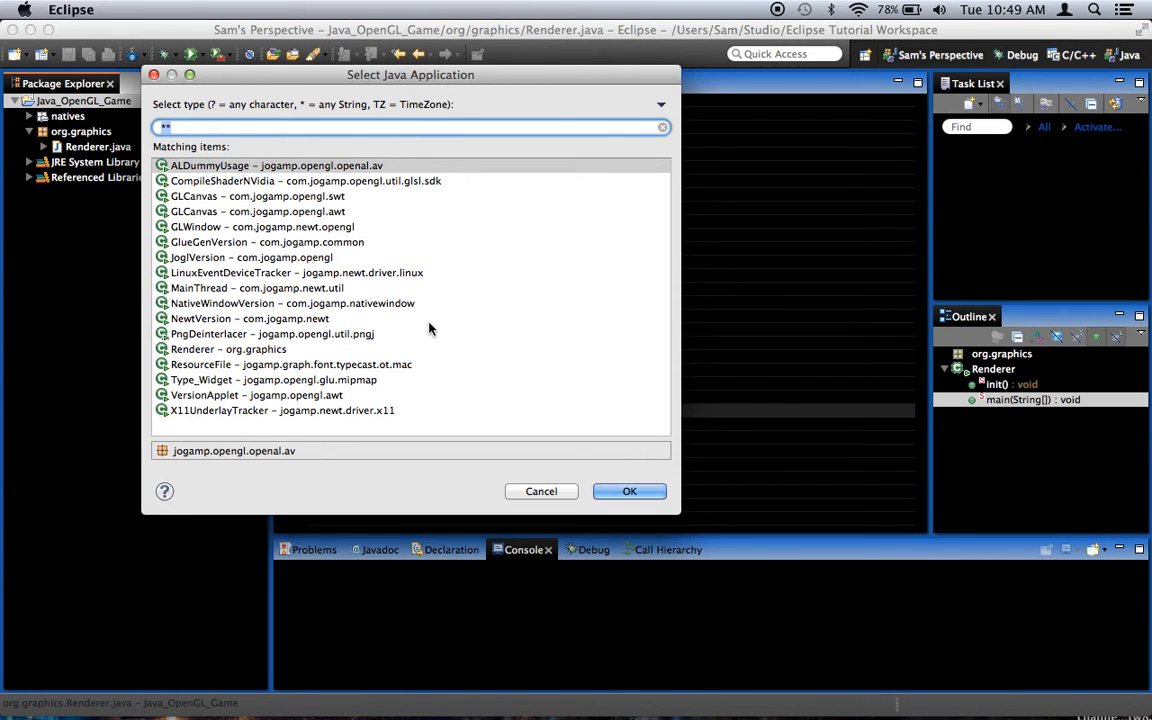
{"action": "mouse_move", "coordinate": [190, 356]}
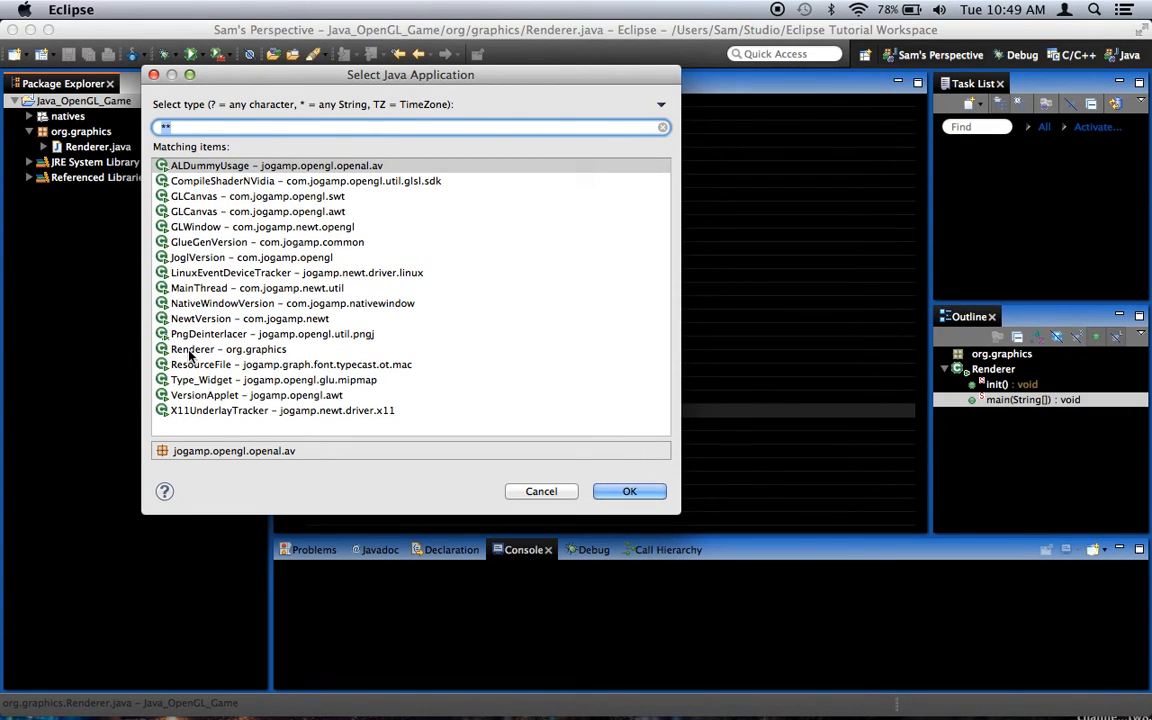
{"action": "left_click", "coordinate": [228, 348]}
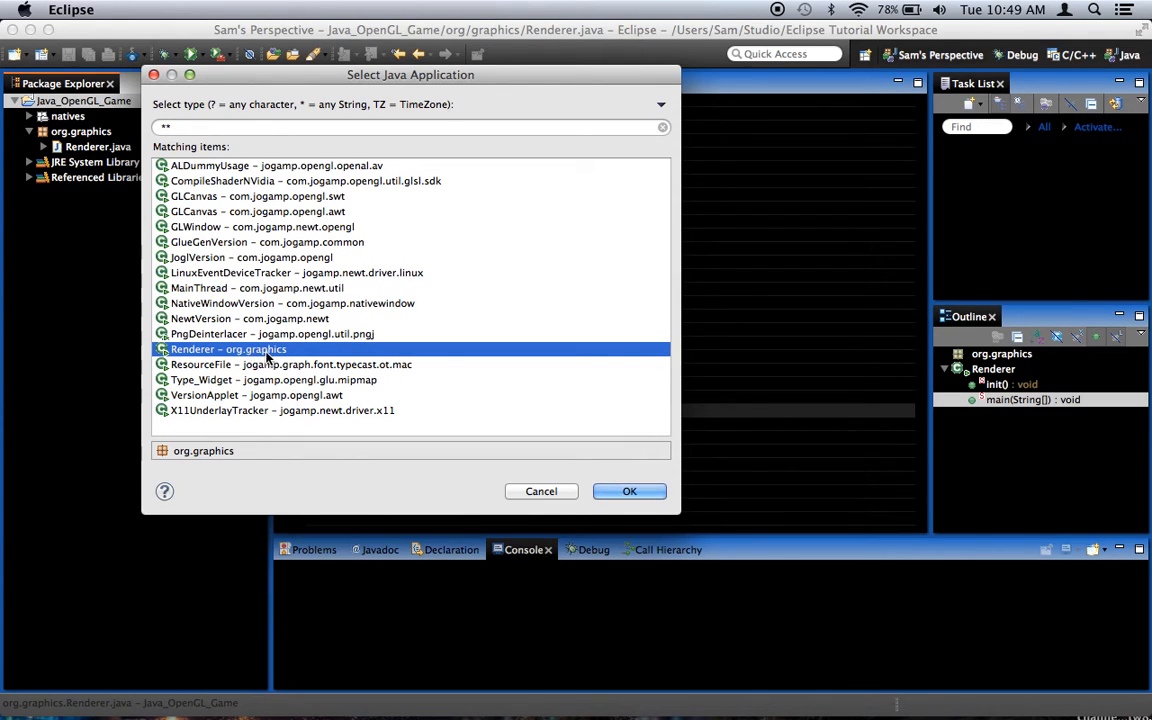
Step: Confirm the dialog to launch Renderer; the console reports it terminated
{"action": "left_click", "coordinate": [628, 492]}
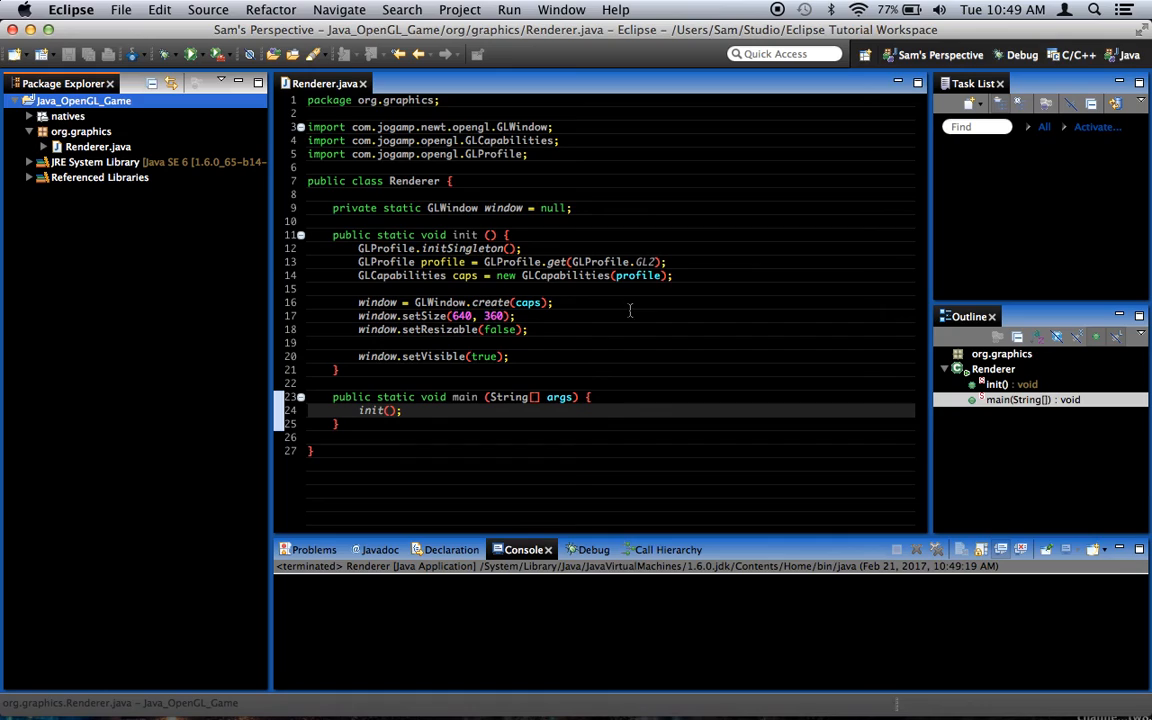
{"action": "mouse_move", "coordinate": [612, 348]}
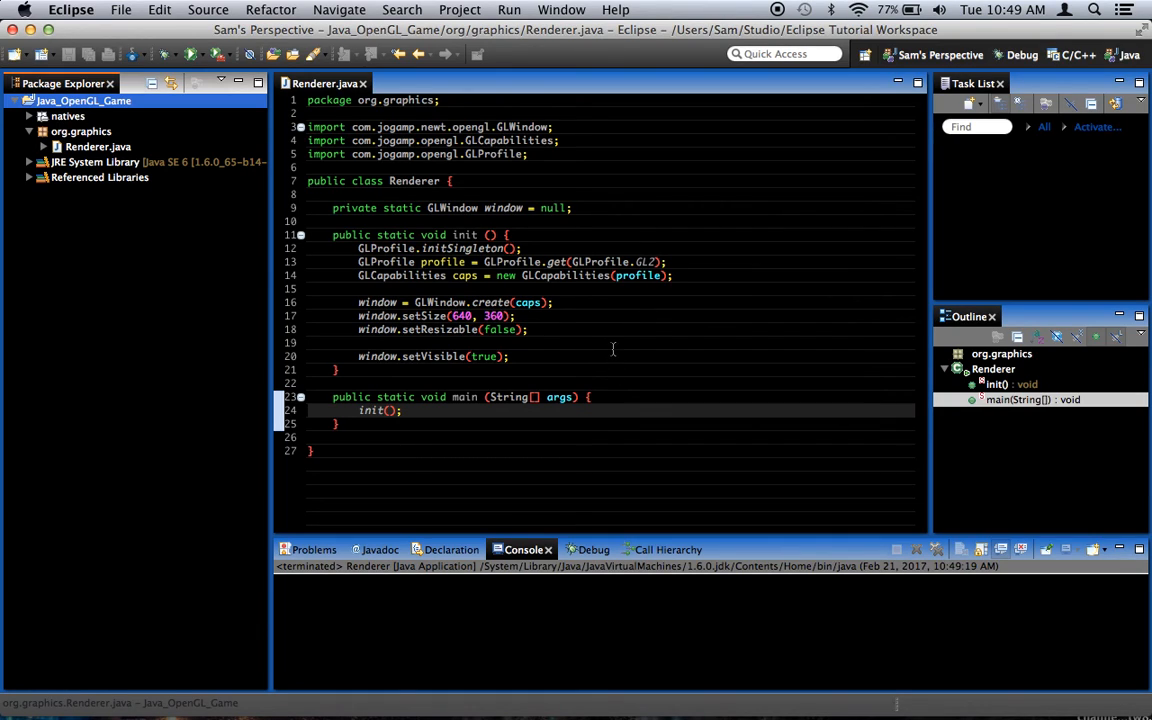